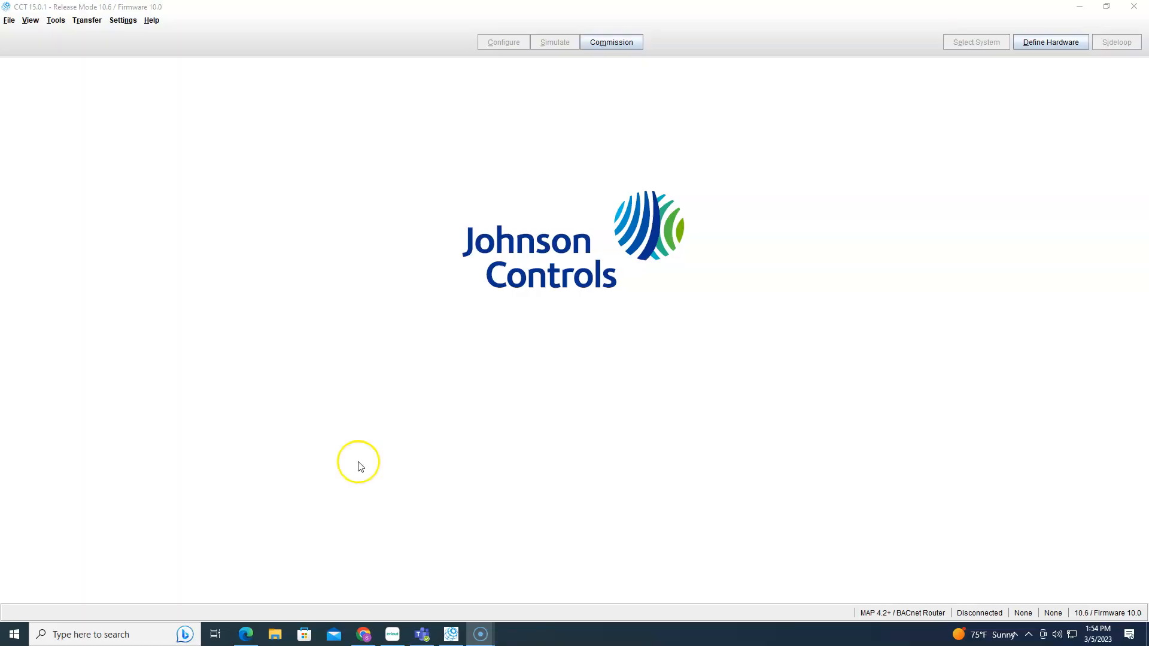
{"action": "mouse_move", "coordinate": [344, 466]}
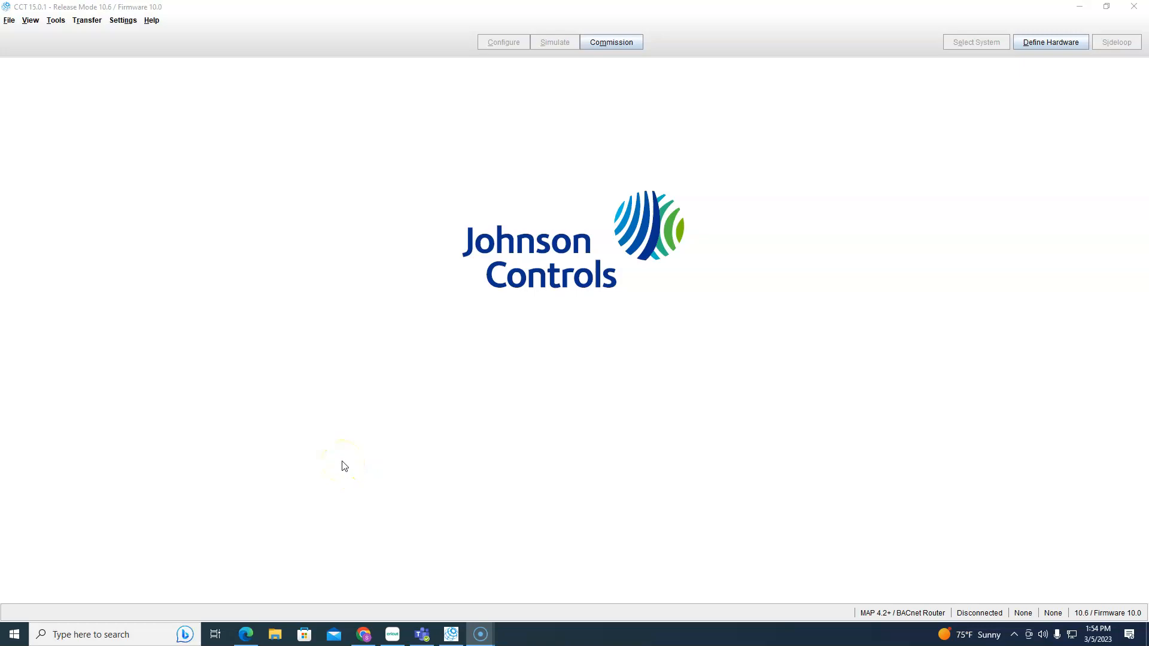
{"action": "mouse_move", "coordinate": [411, 422]}
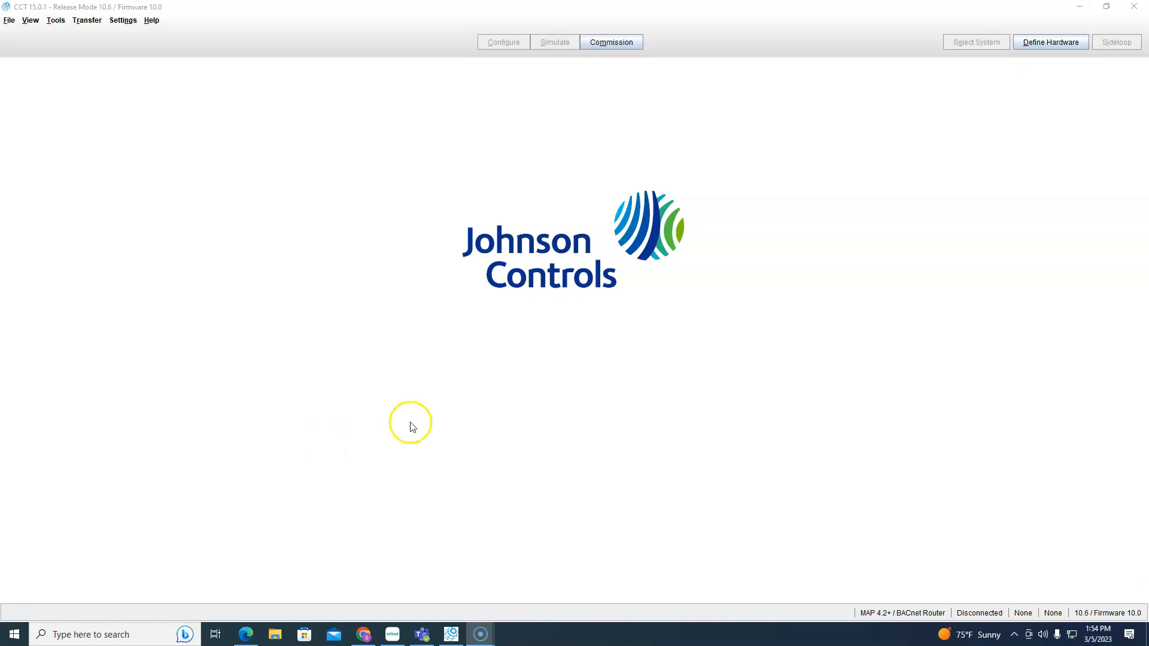
{"action": "mouse_move", "coordinate": [38, 218]}
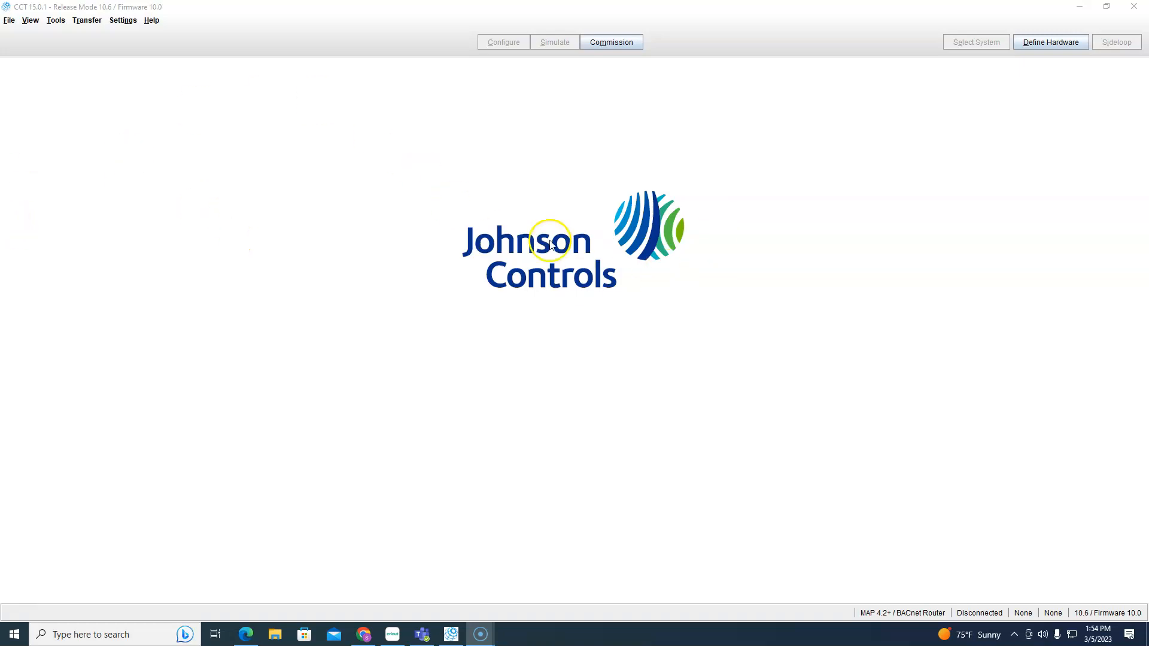
{"action": "mouse_move", "coordinate": [162, 163]}
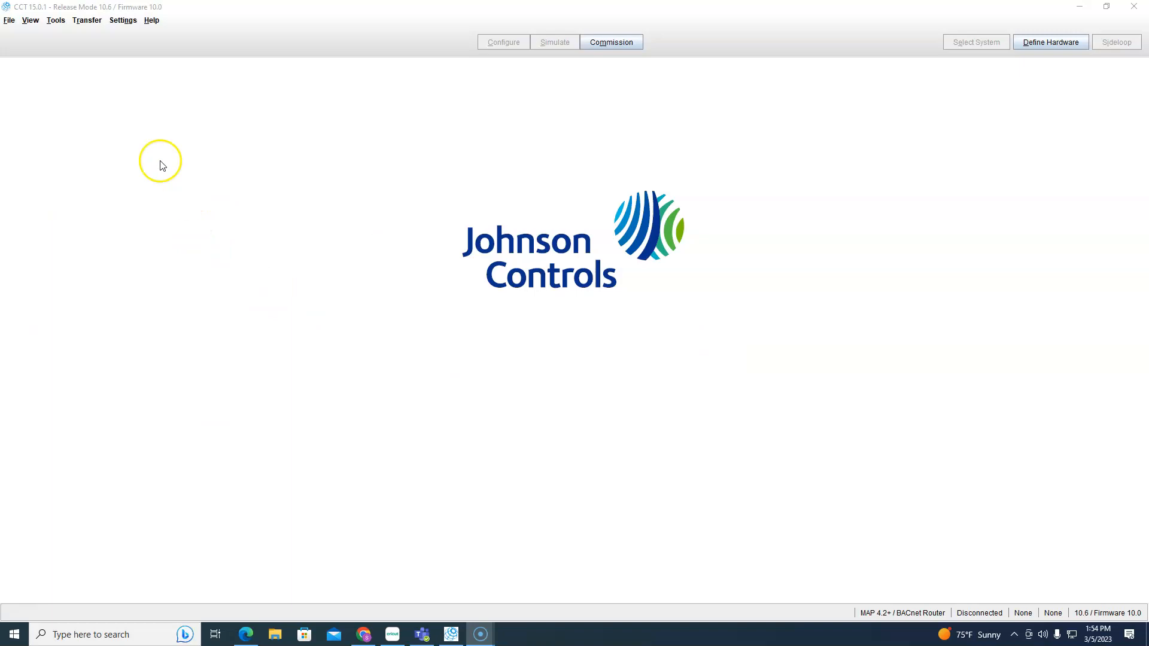
{"action": "mouse_move", "coordinate": [37, 36]}
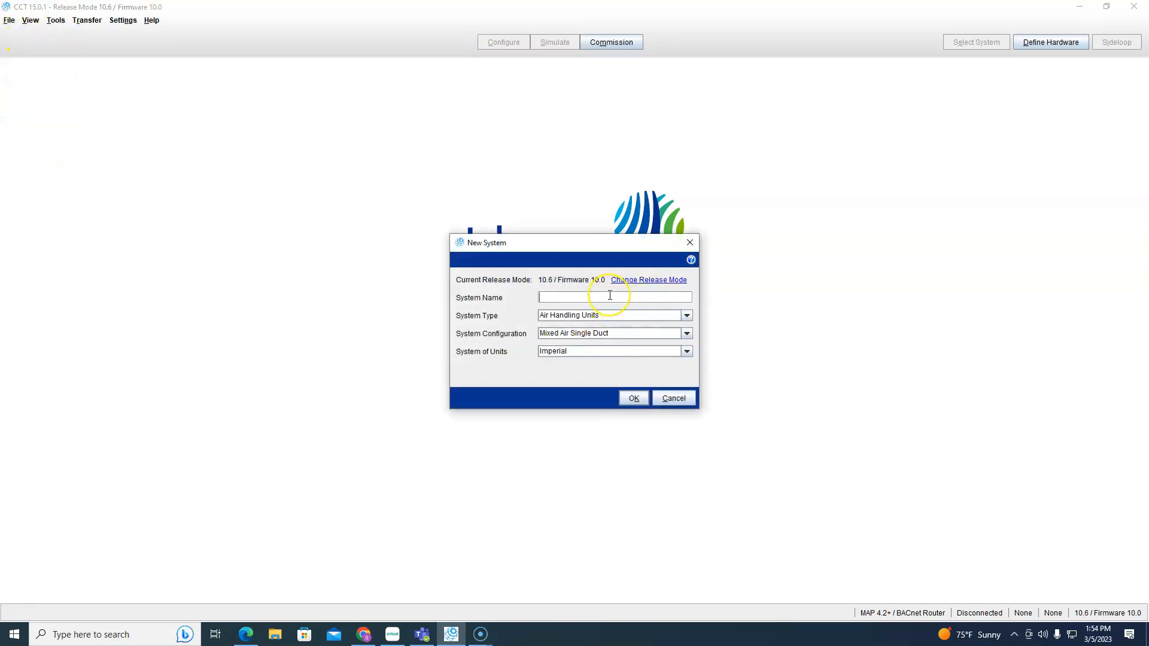
Create system 'Tesh' with the Monitoring Supervisory Control Only system type.
{"action": "type", "text": "Tesh"}
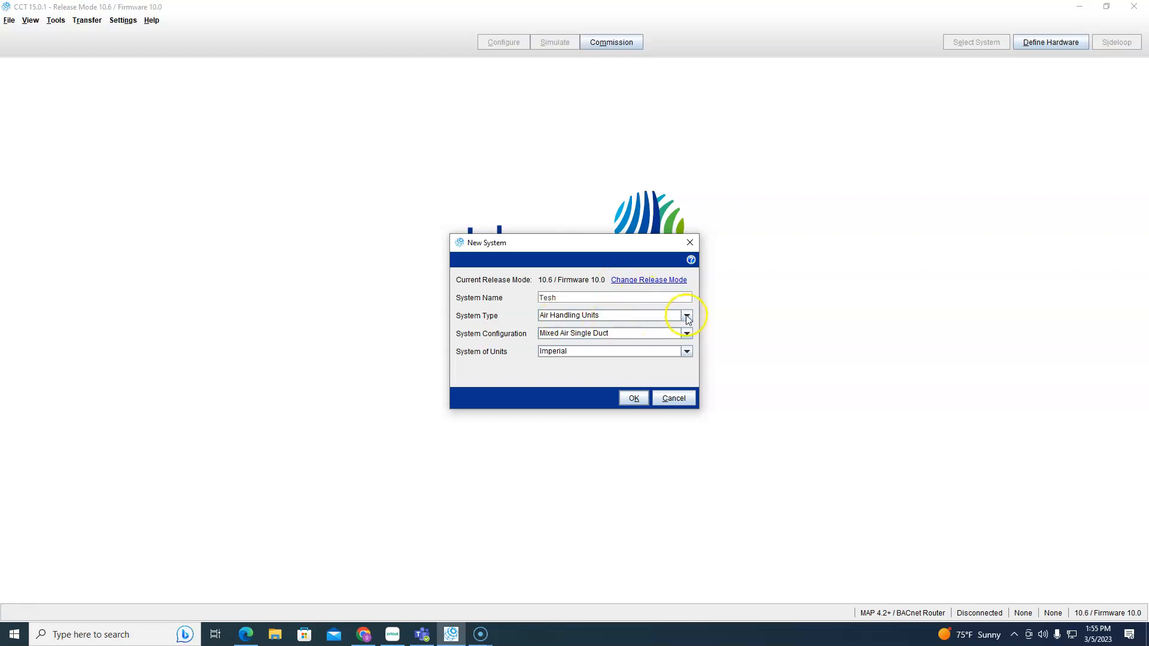
{"action": "left_click", "coordinate": [687, 315]}
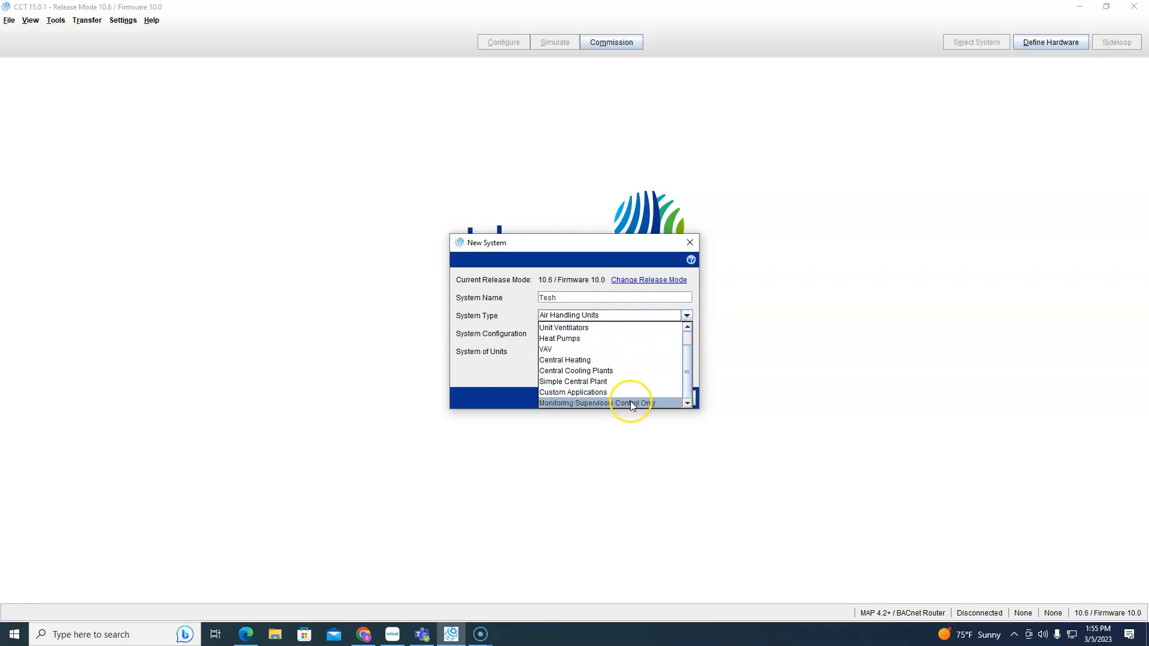
{"action": "left_click", "coordinate": [606, 403]}
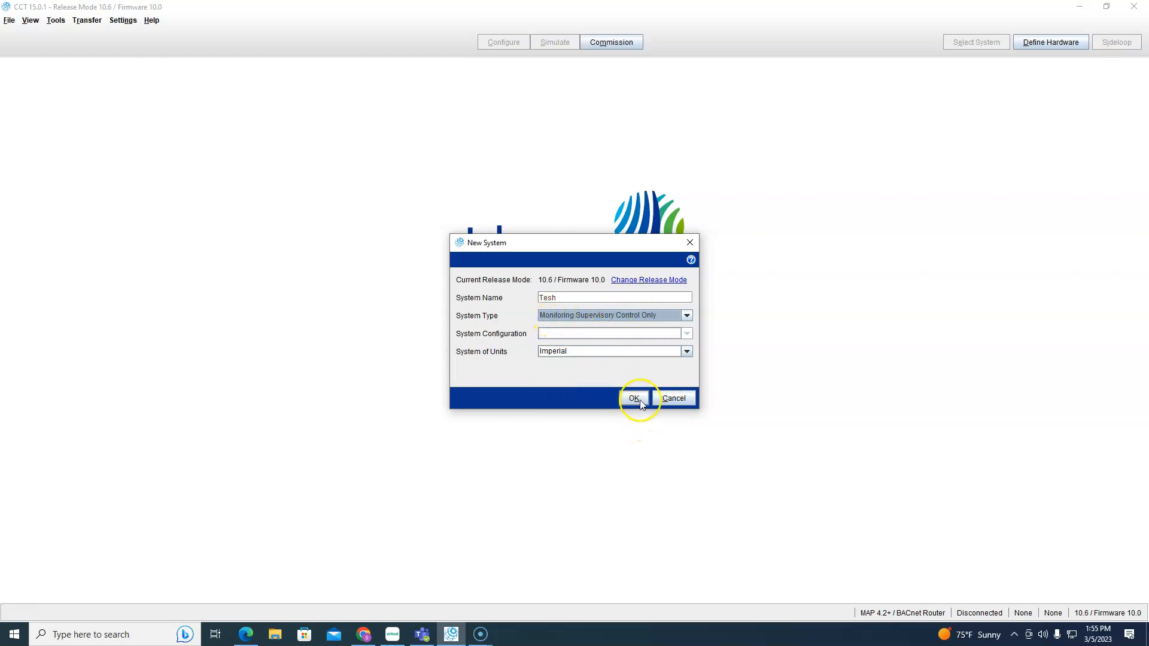
{"action": "left_click", "coordinate": [633, 398]}
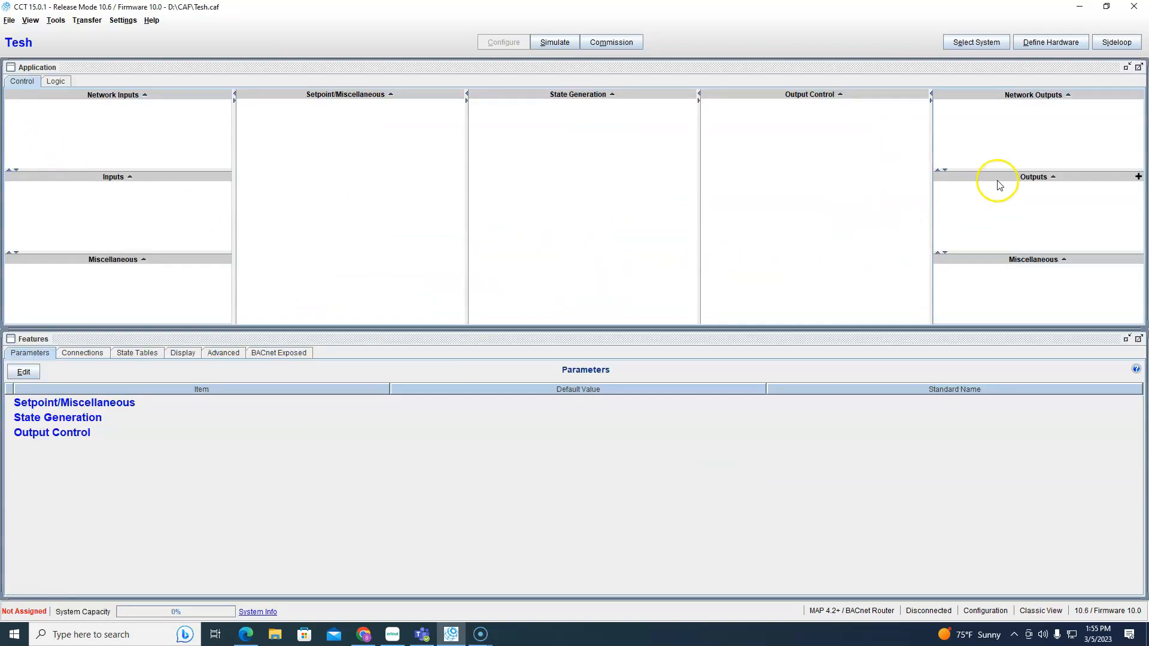
{"action": "mouse_move", "coordinate": [843, 214]}
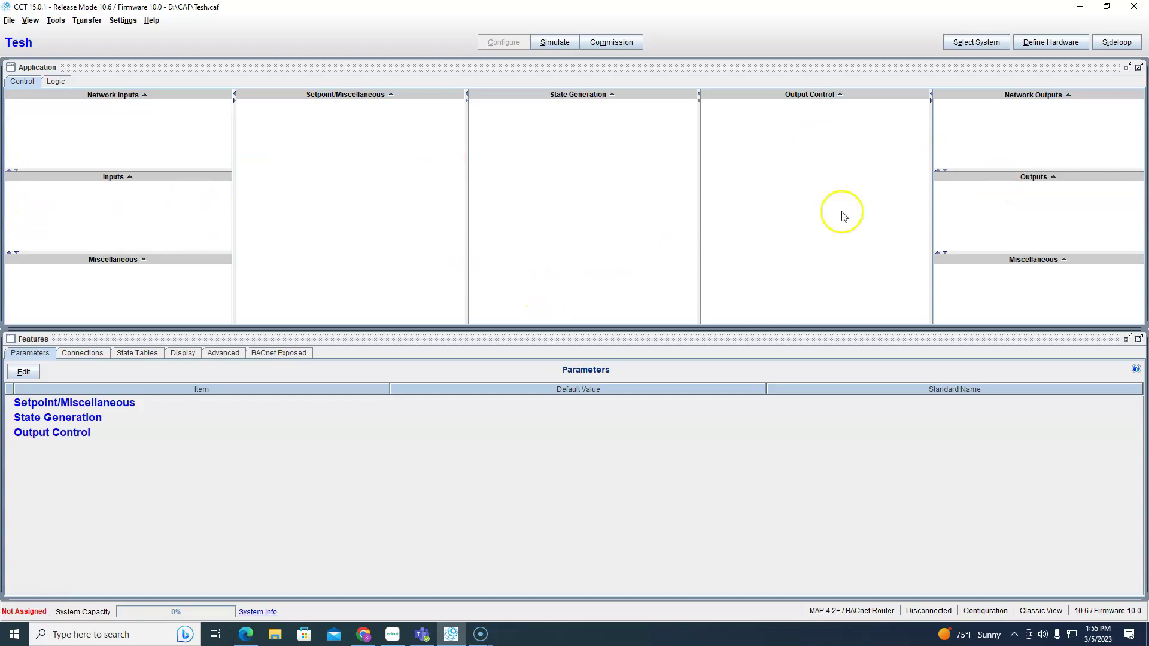
Define the system hardware as the F4-CGM04060 field controller.
{"action": "left_click", "coordinate": [1050, 42]}
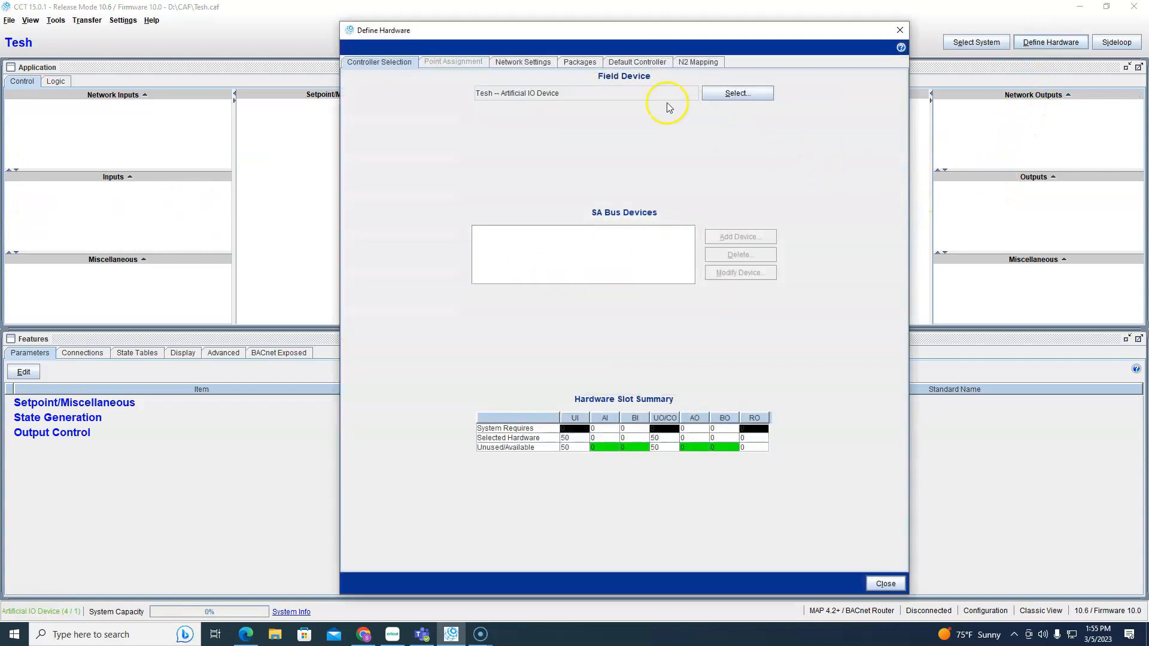
{"action": "left_click", "coordinate": [737, 92]}
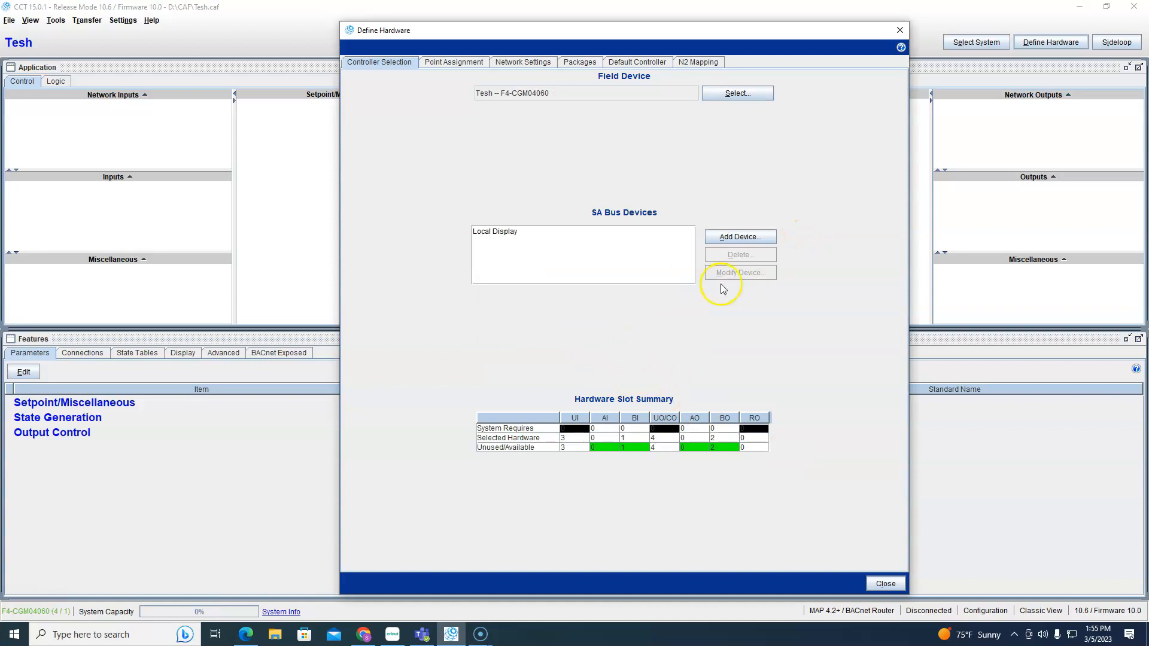
{"action": "left_click", "coordinate": [886, 584]}
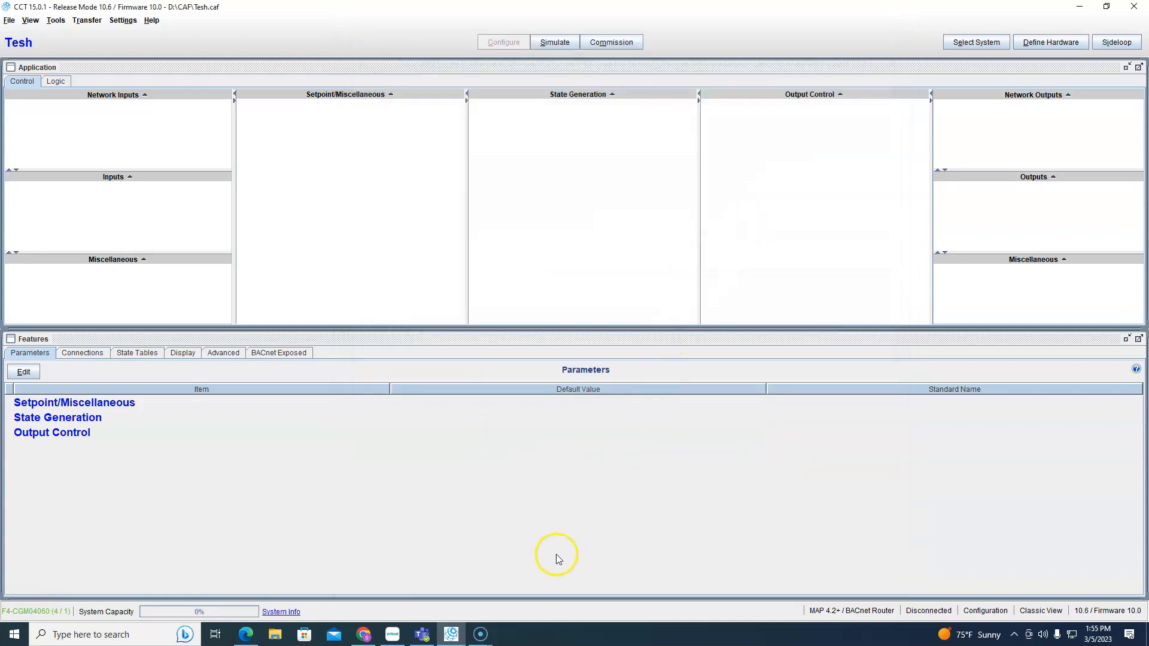
Browse the Advanced Schedules and Trends features, then return to Parameters.
{"action": "left_click", "coordinate": [223, 352]}
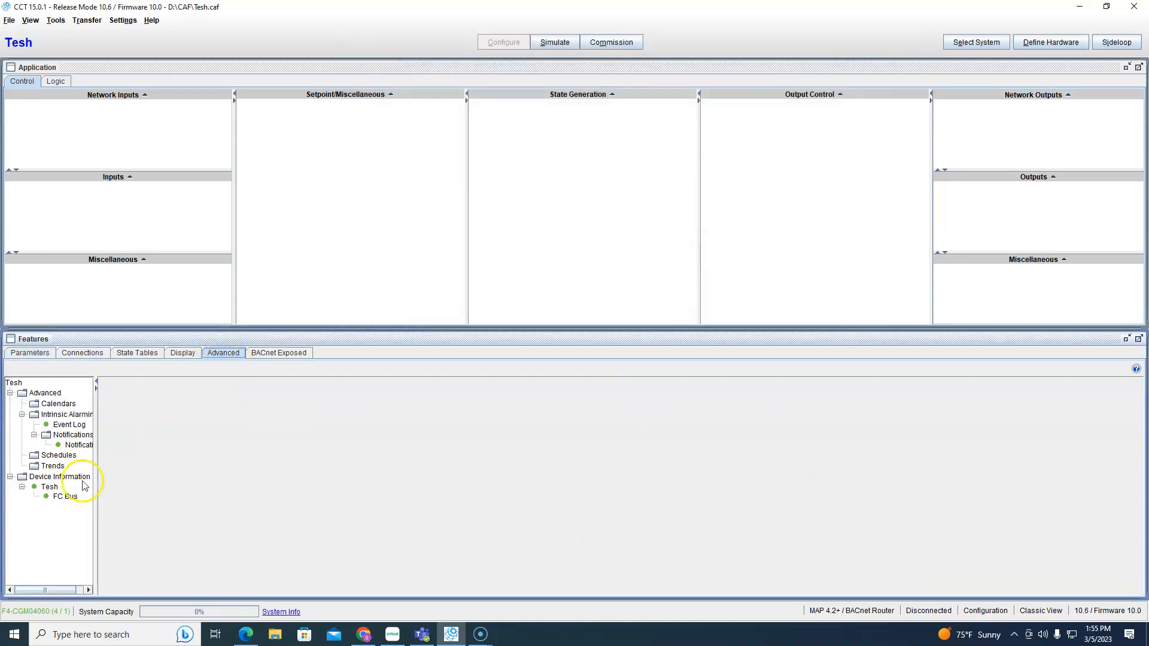
{"action": "left_click", "coordinate": [58, 455]}
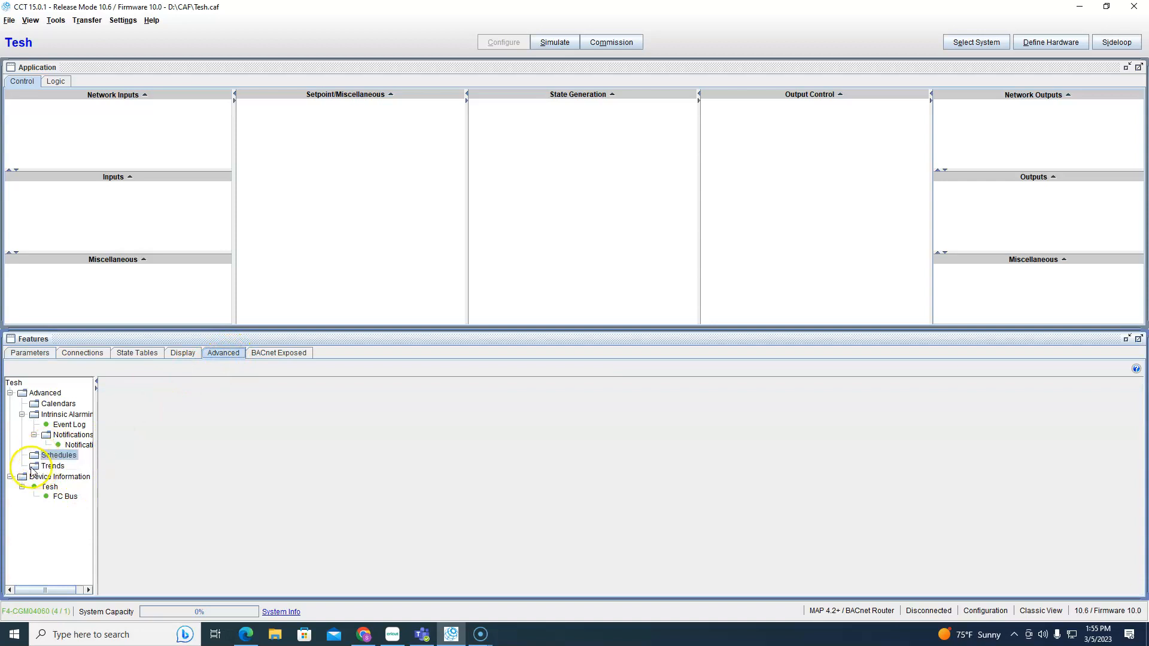
{"action": "left_click", "coordinate": [53, 465]}
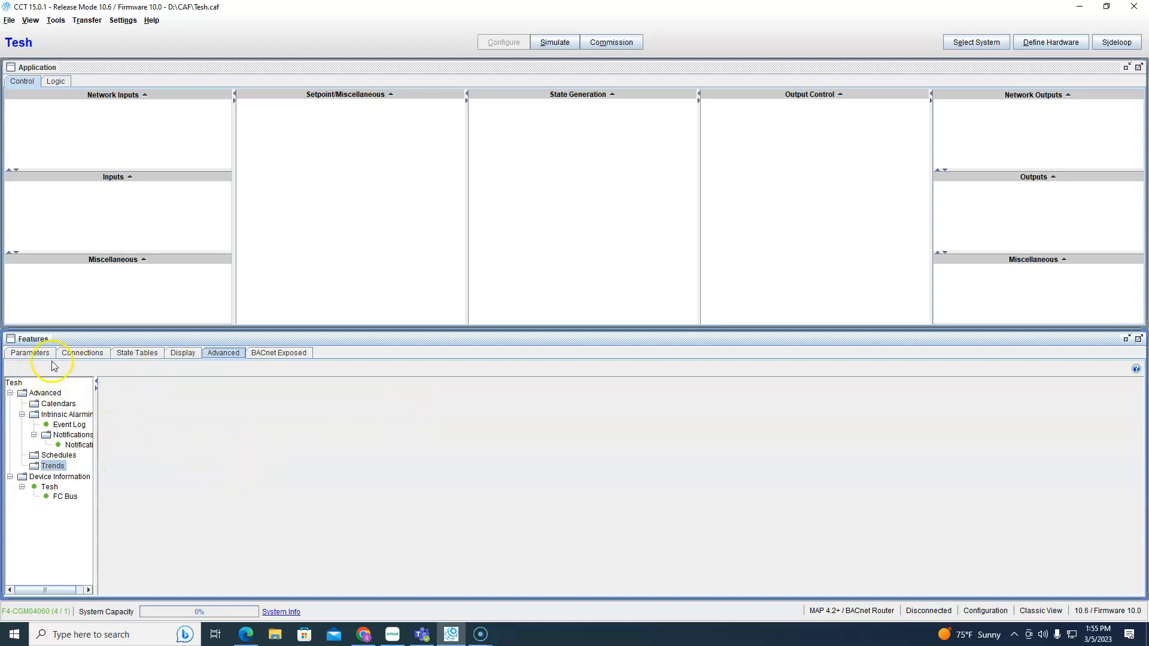
{"action": "left_click", "coordinate": [29, 352]}
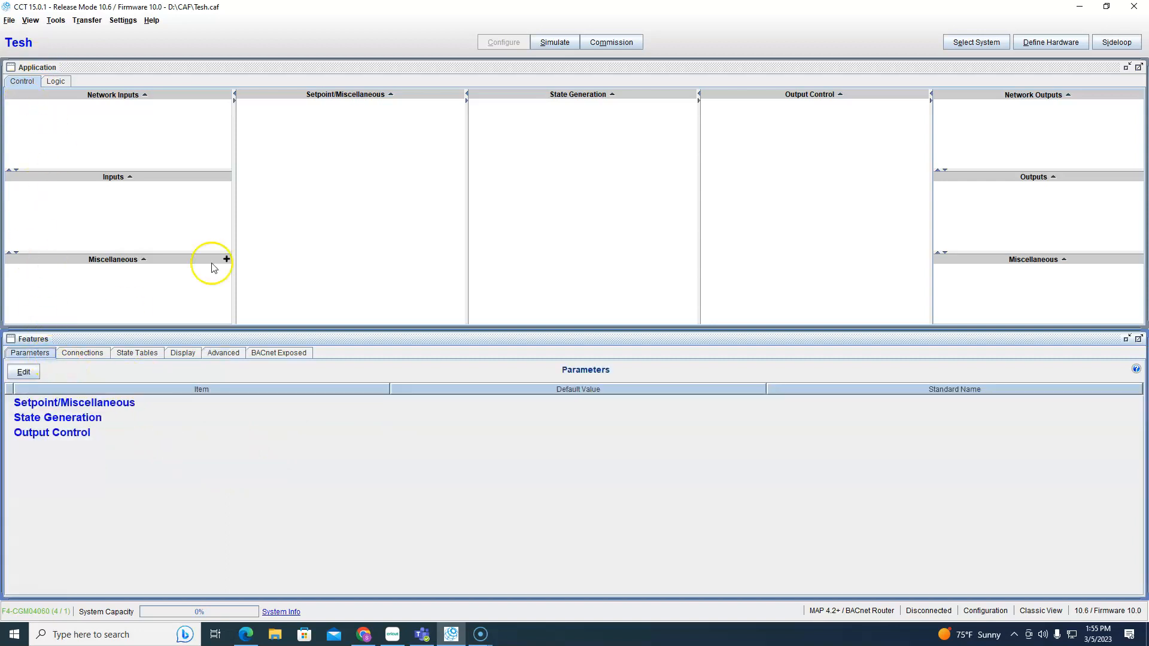
{"action": "mouse_move", "coordinate": [455, 95]}
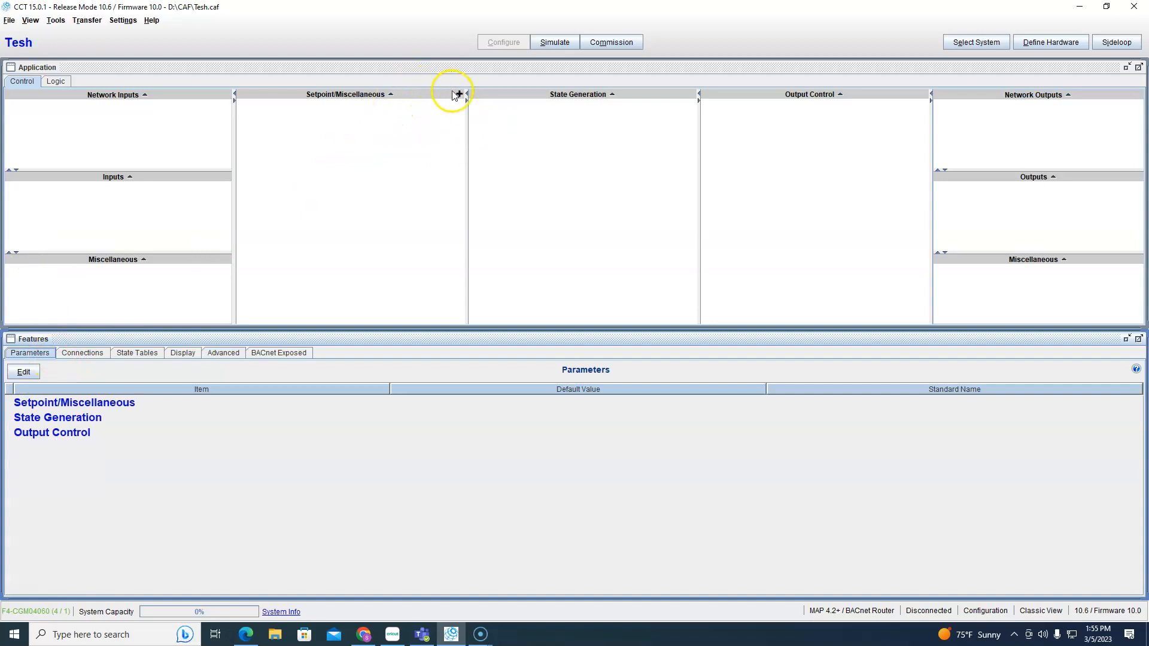
Add one Activity module under Setpoint/Miscellaneous and view its logic.
{"action": "left_click", "coordinate": [455, 94]}
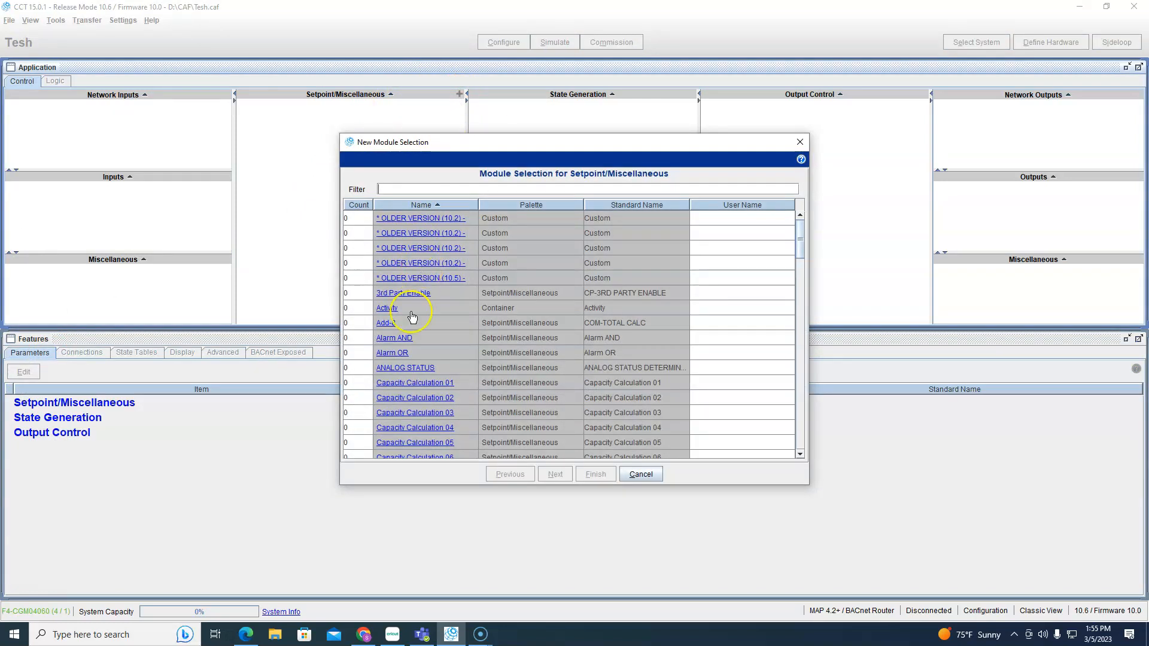
{"action": "left_click", "coordinate": [387, 308]}
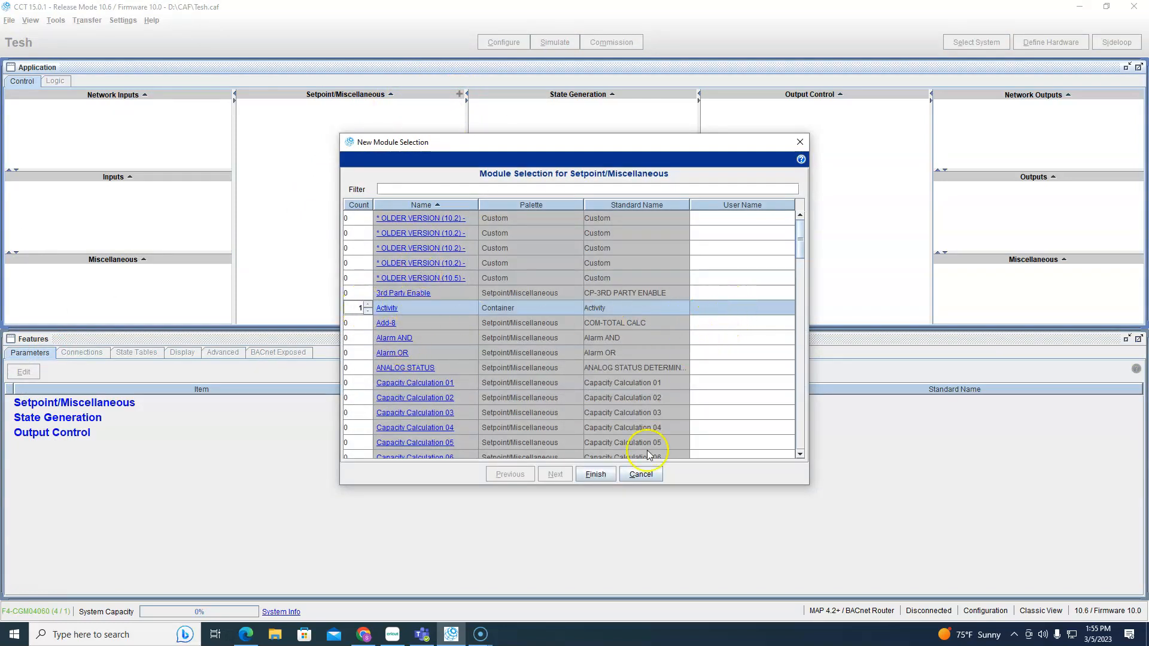
{"action": "left_click", "coordinate": [595, 475]}
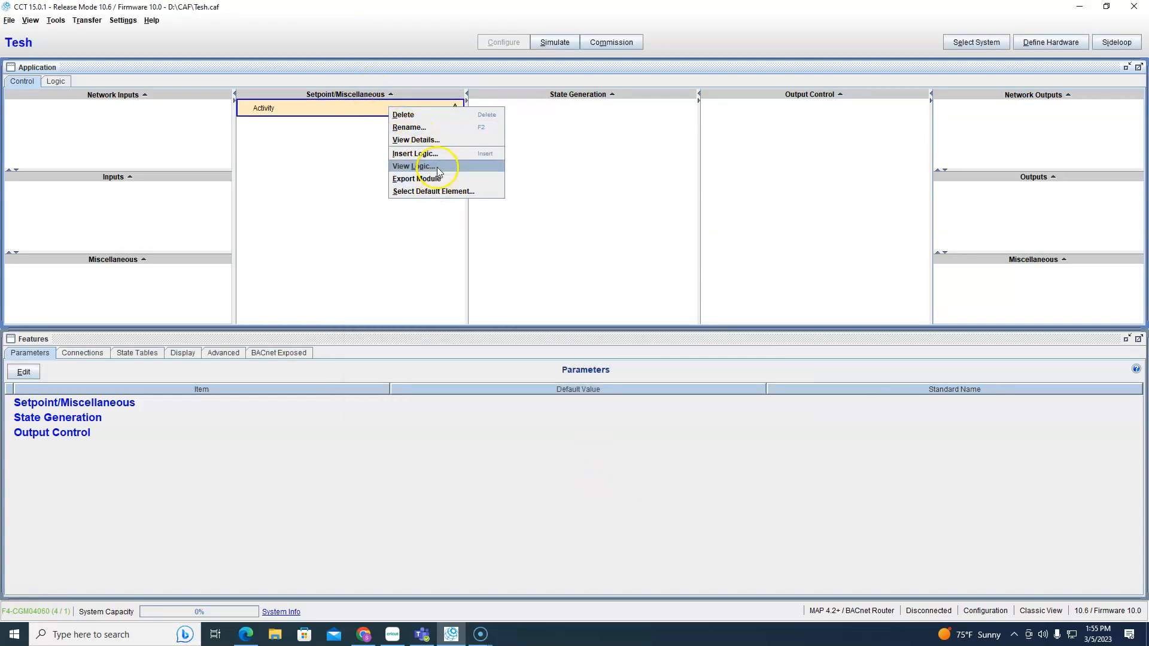
{"action": "left_click", "coordinate": [415, 166]}
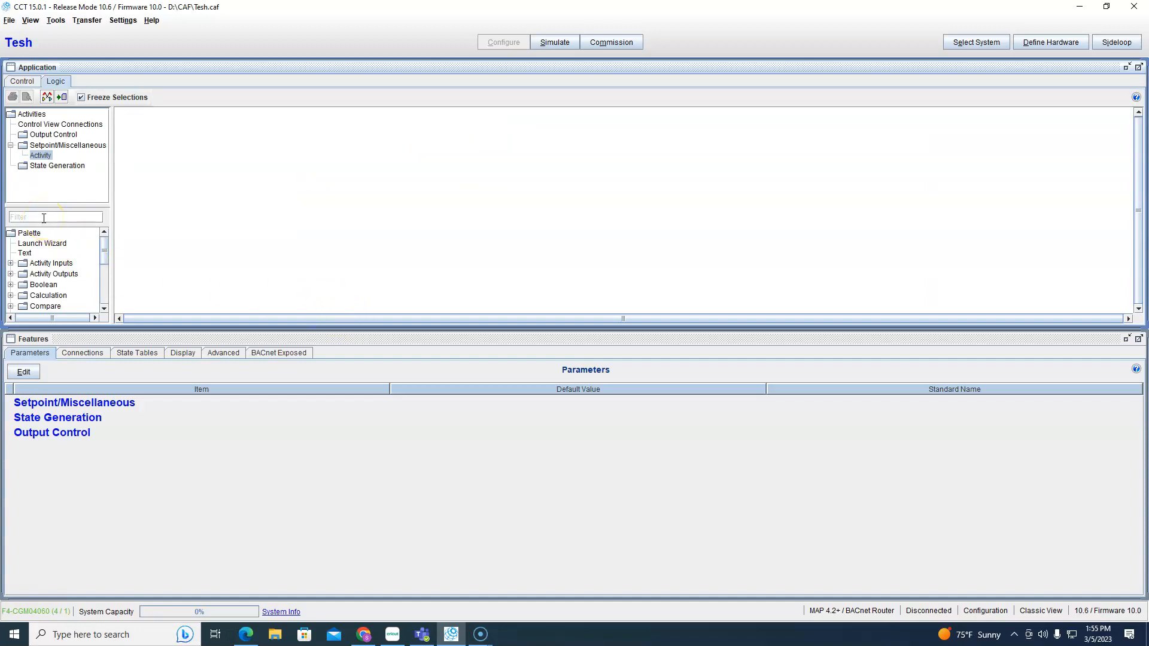
Filter the palette for 'mux', place a MUX (Boolean IO, Boolean Mode), and open its details.
{"action": "type", "text": "mux"}
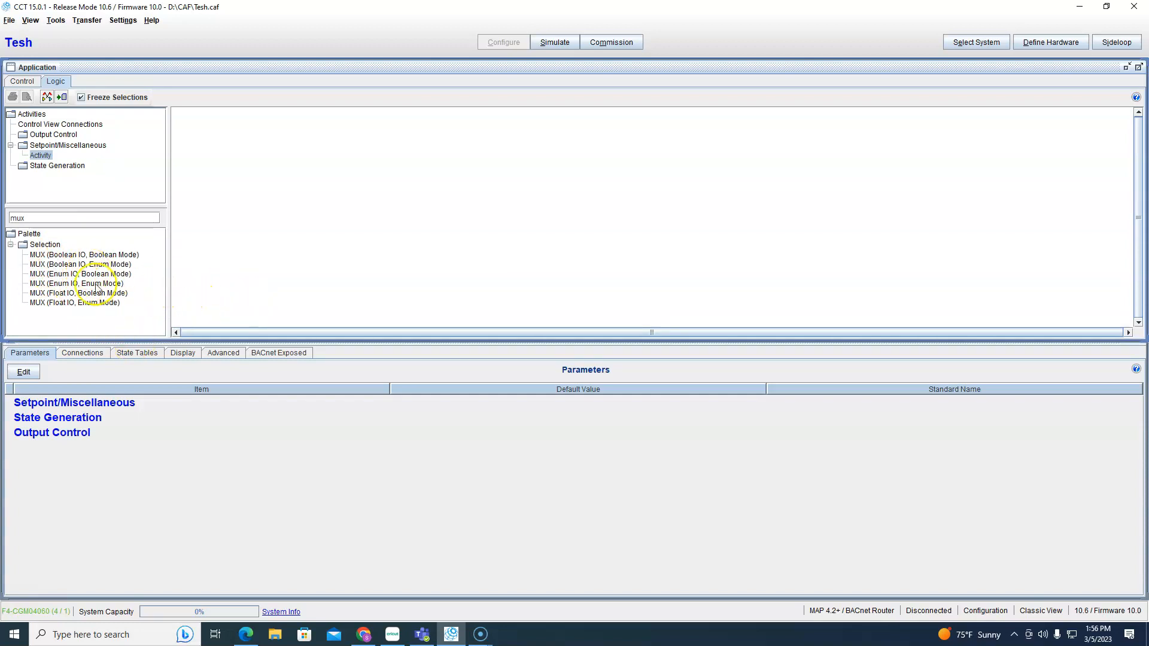
{"action": "mouse_move", "coordinate": [101, 313]}
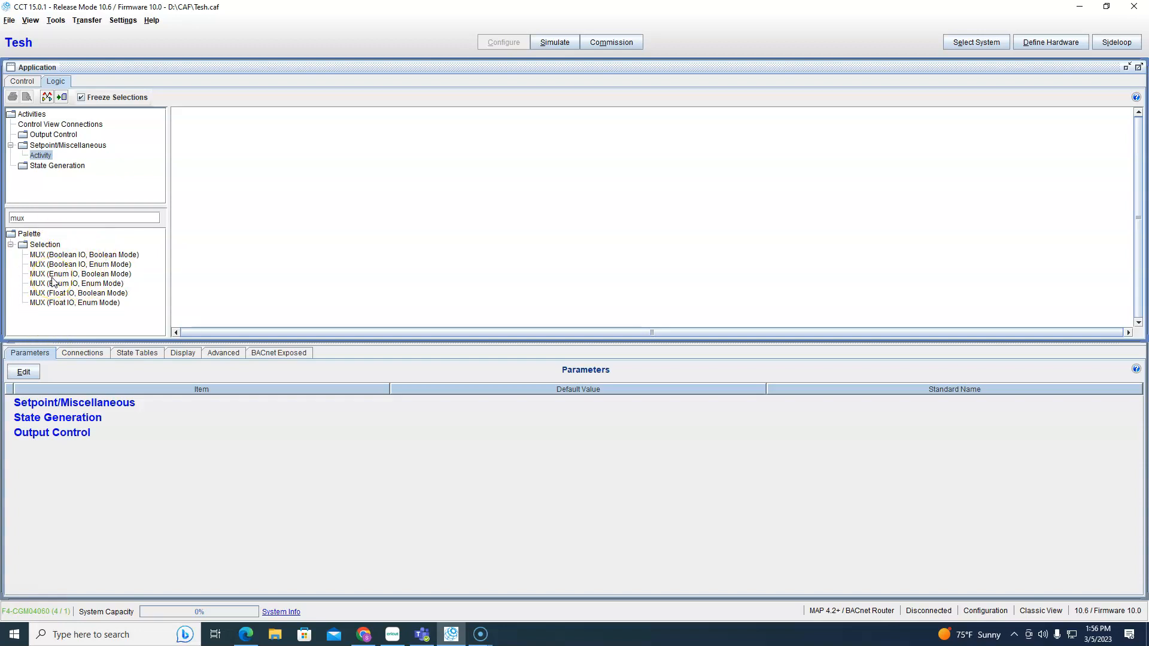
{"action": "mouse_move", "coordinate": [91, 260]}
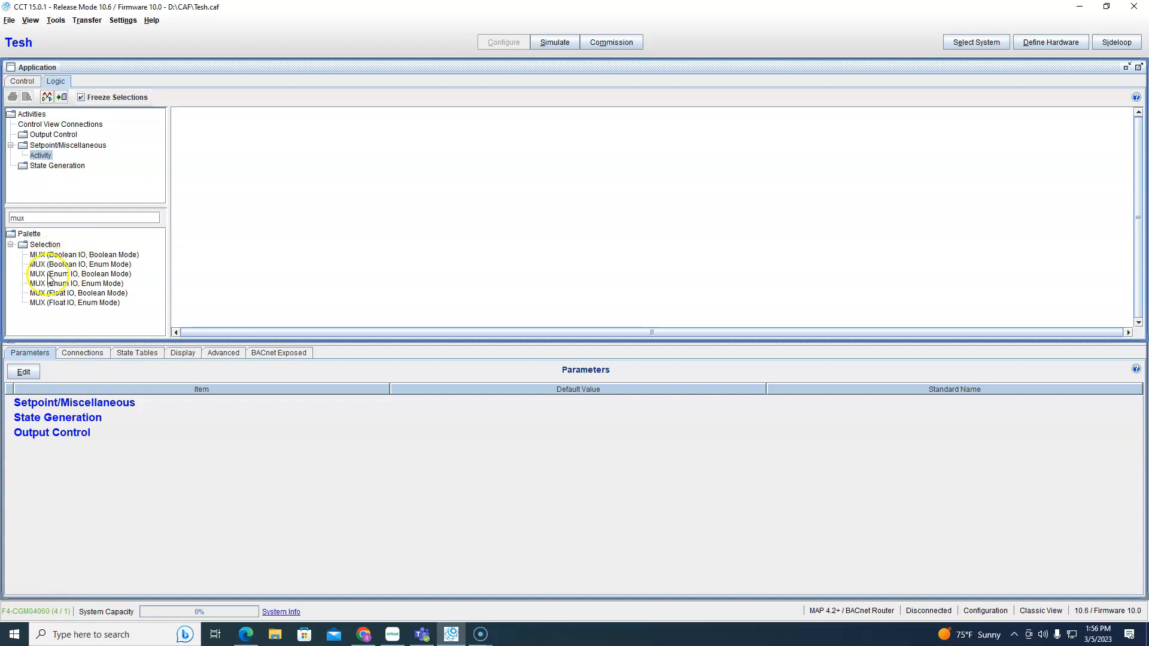
{"action": "mouse_move", "coordinate": [48, 304]}
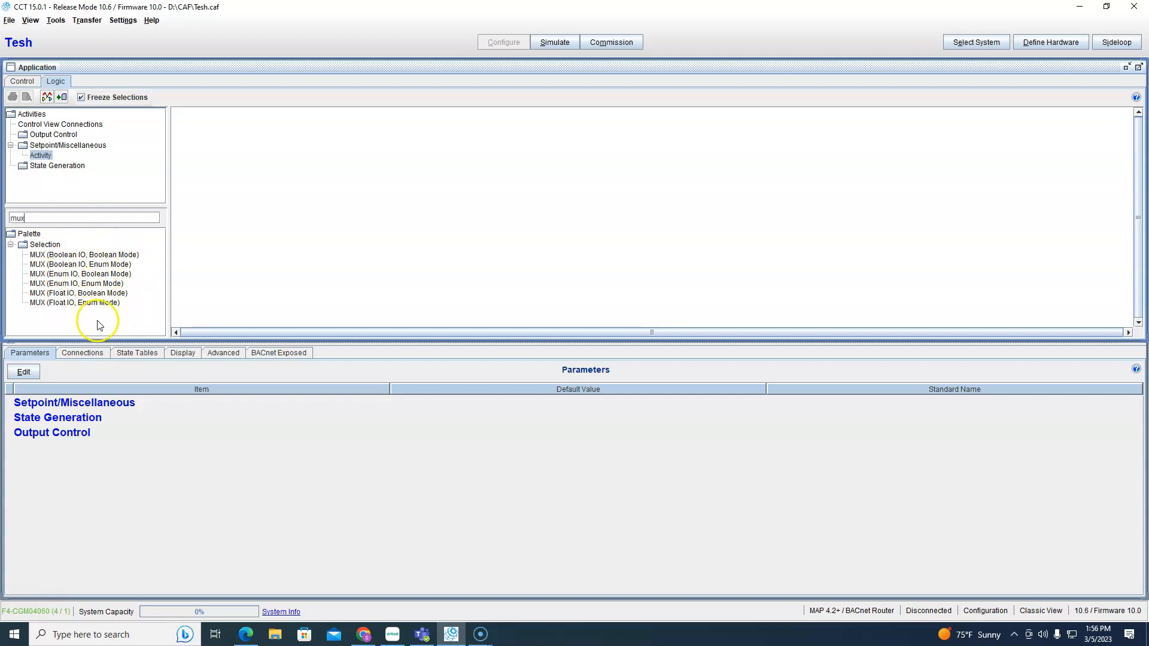
{"action": "mouse_move", "coordinate": [200, 306]}
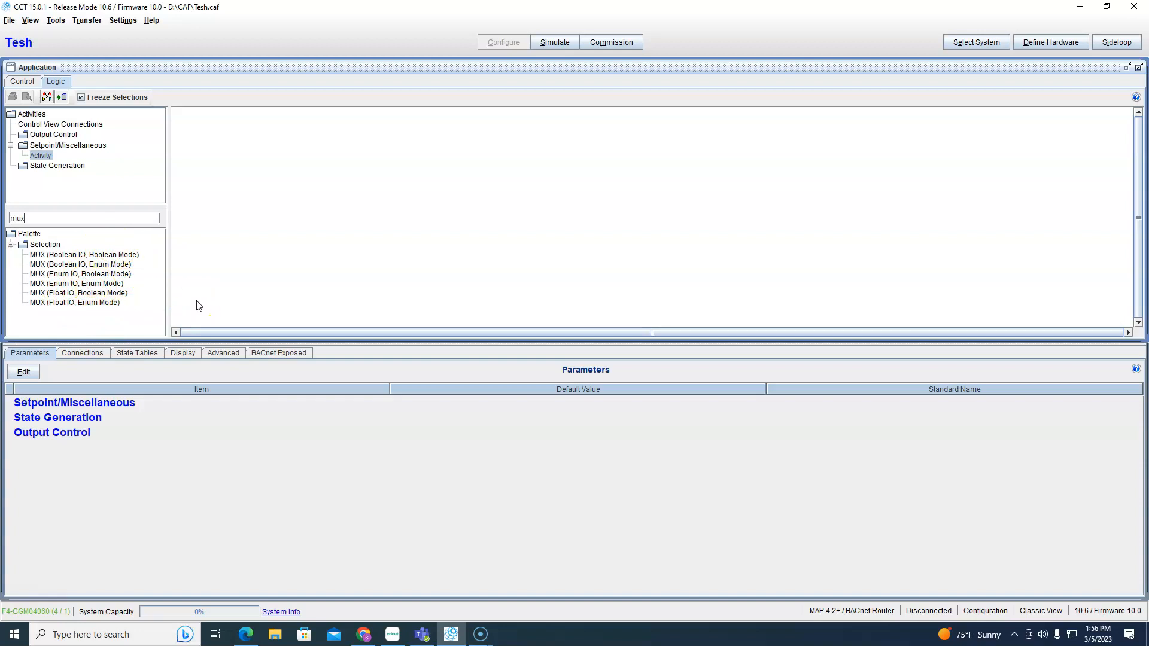
{"action": "mouse_move", "coordinate": [125, 245]}
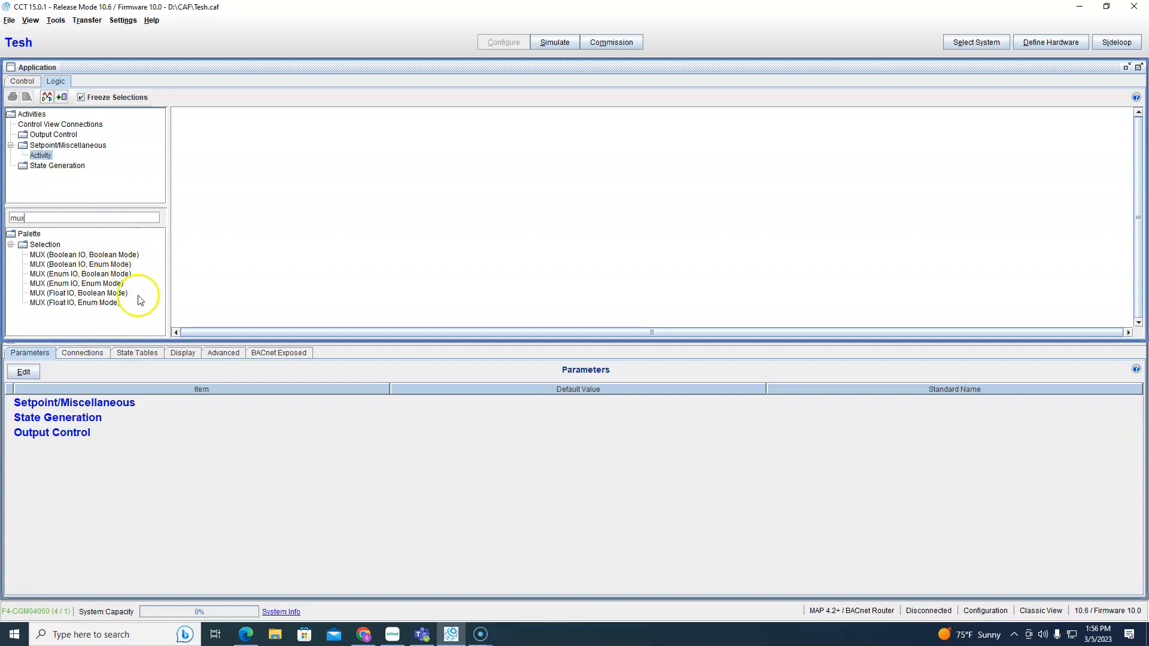
{"action": "mouse_move", "coordinate": [130, 259]}
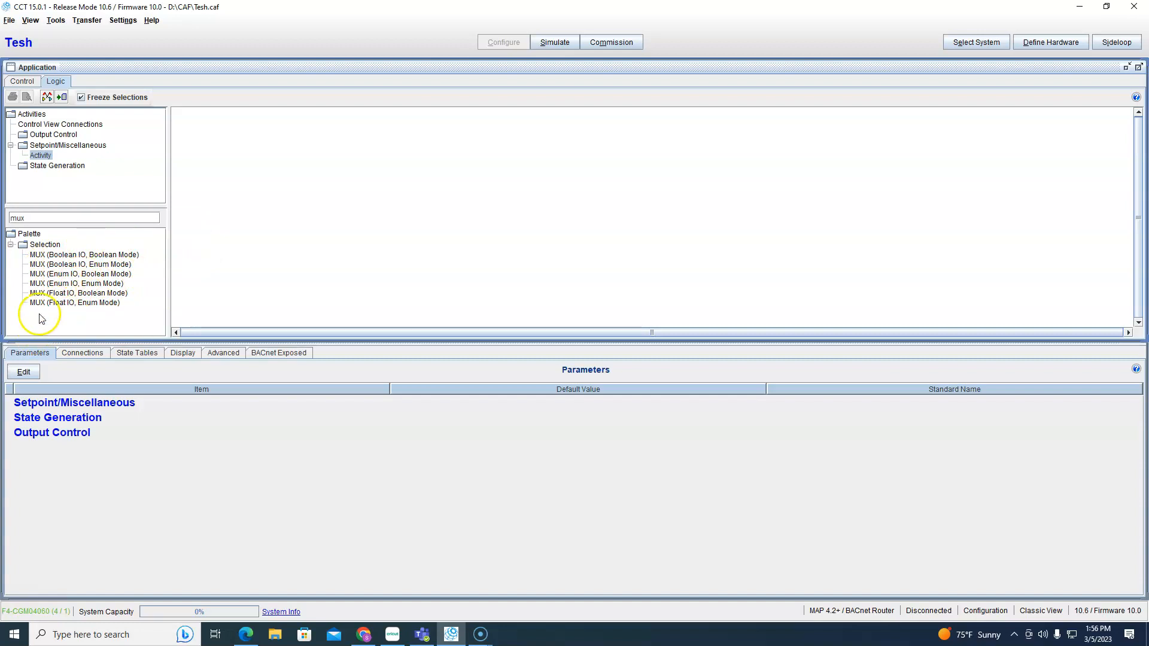
{"action": "mouse_move", "coordinate": [100, 264]}
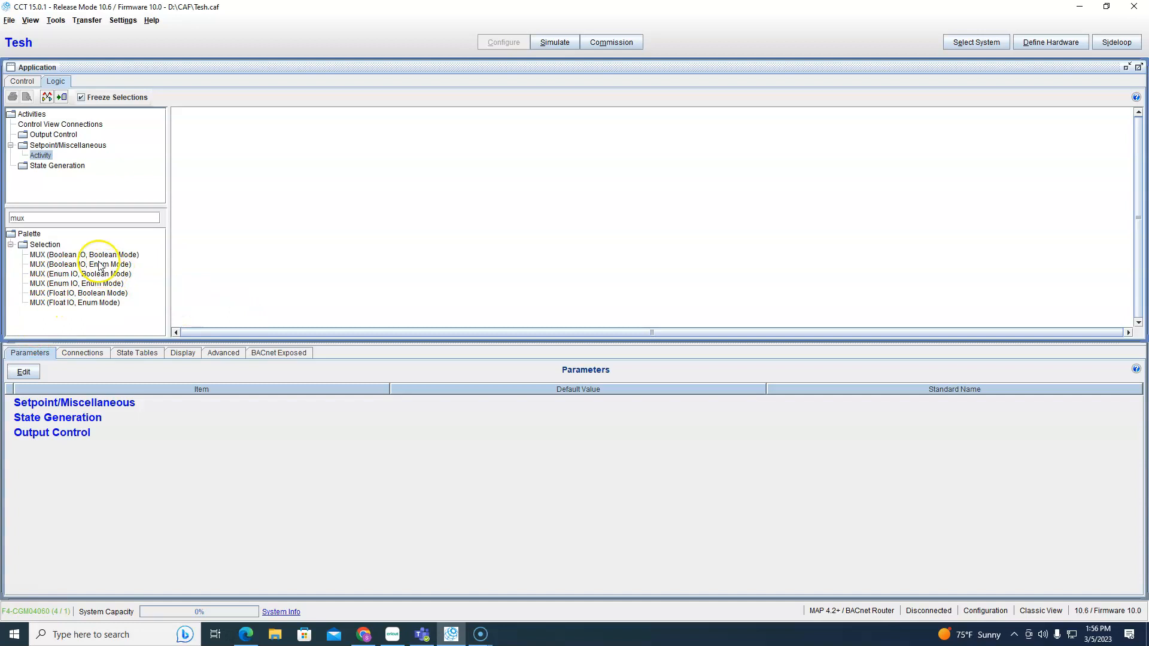
{"action": "left_click_drag", "start_coordinate": [84, 254], "coordinate": [366, 173]}
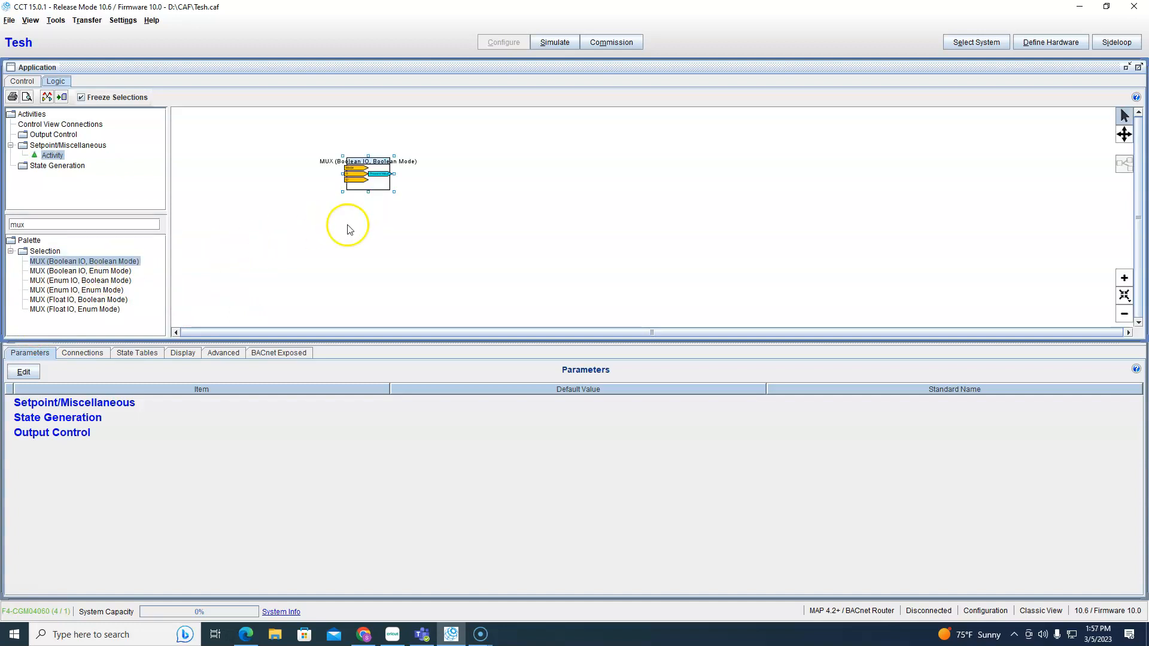
{"action": "mouse_move", "coordinate": [357, 208]}
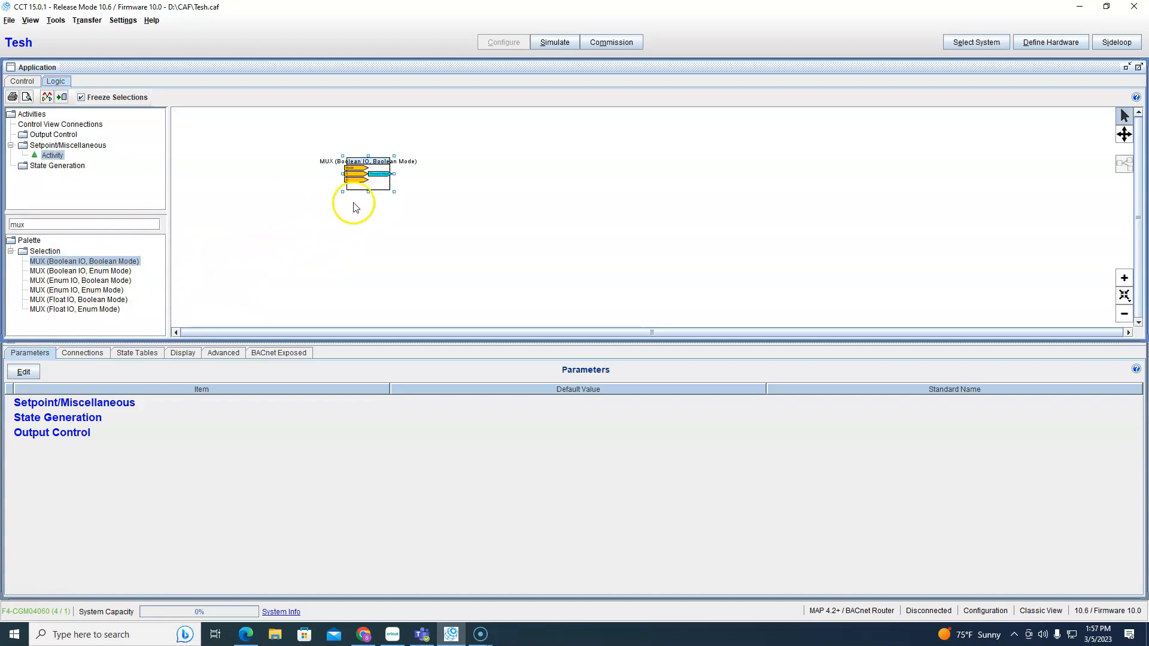
{"action": "double_click", "coordinate": [366, 174]}
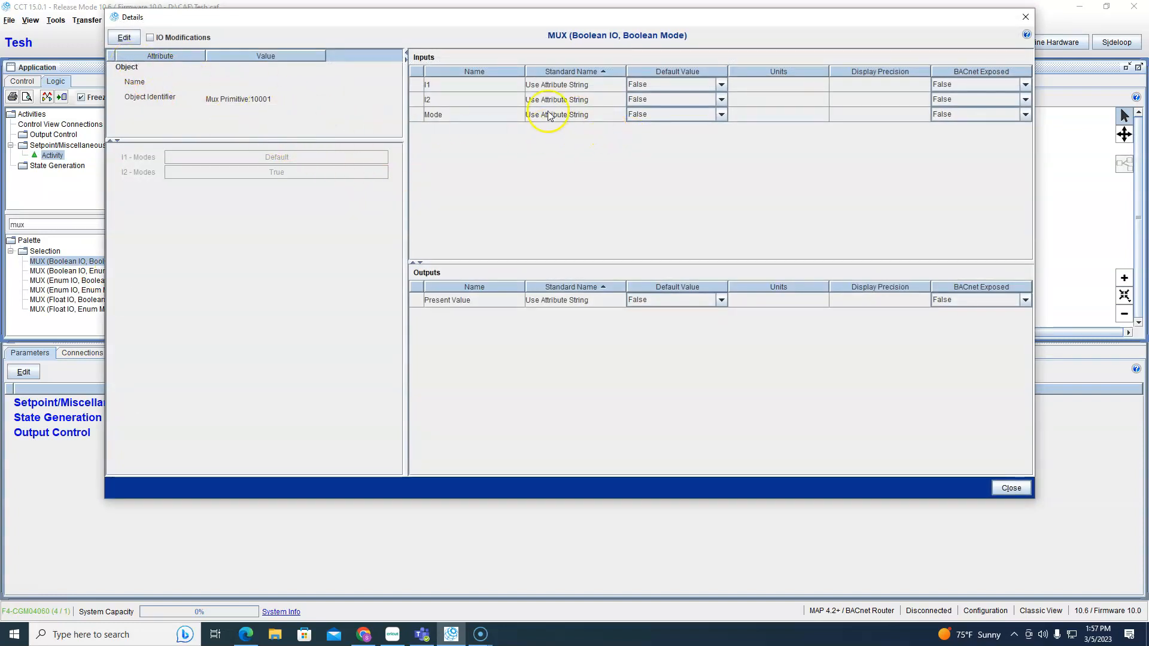
{"action": "mouse_move", "coordinate": [846, 57]}
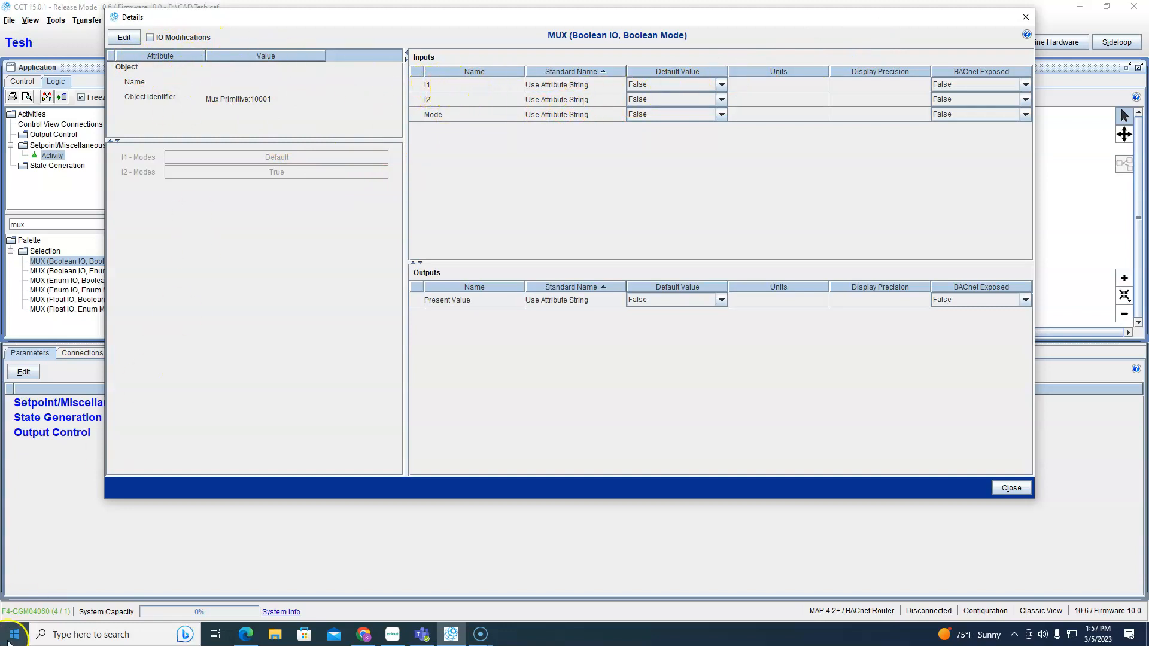
{"action": "mouse_move", "coordinate": [333, 342]}
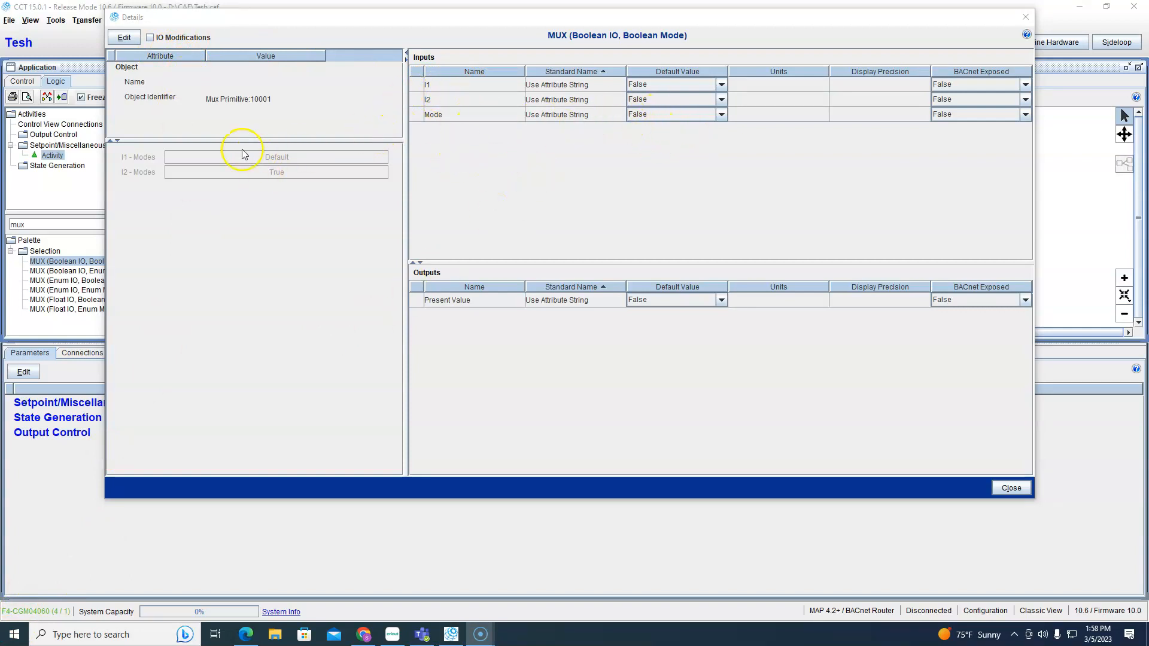
{"action": "mouse_move", "coordinate": [235, 195]}
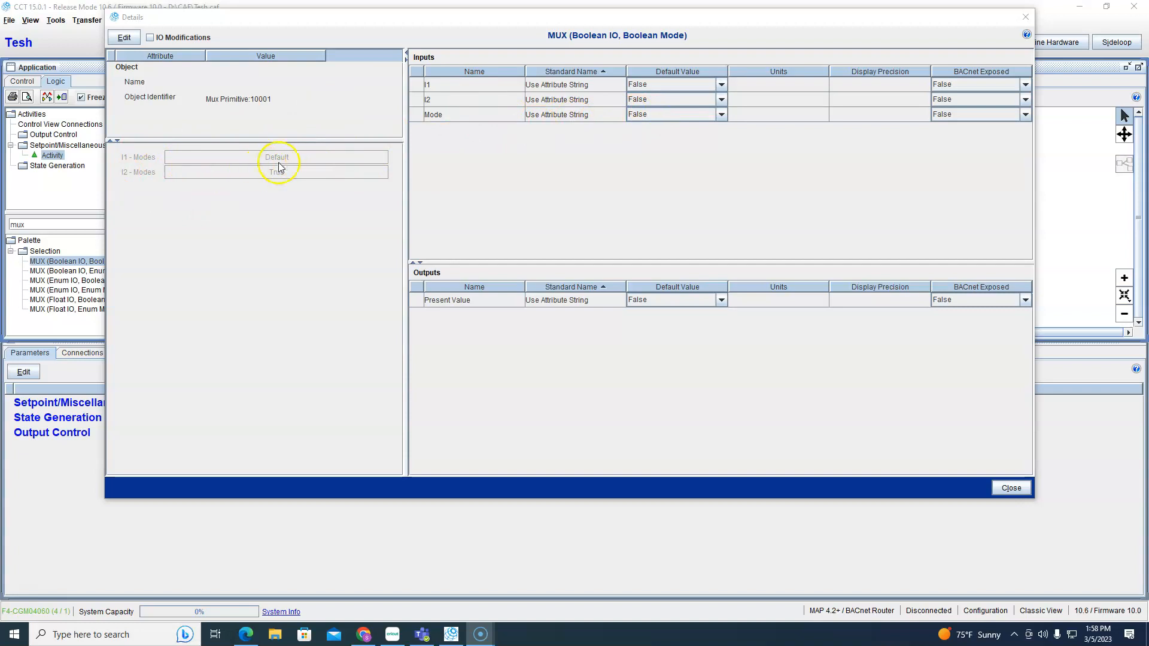
Set MUX I1 mode to False and I1 default value True, apply, and close.
{"action": "left_click", "coordinate": [124, 37]}
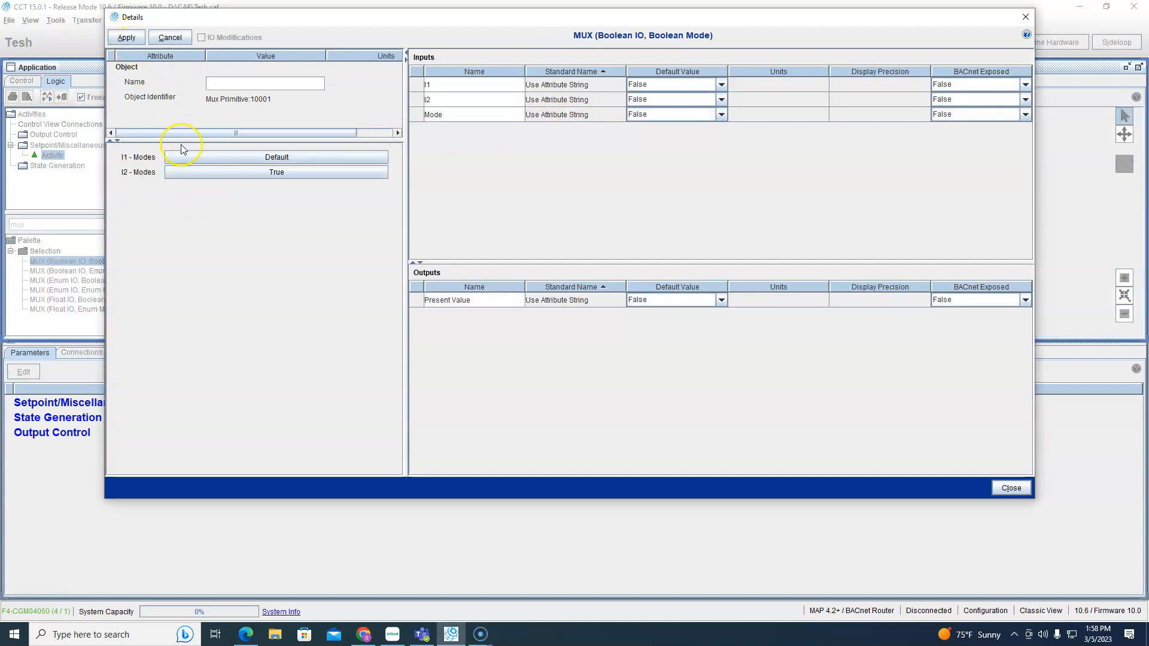
{"action": "left_click", "coordinate": [276, 157]}
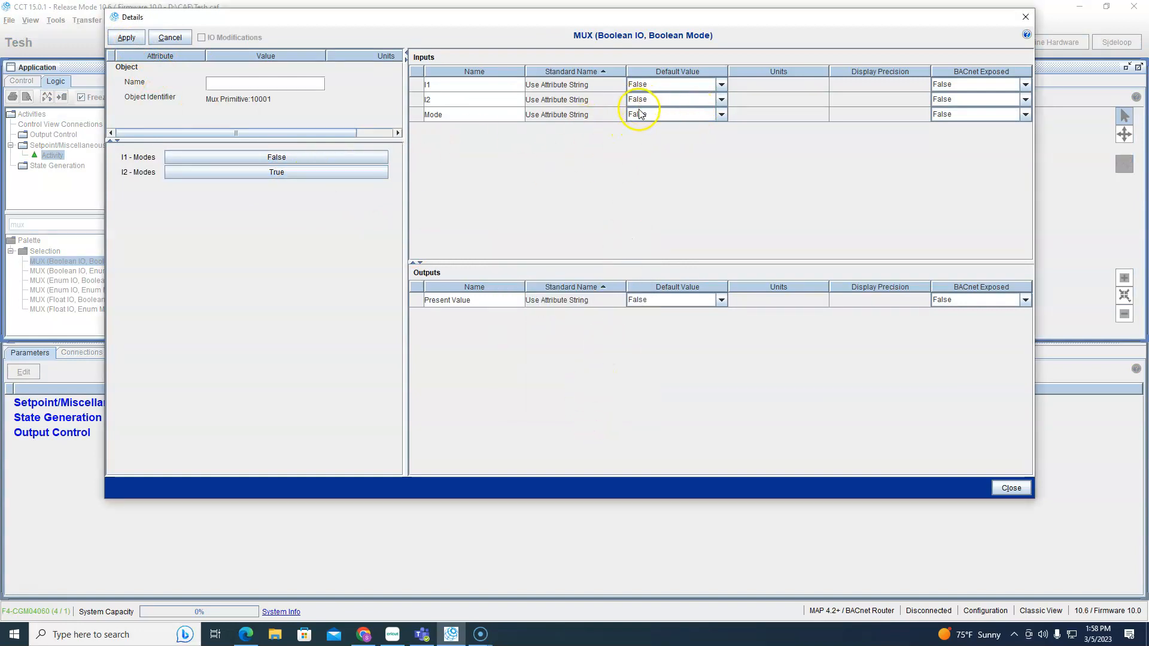
{"action": "mouse_move", "coordinate": [486, 94]}
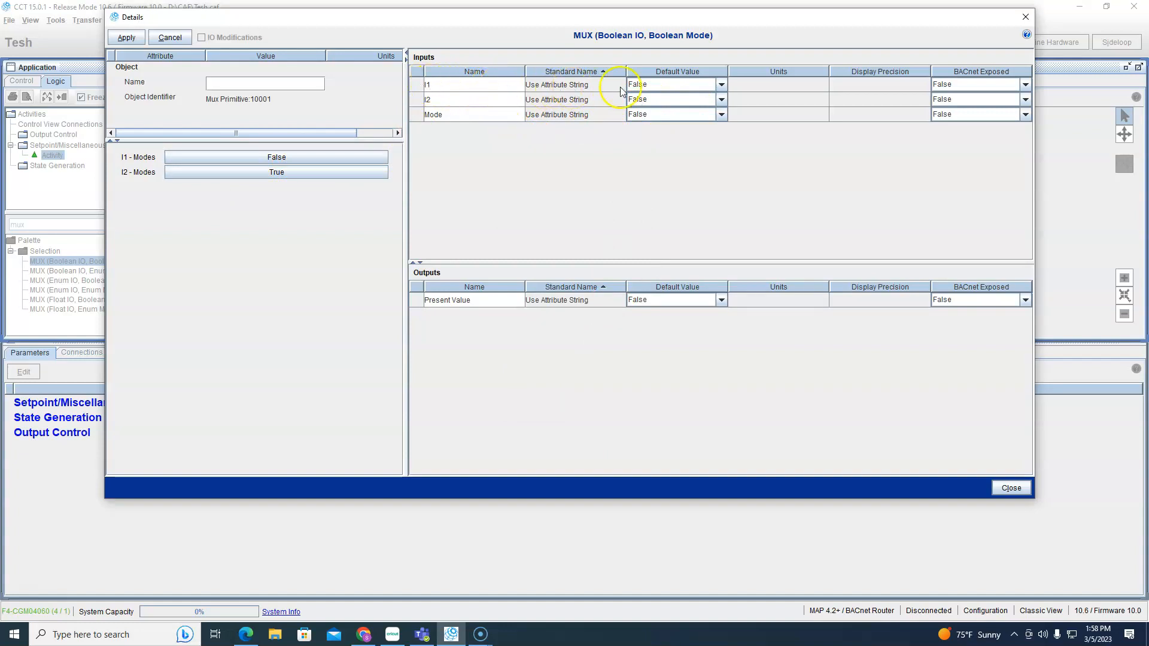
{"action": "mouse_move", "coordinate": [722, 83]}
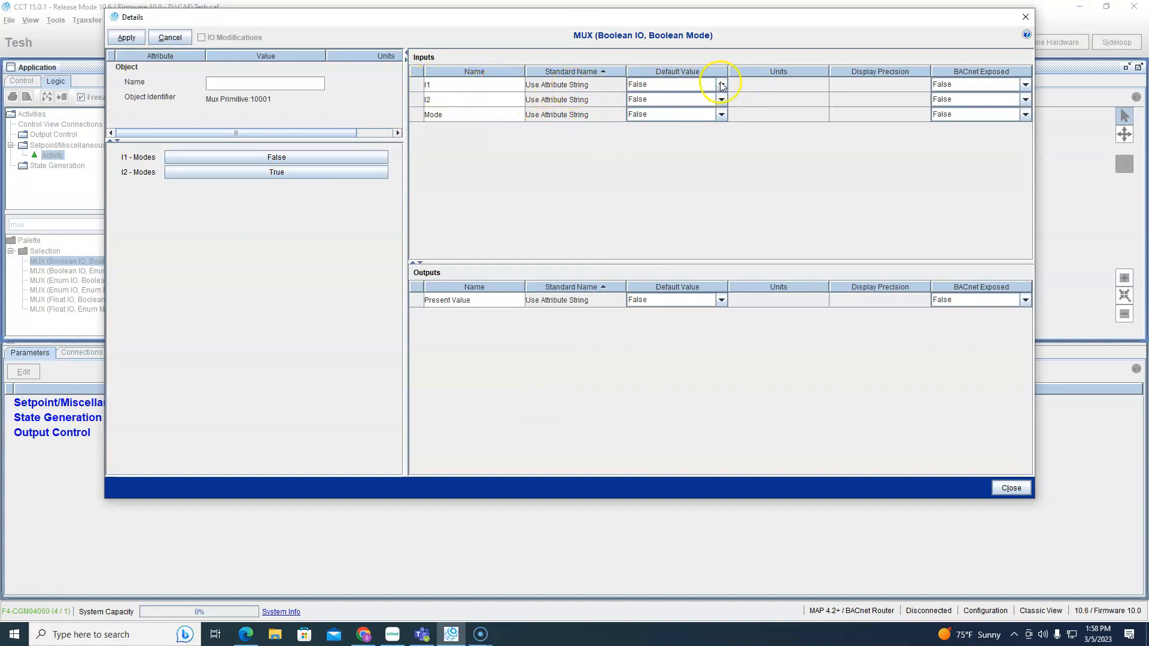
{"action": "left_click", "coordinate": [722, 84]}
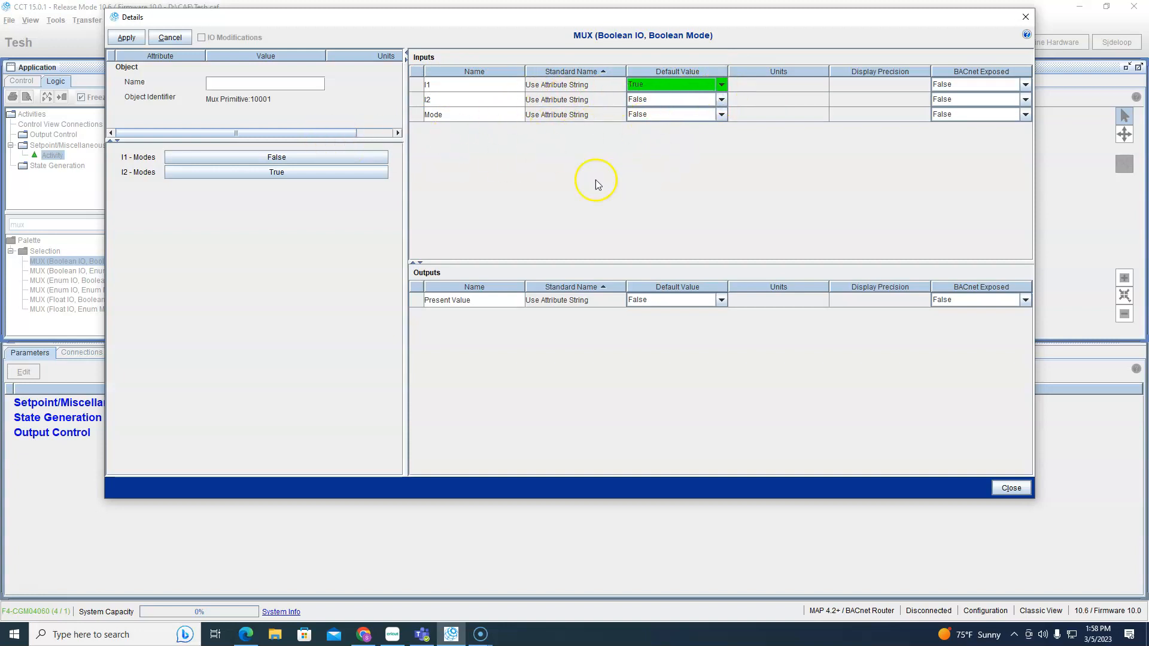
{"action": "mouse_move", "coordinate": [359, 172]}
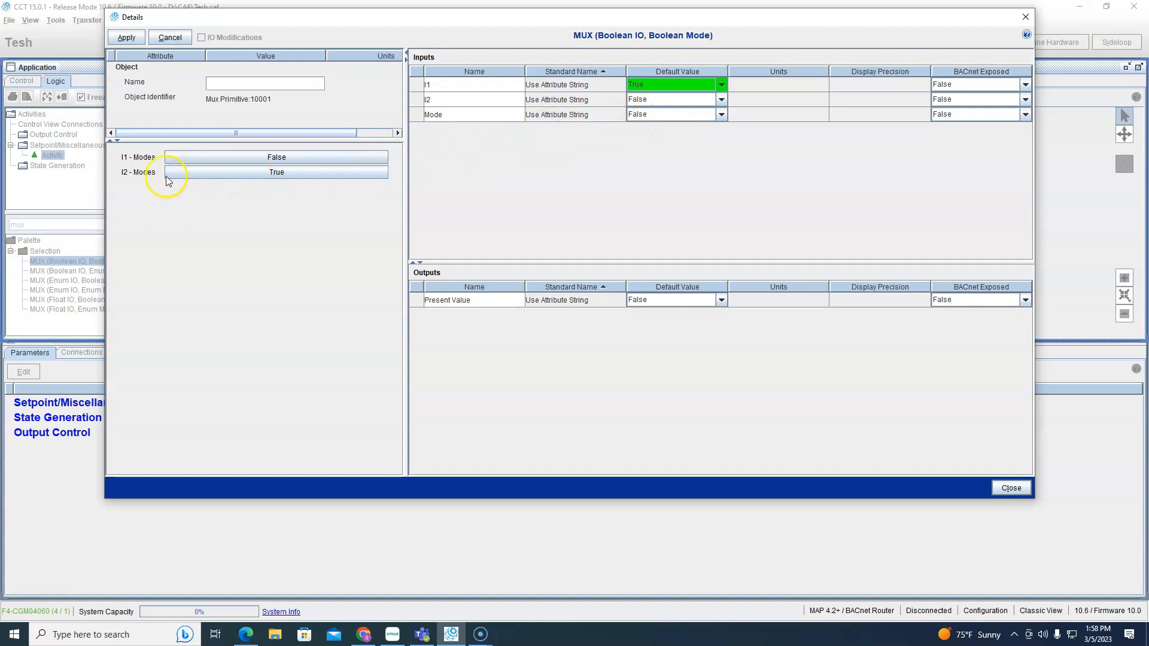
{"action": "mouse_move", "coordinate": [157, 180]}
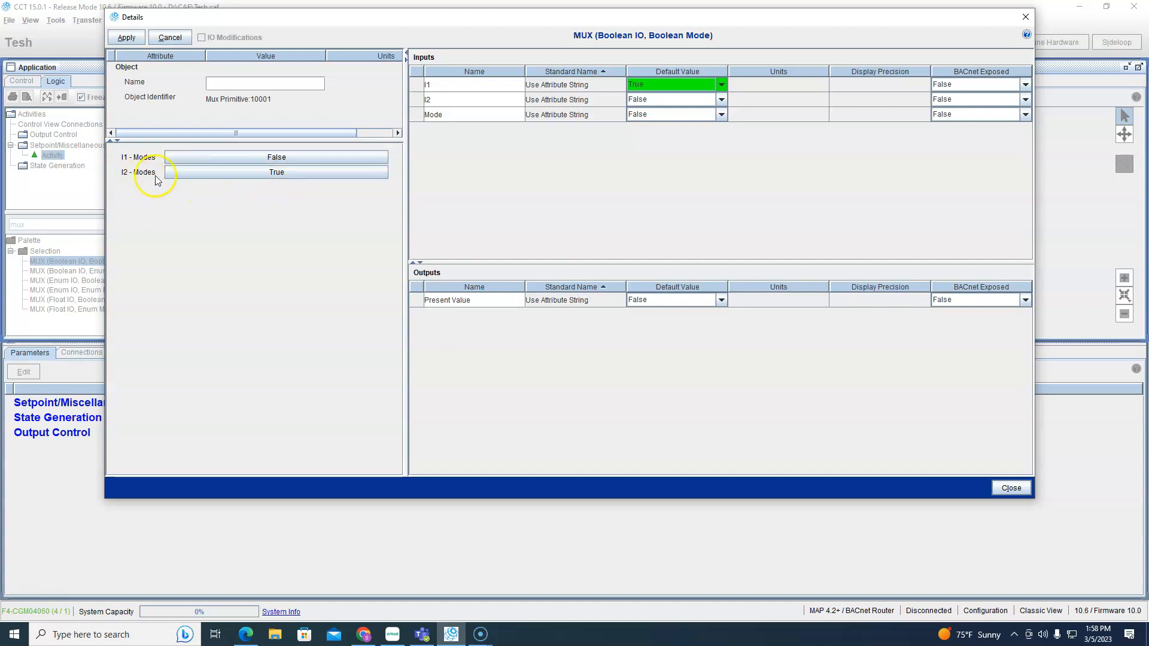
{"action": "mouse_move", "coordinate": [672, 88]}
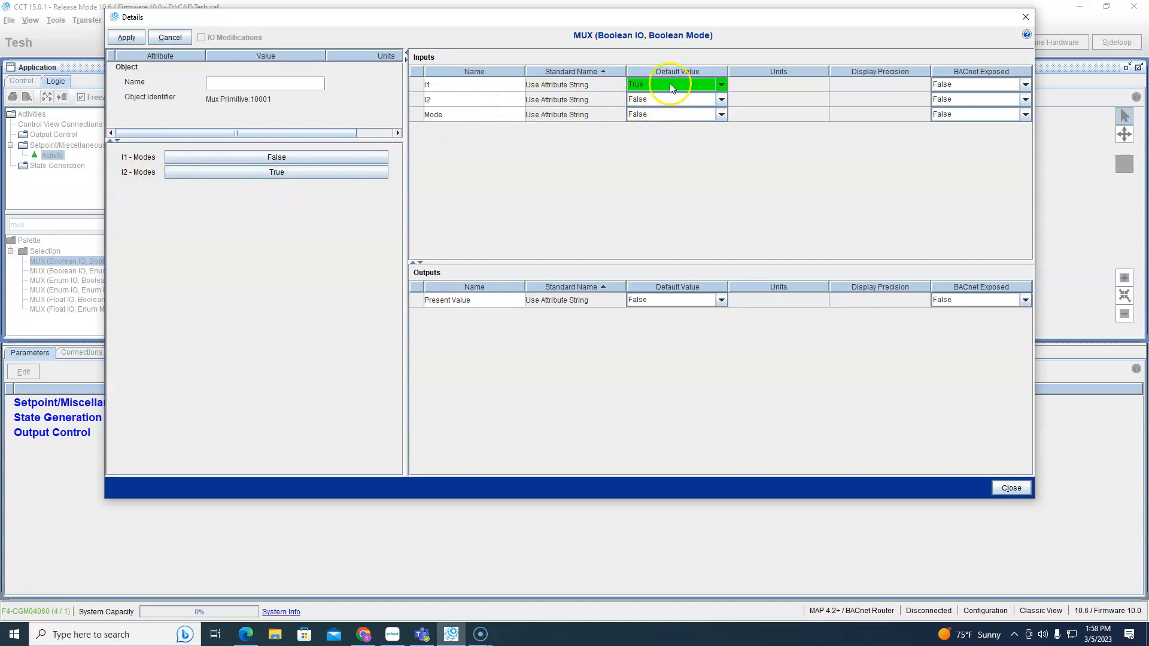
{"action": "left_click", "coordinate": [126, 37]}
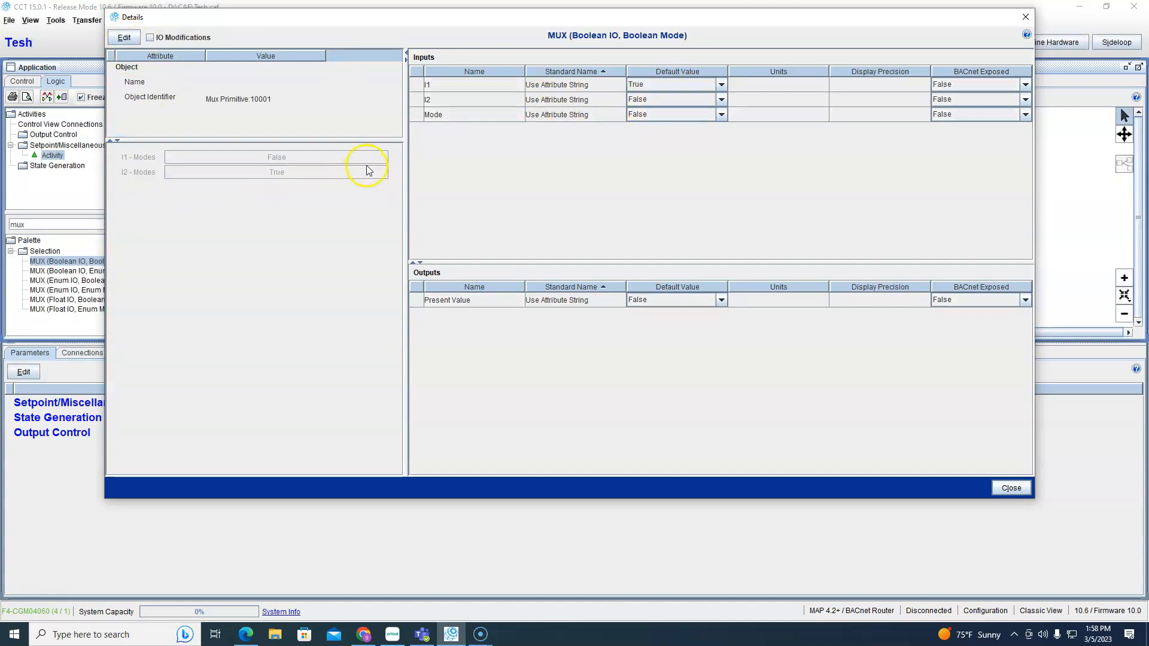
{"action": "left_click", "coordinate": [1023, 16]}
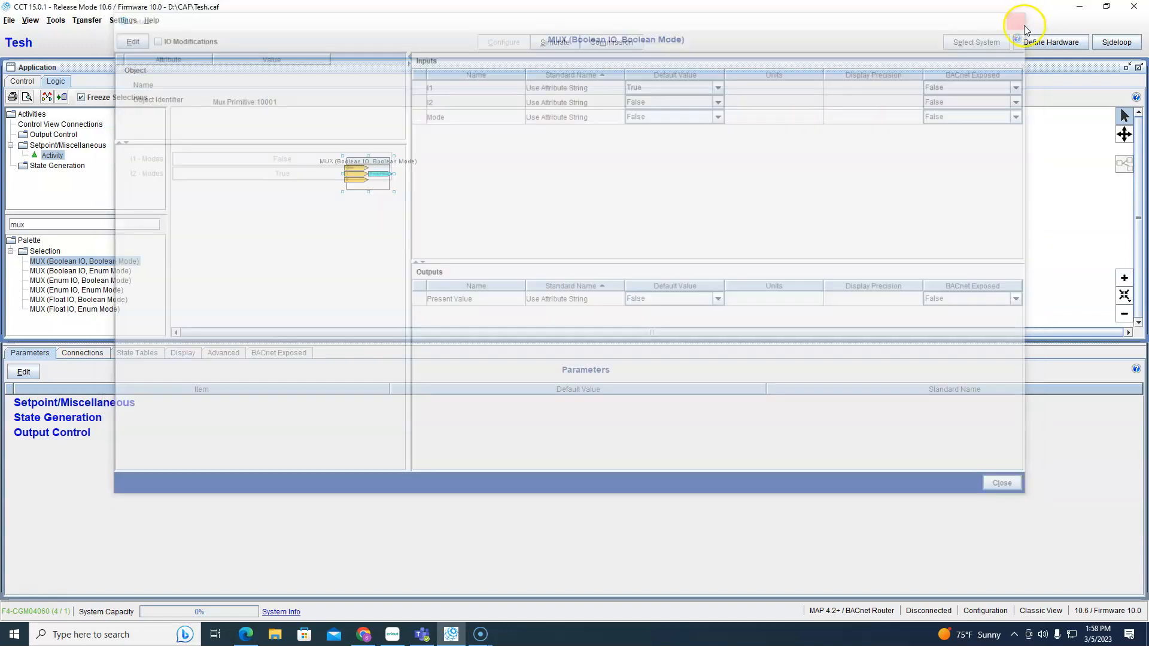
Add an Input (Boolean) left and Output (Boolean) right of the MUX, then start Simulate.
{"action": "left_click", "coordinate": [1003, 484]}
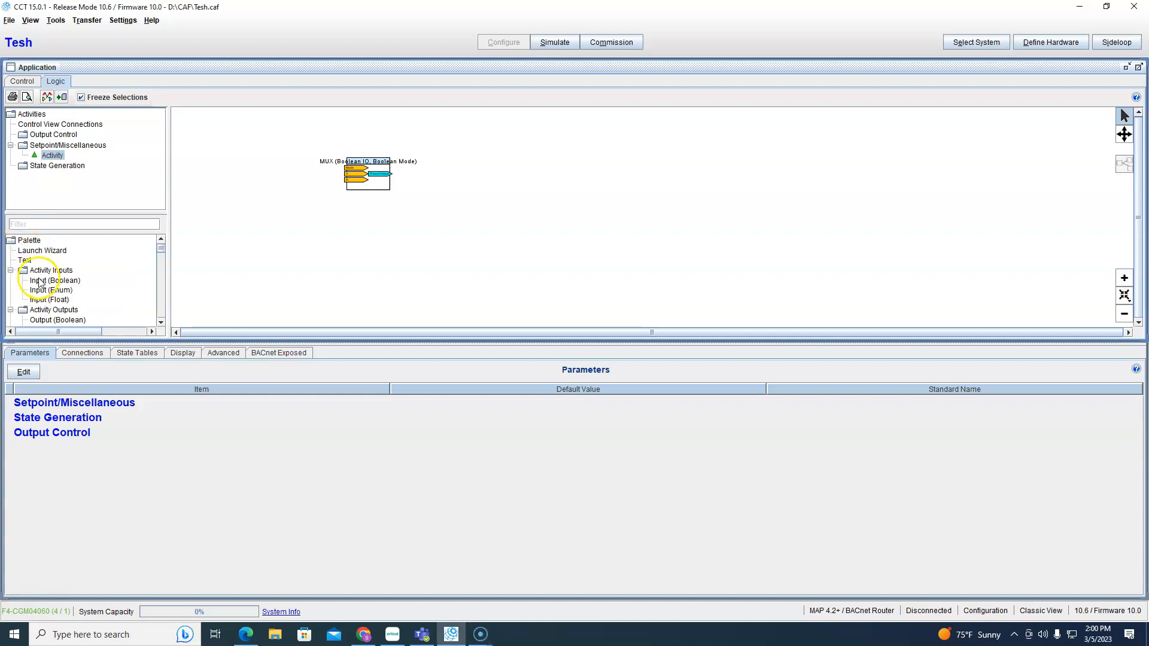
{"action": "scroll", "scroll_direction": "down", "scroll_amount": 3}
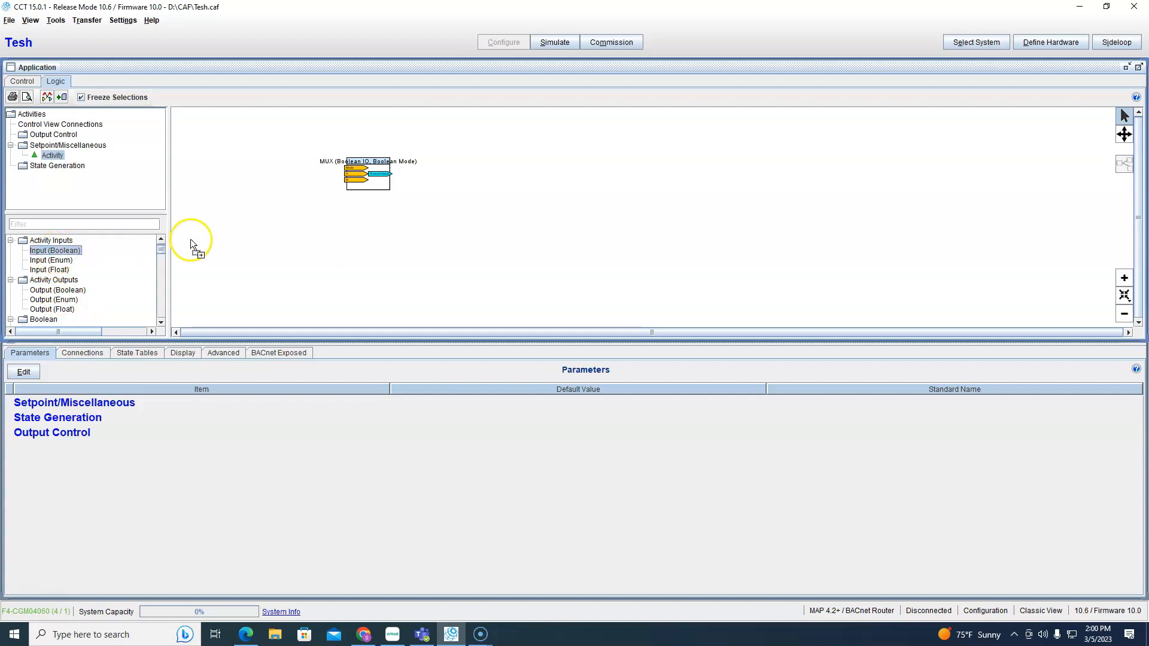
{"action": "left_click_drag", "start_coordinate": [54, 250], "coordinate": [350, 167]}
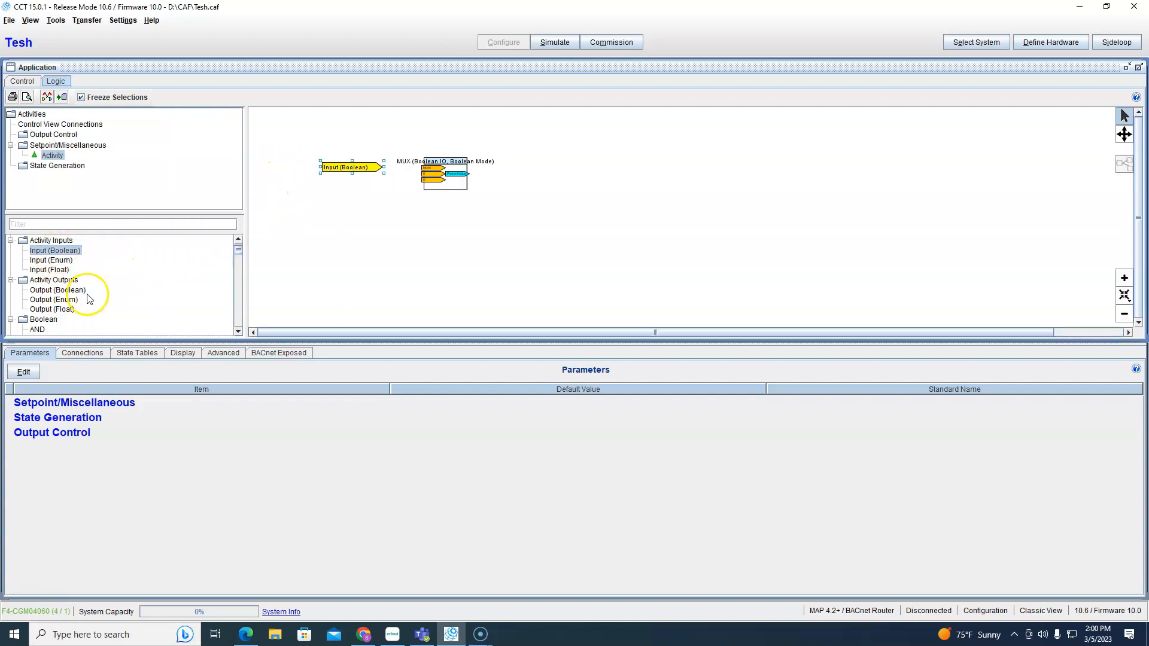
{"action": "left_click", "coordinate": [54, 290]}
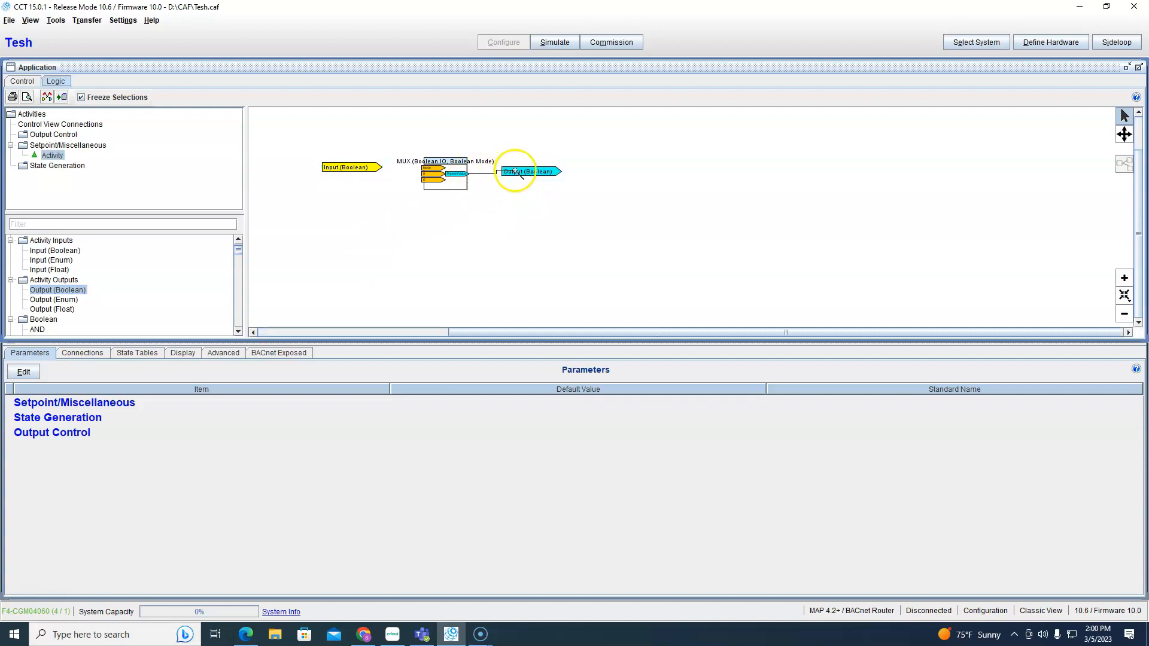
{"action": "left_click_drag", "start_coordinate": [522, 172], "coordinate": [553, 174]}
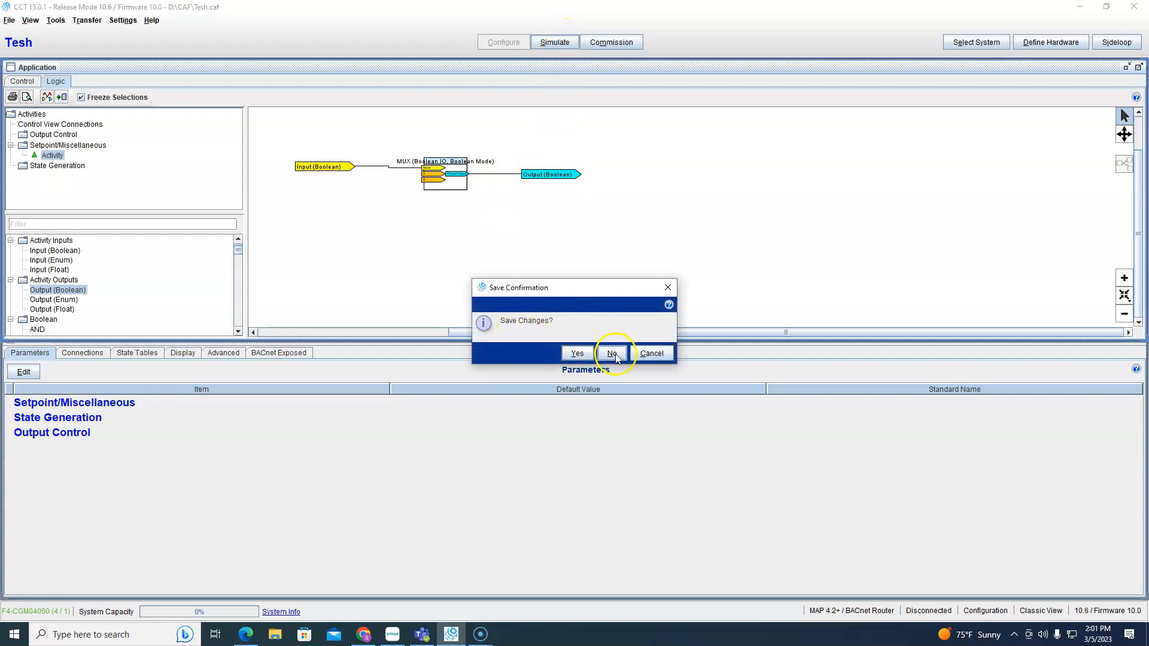
Simulate without saving, send Test True to the Boolean input, then stop simulation.
{"action": "left_click", "coordinate": [613, 353]}
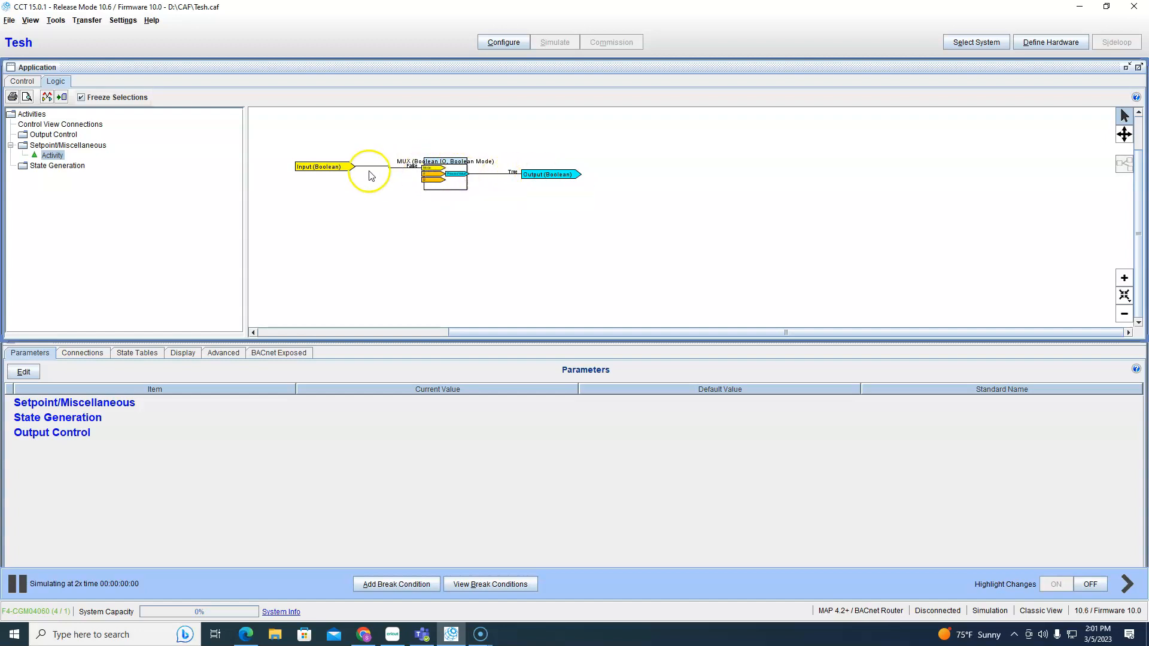
{"action": "double_click", "coordinate": [319, 167]}
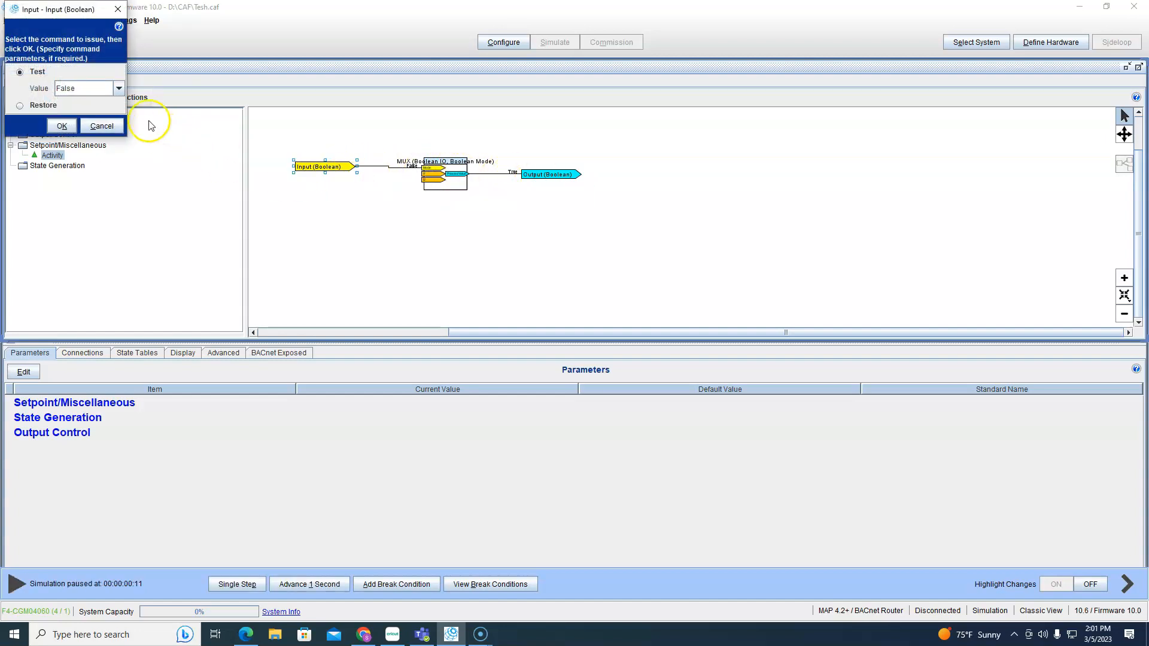
{"action": "left_click", "coordinate": [61, 125]}
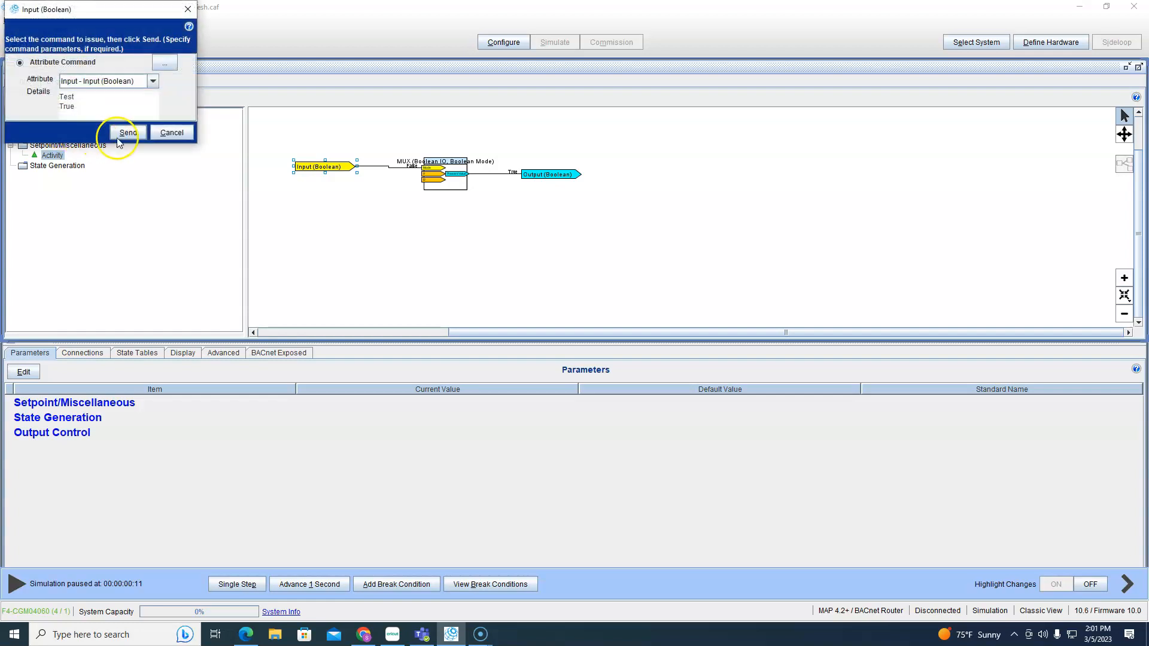
{"action": "left_click", "coordinate": [127, 132]}
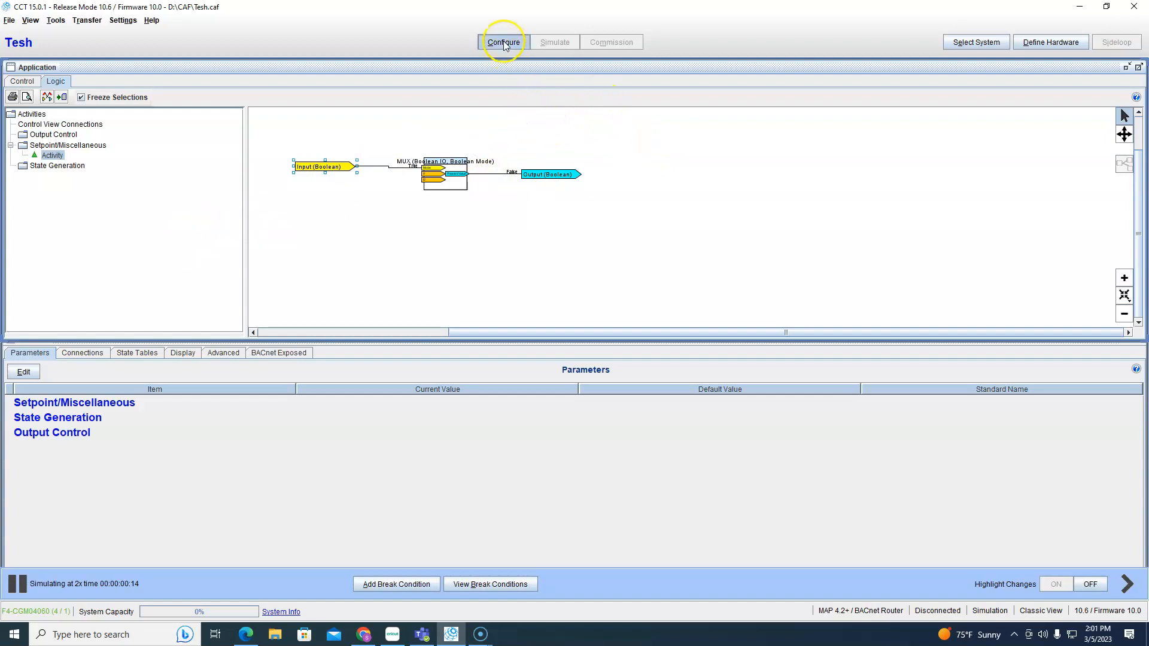
{"action": "left_click", "coordinate": [503, 42]}
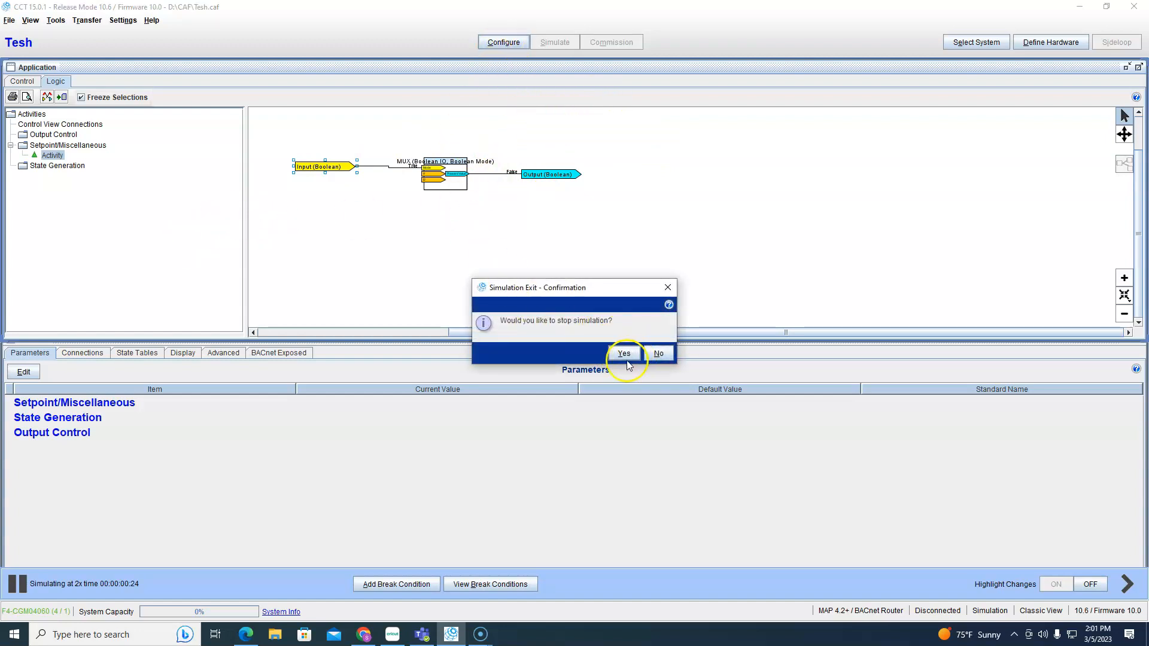
{"action": "left_click", "coordinate": [623, 354]}
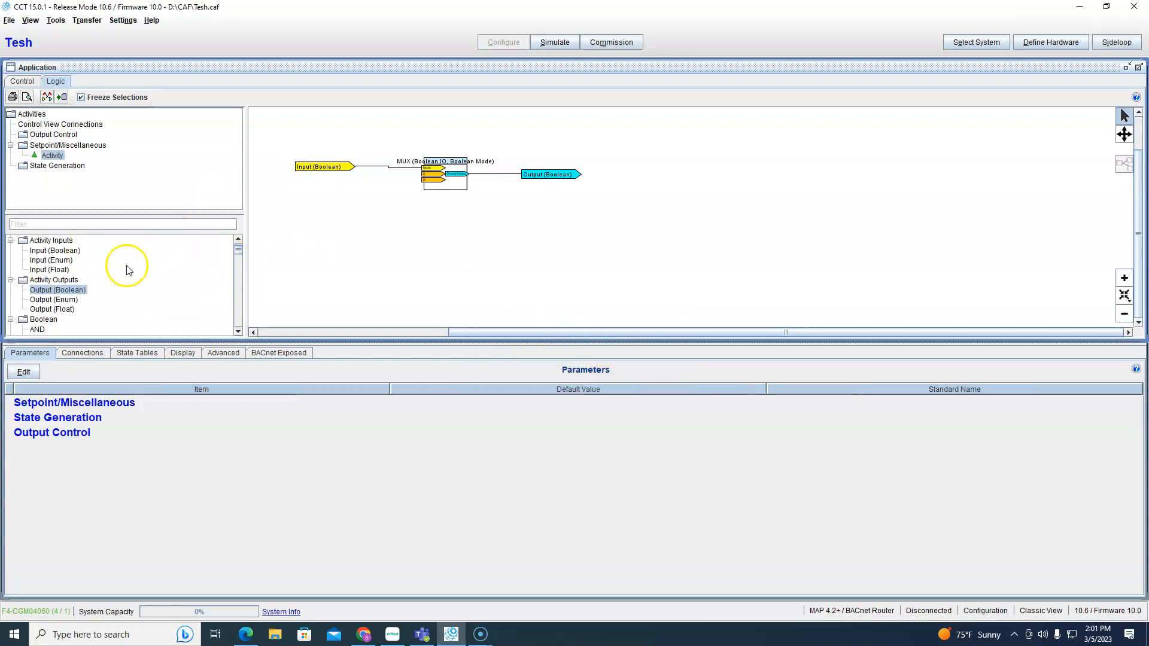
Place a MUX (Boolean IO, Enum Mode) with a Boolean output and open its details.
{"action": "scroll", "scroll_direction": "down", "scroll_amount": 3}
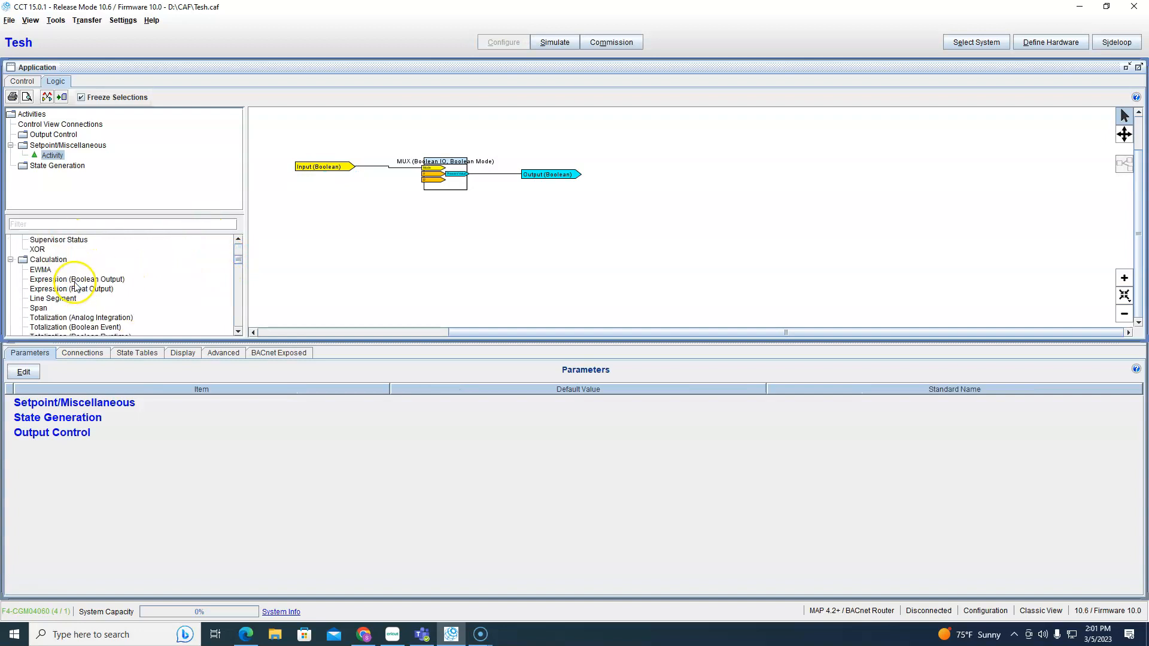
{"action": "scroll", "scroll_direction": "down", "scroll_amount": 3}
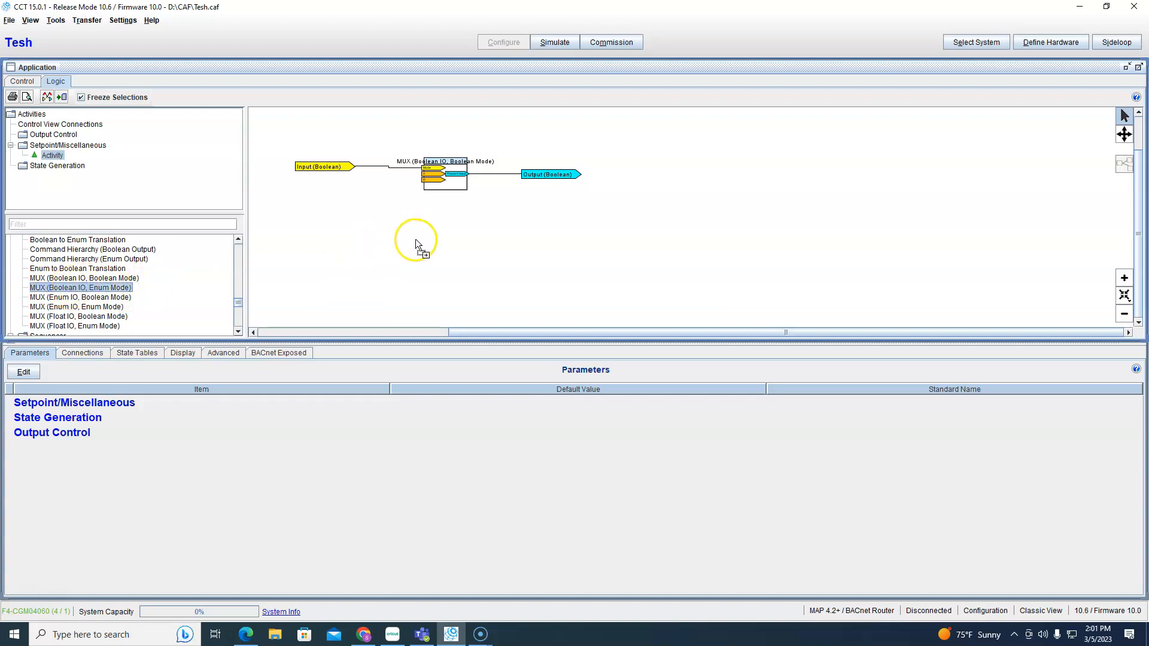
{"action": "left_click_drag", "start_coordinate": [81, 287], "coordinate": [447, 227]}
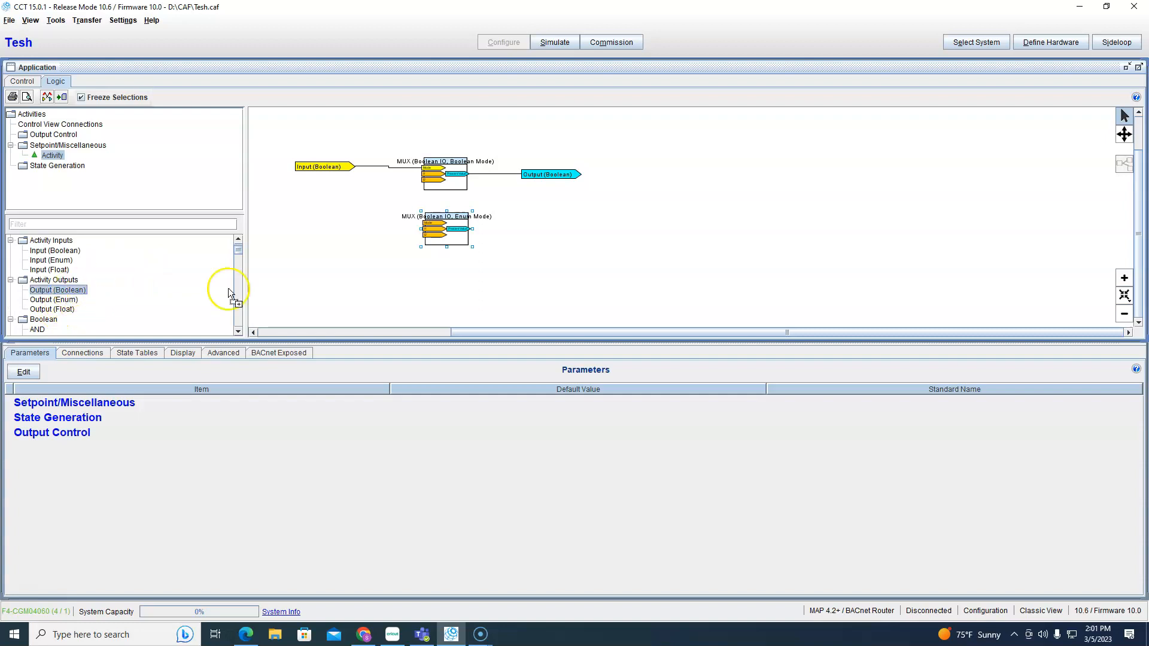
{"action": "left_click_drag", "start_coordinate": [58, 290], "coordinate": [524, 228]}
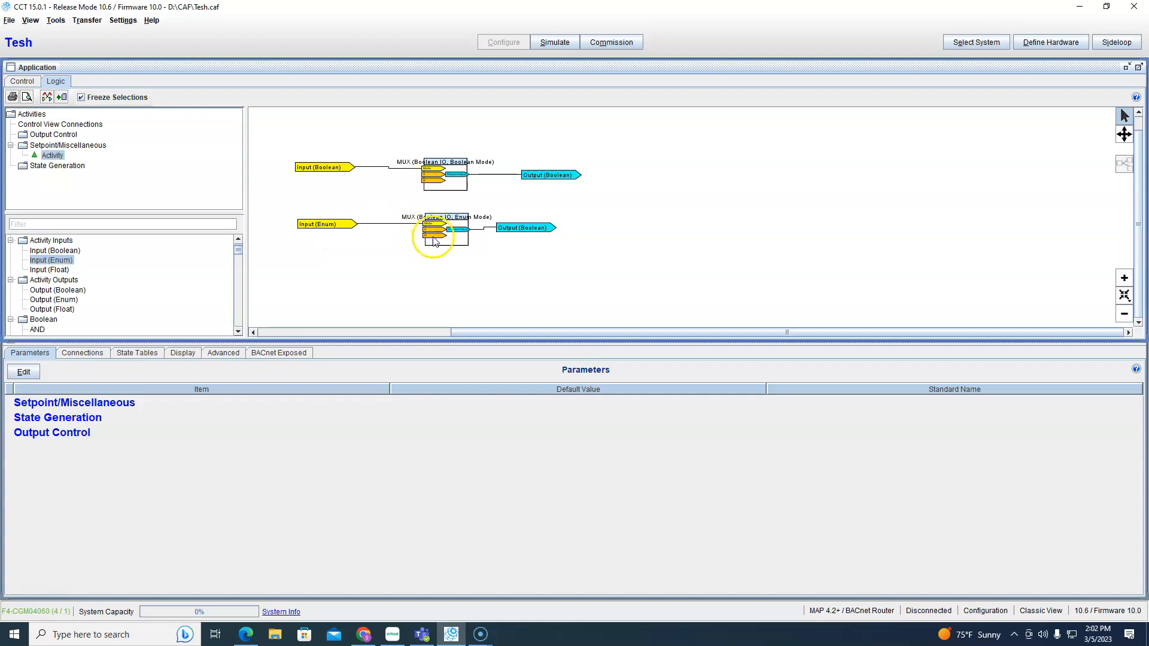
{"action": "double_click", "coordinate": [437, 234]}
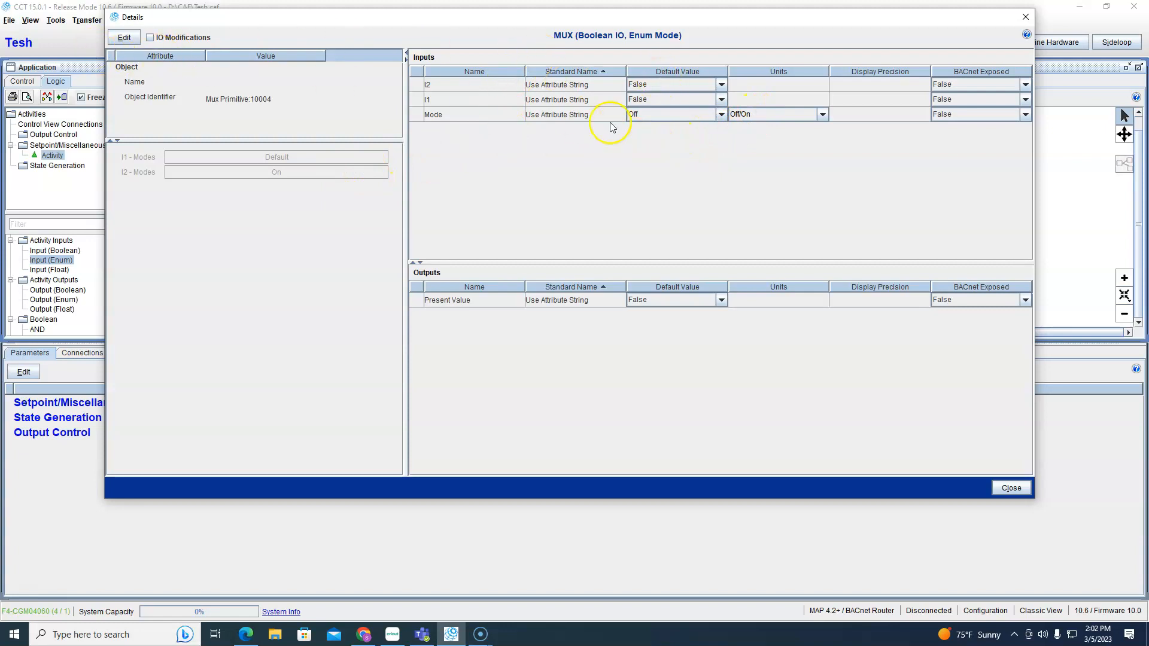
Remap the Enum MUX's I1 from the Default mode to Off.
{"action": "left_click", "coordinate": [125, 37]}
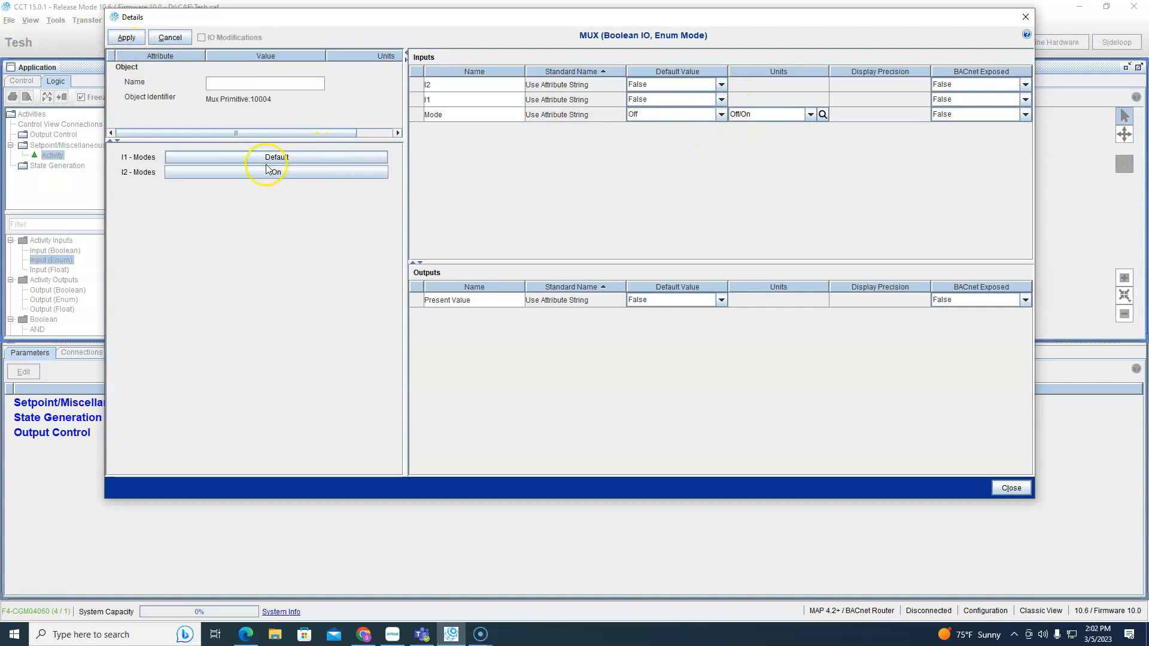
{"action": "left_click", "coordinate": [275, 171]}
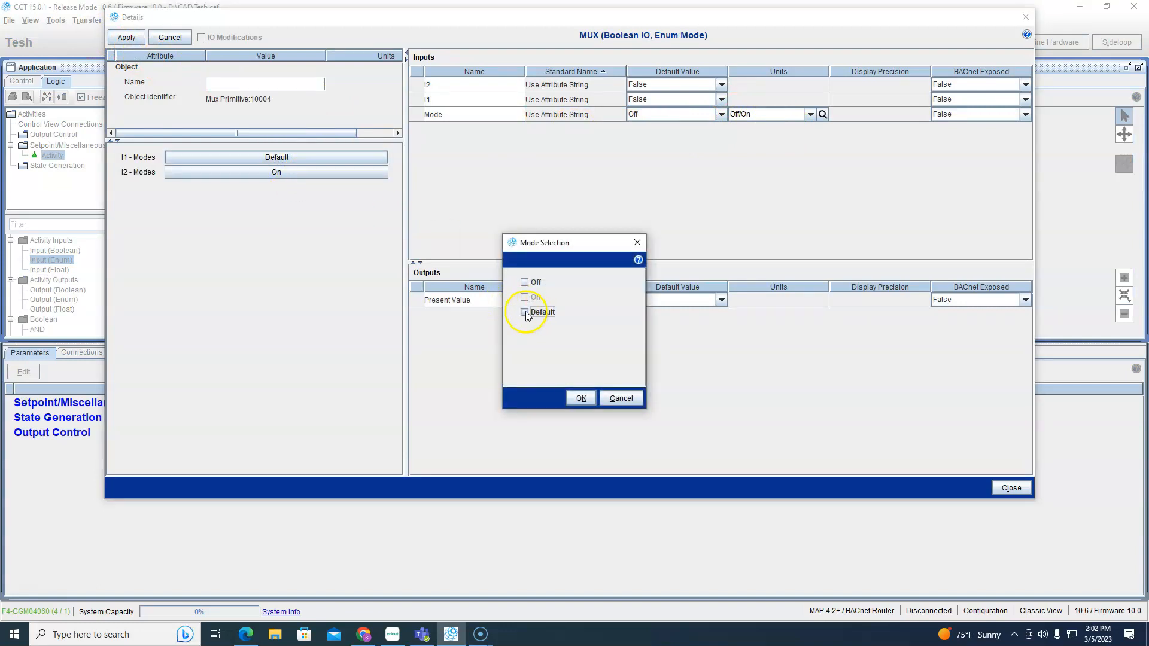
{"action": "left_click", "coordinate": [524, 282]}
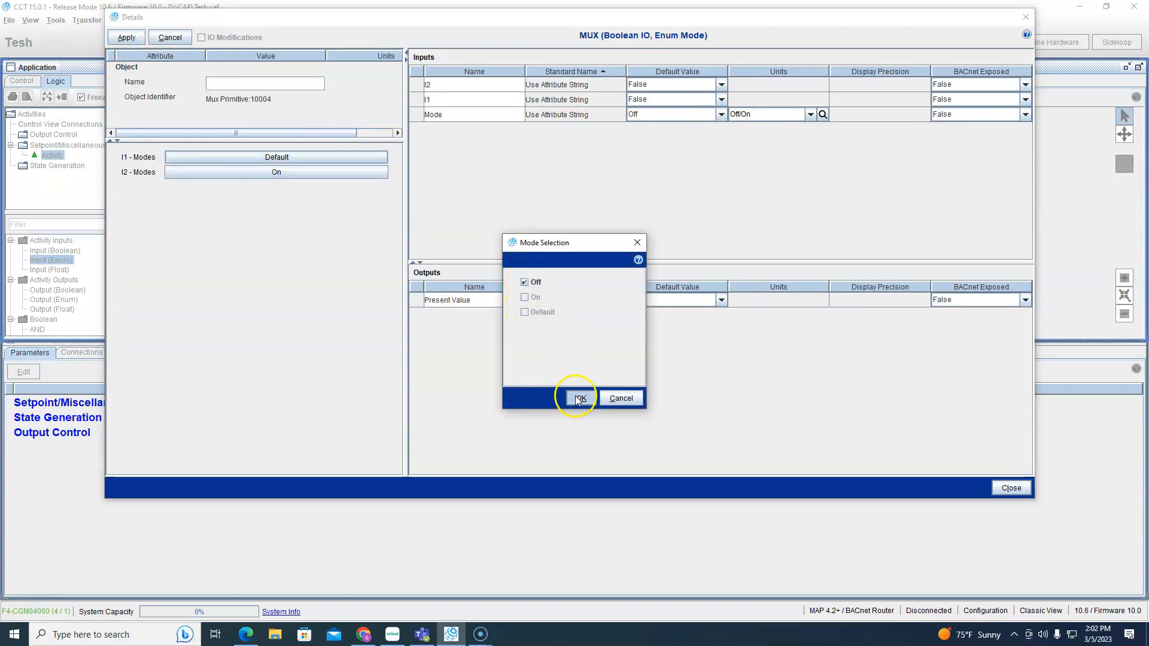
{"action": "left_click", "coordinate": [579, 398]}
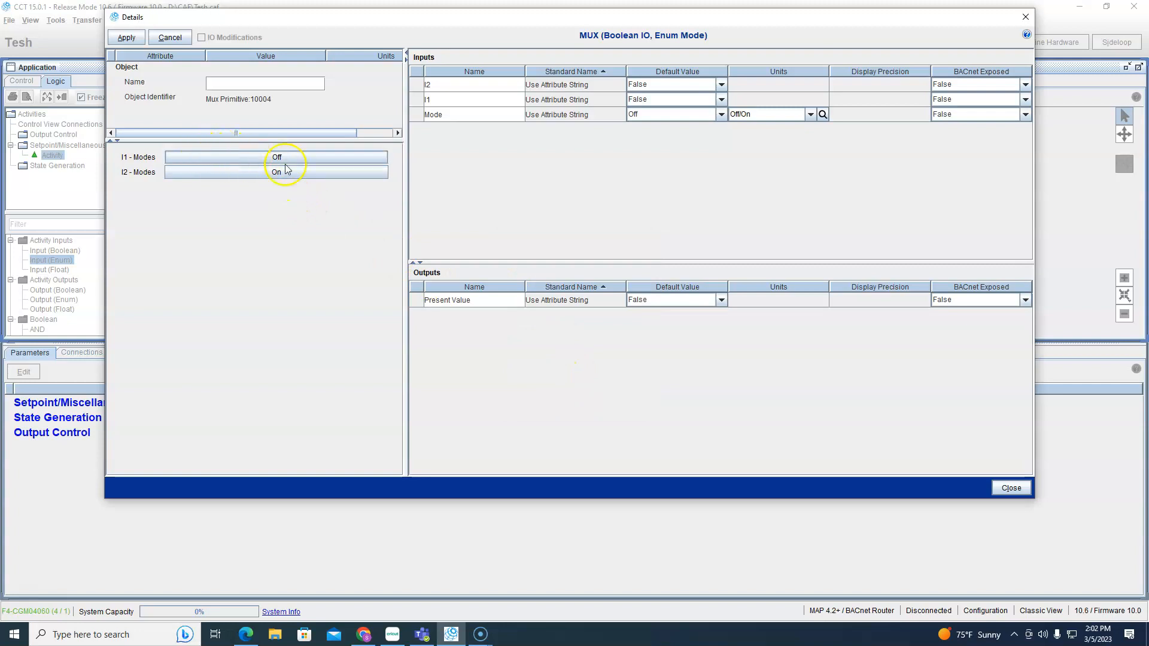
{"action": "mouse_move", "coordinate": [621, 126]}
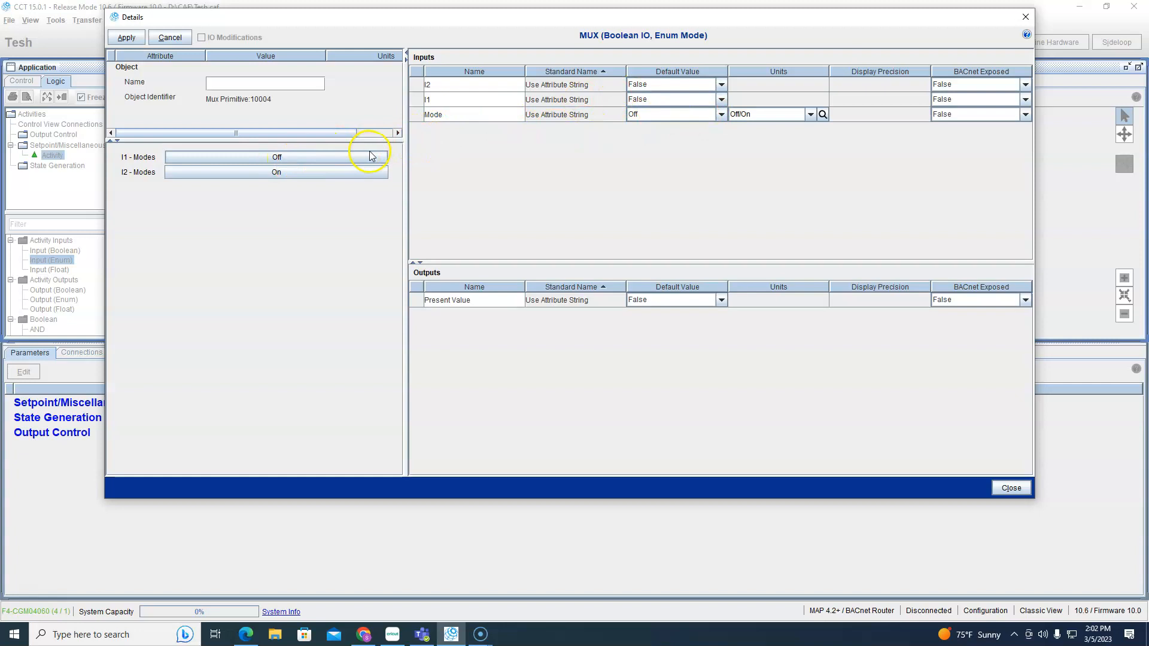
{"action": "mouse_move", "coordinate": [462, 130]}
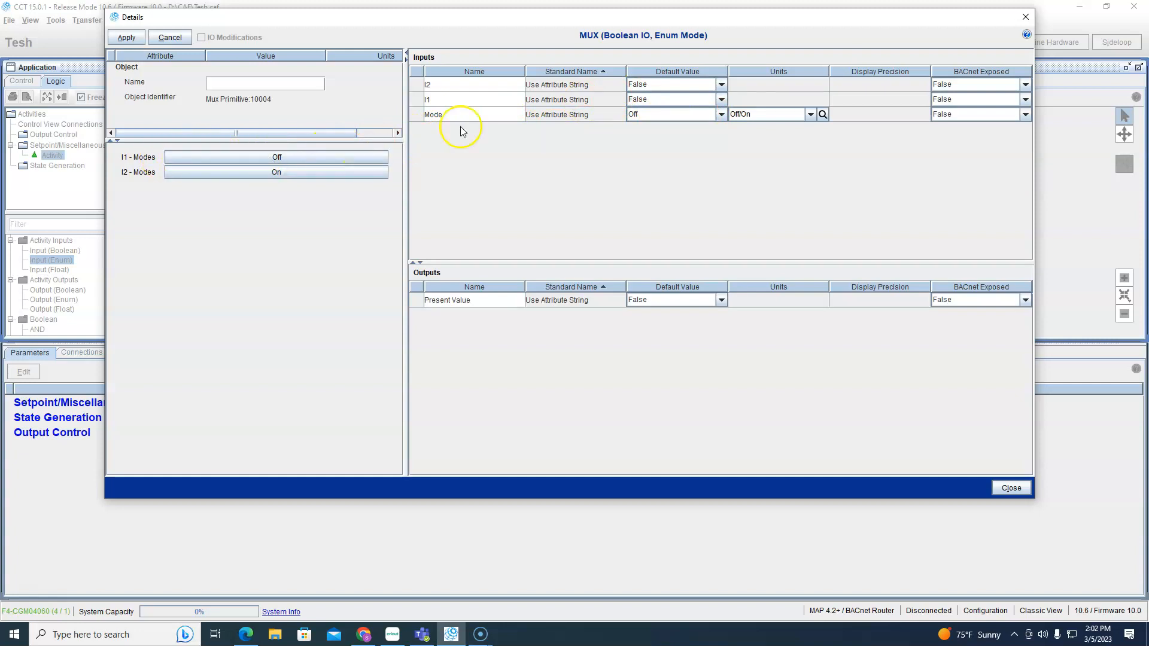
{"action": "mouse_move", "coordinate": [445, 139]}
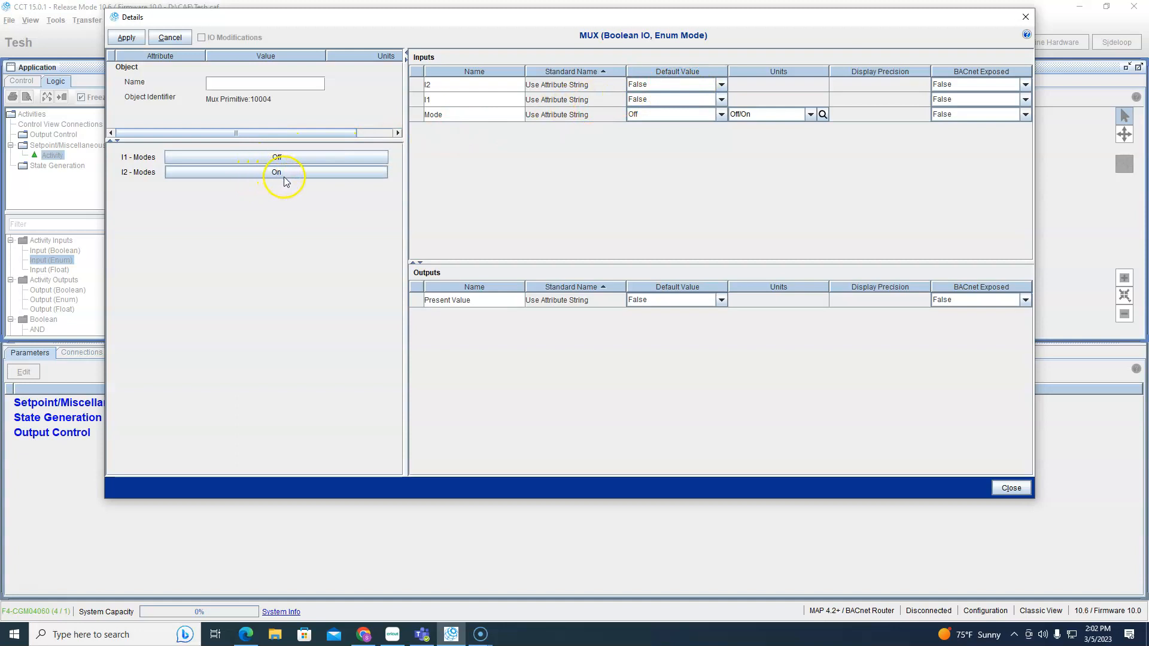
{"action": "mouse_move", "coordinate": [614, 108]}
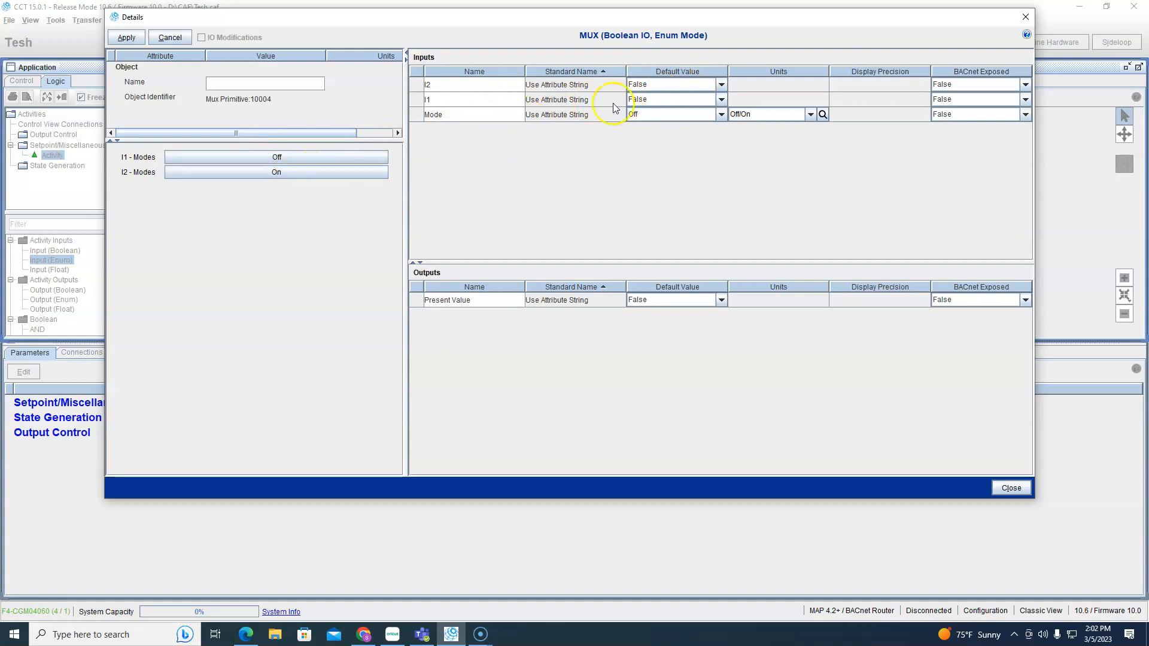
Set I2 default value to True, apply, and close the details.
{"action": "left_click", "coordinate": [721, 85]}
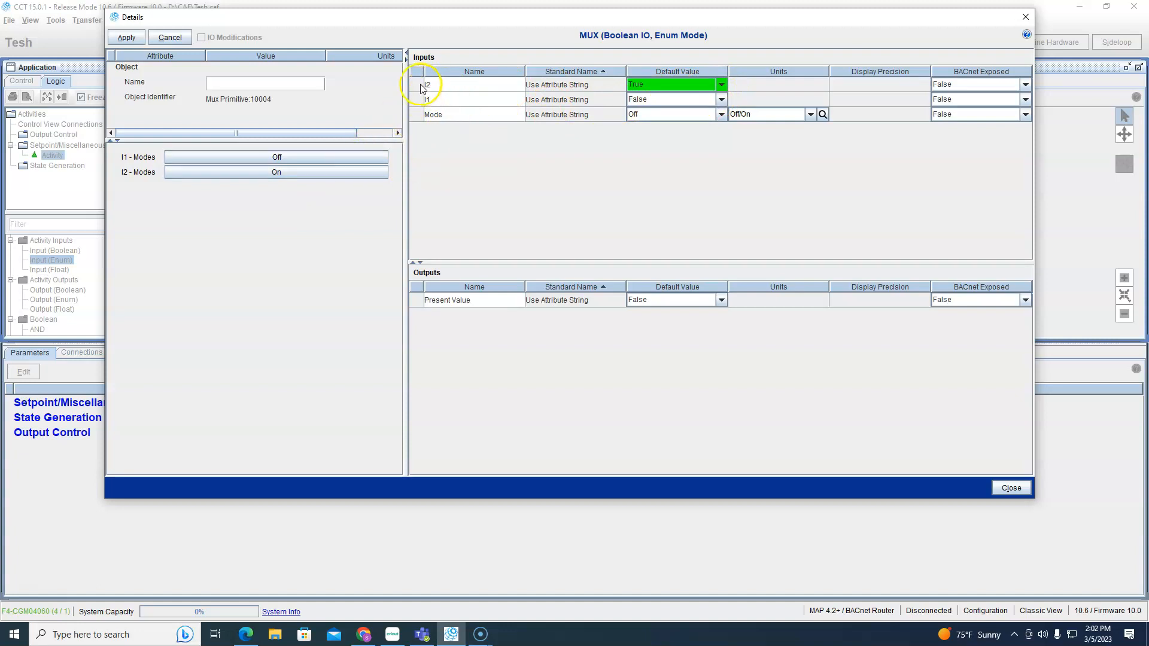
{"action": "mouse_move", "coordinate": [438, 121]}
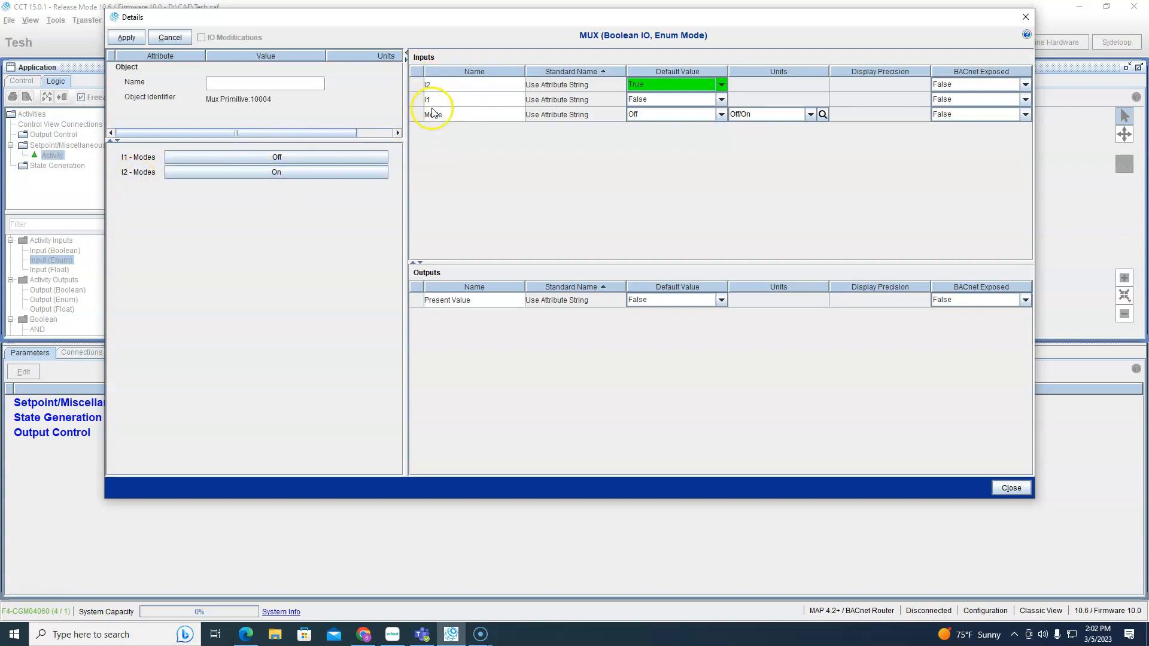
{"action": "mouse_move", "coordinate": [444, 100]}
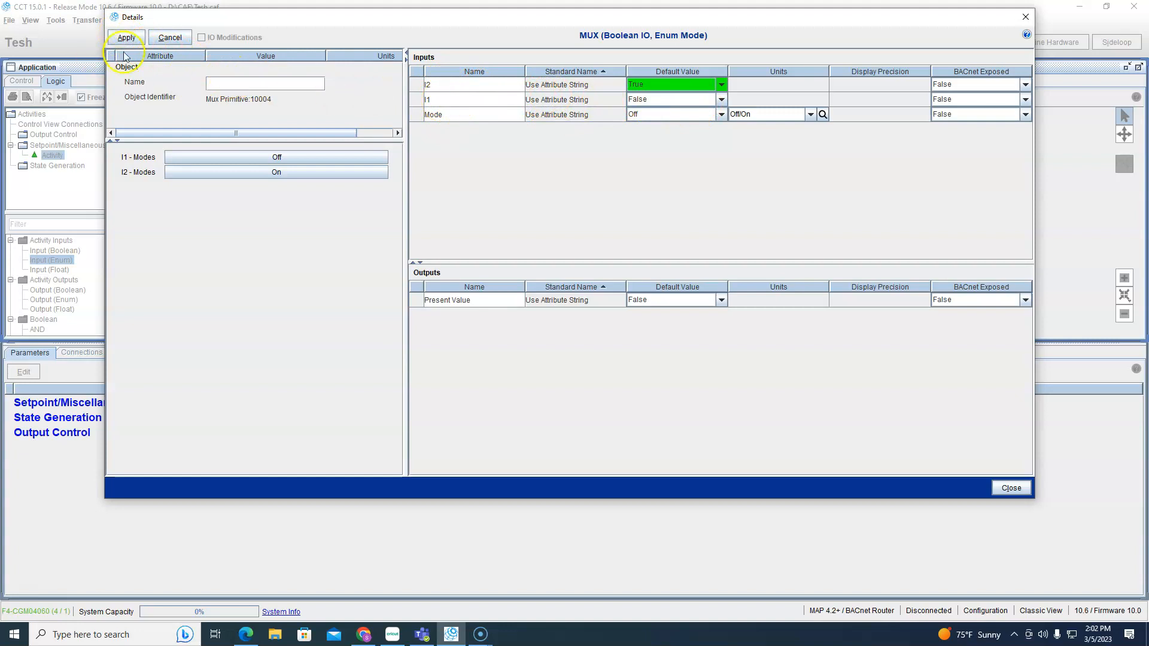
{"action": "left_click", "coordinate": [126, 37]}
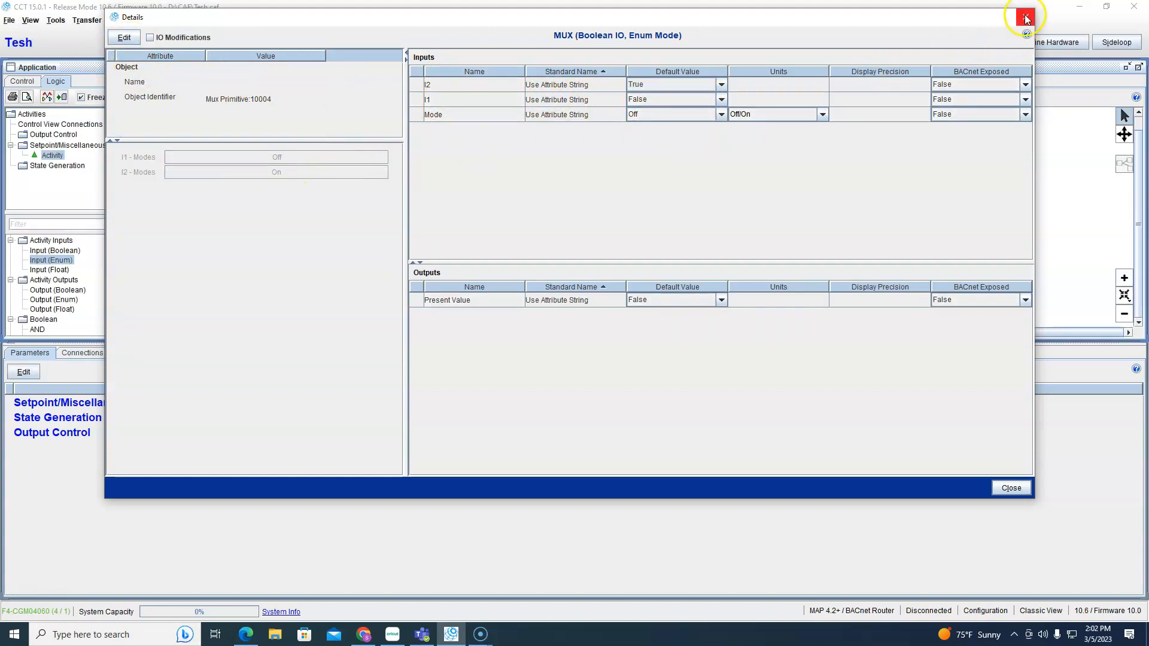
{"action": "left_click", "coordinate": [1026, 15]}
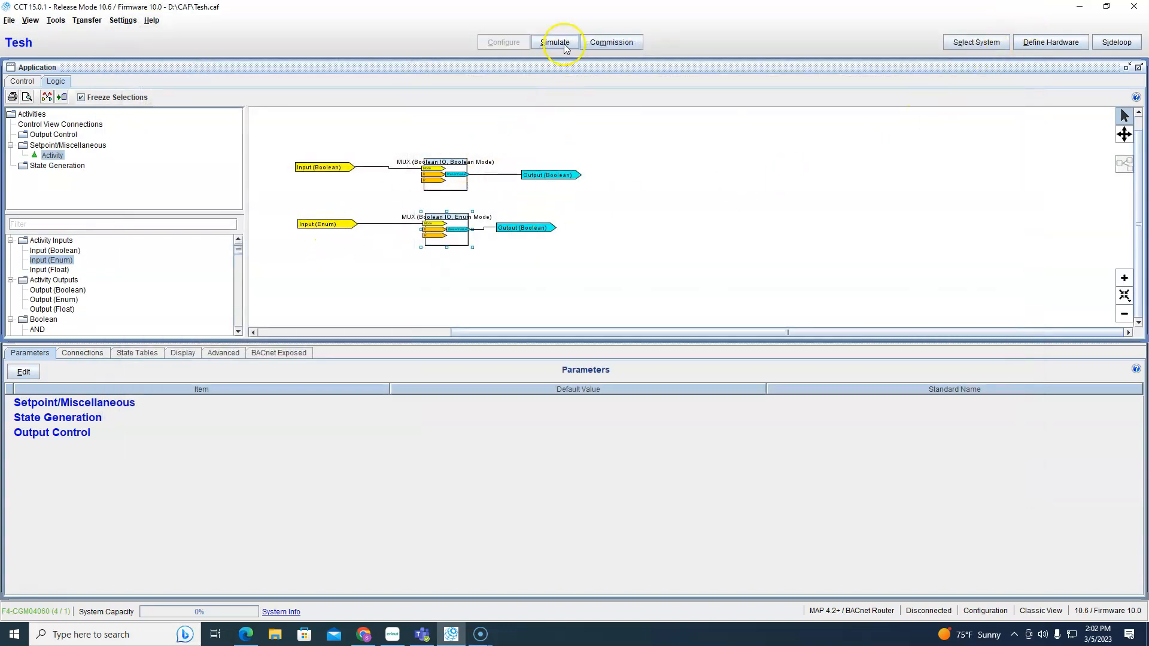
{"action": "left_click", "coordinate": [555, 41]}
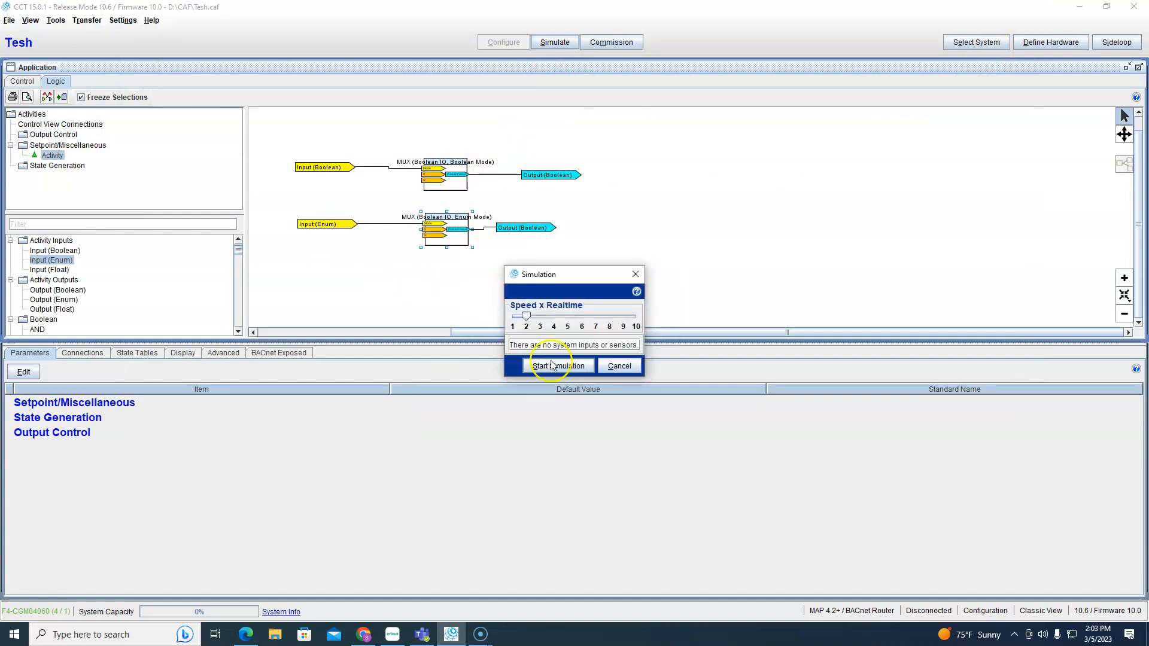
{"action": "left_click", "coordinate": [559, 366]}
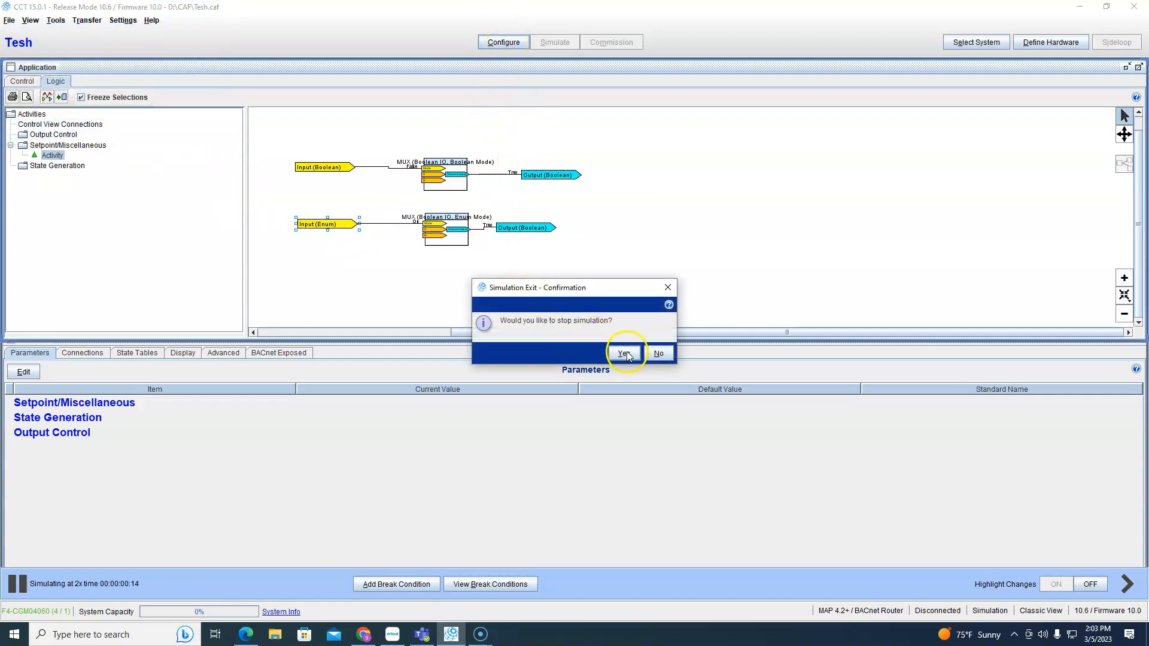
{"action": "left_click", "coordinate": [624, 354]}
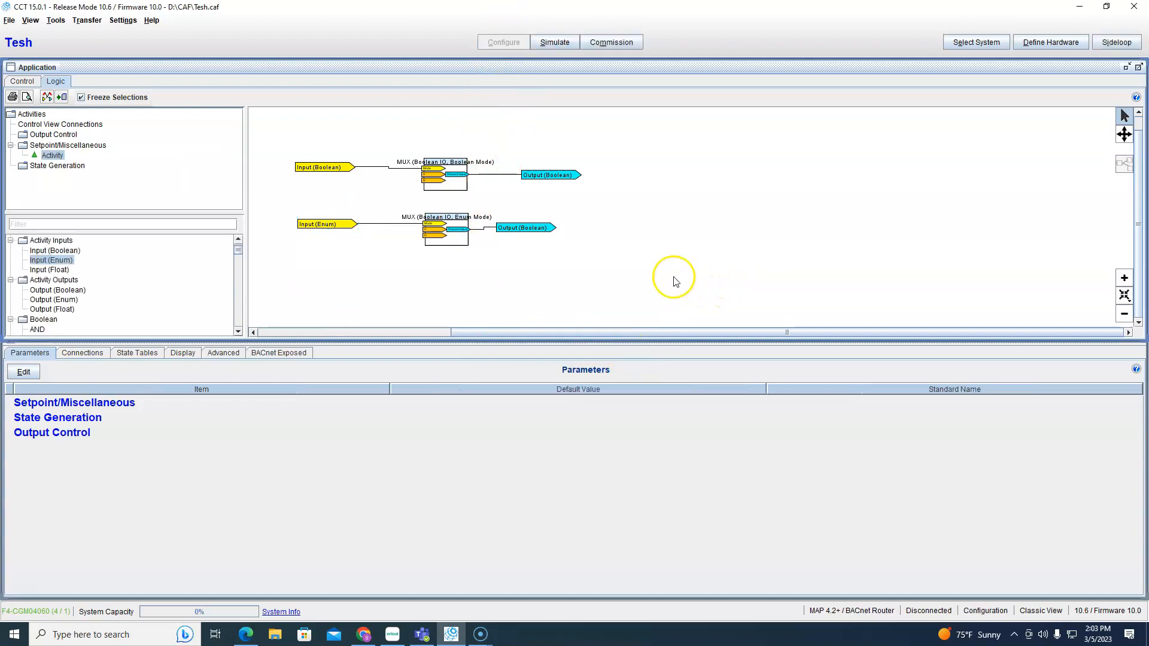
{"action": "mouse_move", "coordinate": [40, 300]}
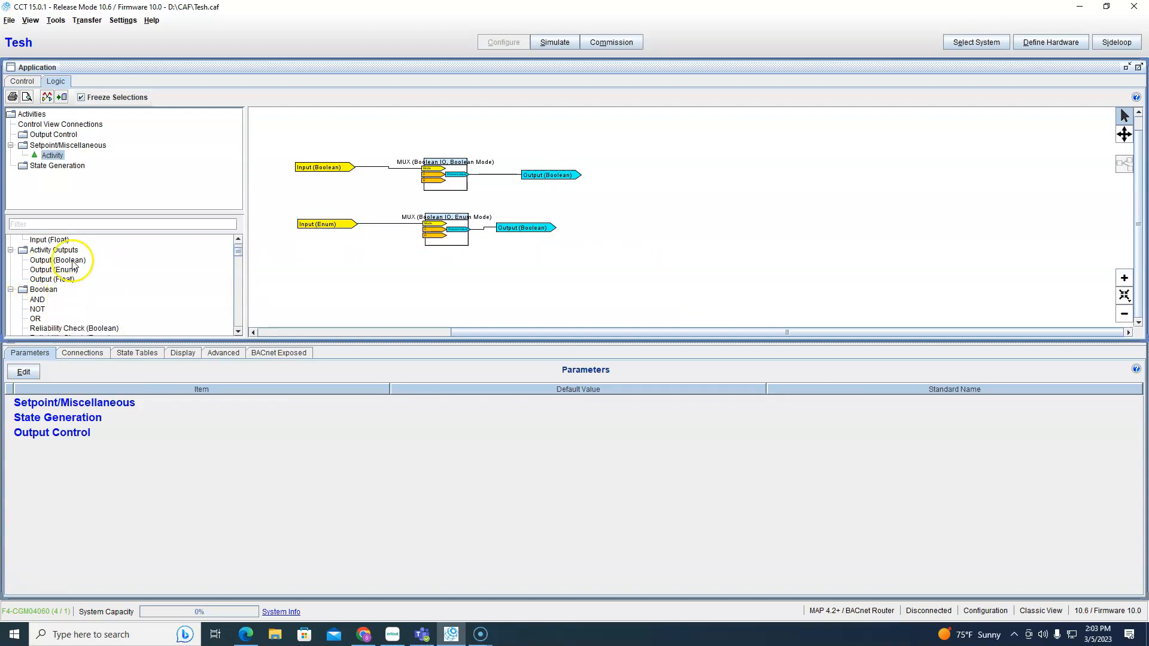
Scroll the Logic palette down toward MUX (Float IO, Enum Mode).
{"action": "scroll", "scroll_direction": "down", "scroll_amount": 3}
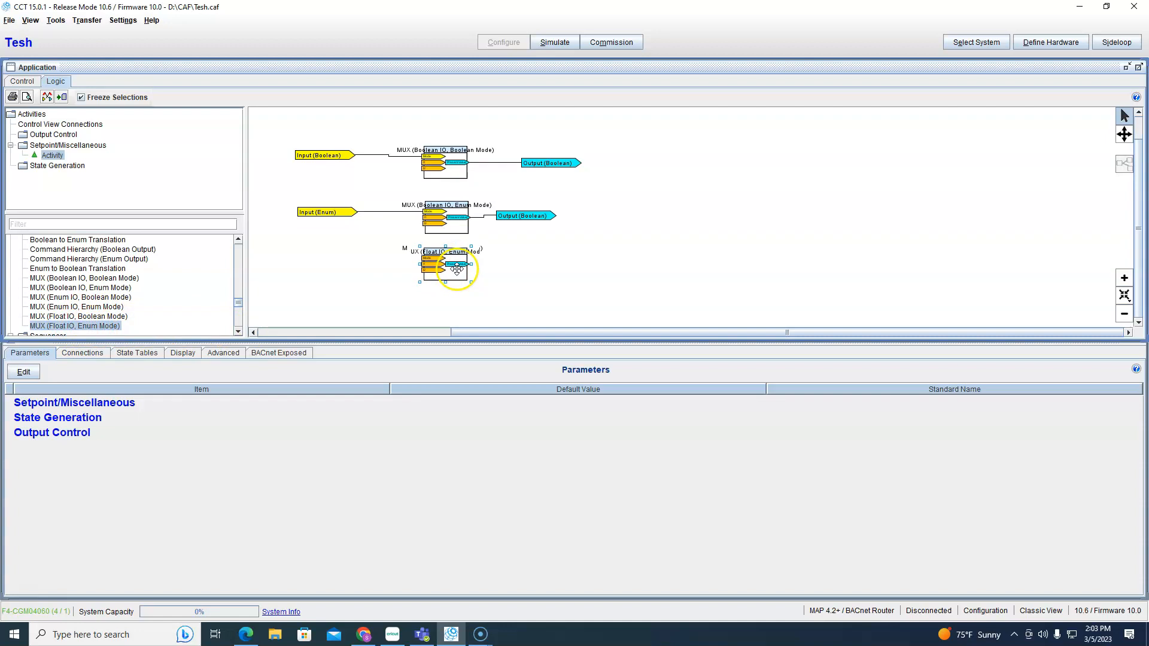
{"action": "mouse_move", "coordinate": [438, 273]}
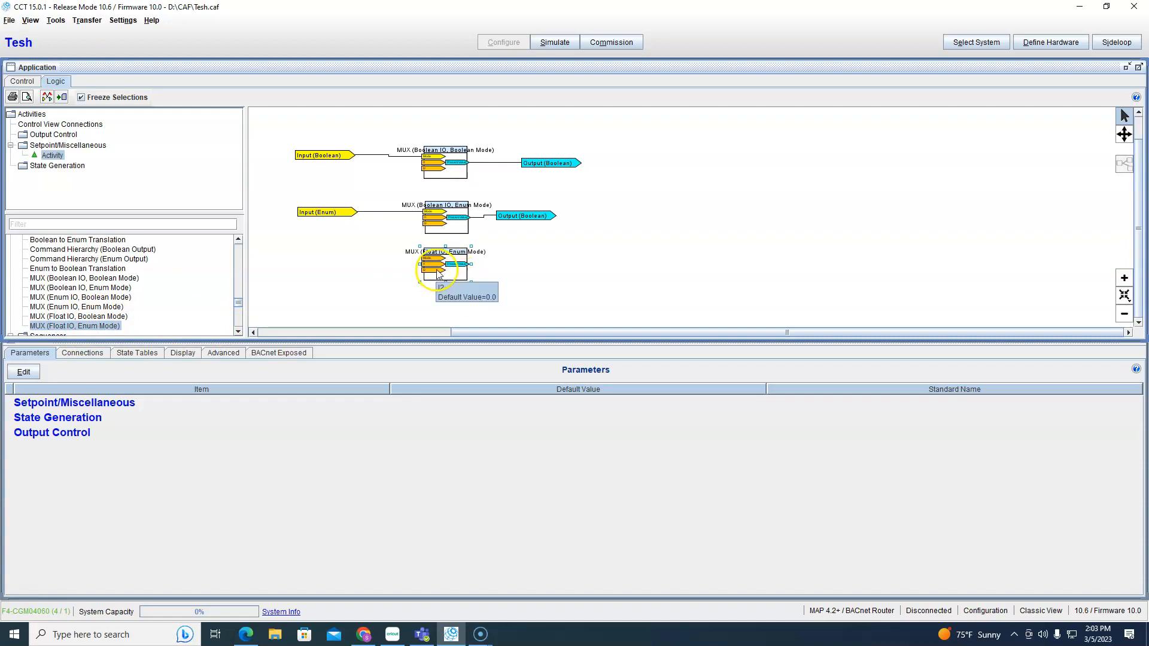
Try adding a third Float input to the Float MUX; the limit error refuses it.
{"action": "double_click", "coordinate": [437, 269]}
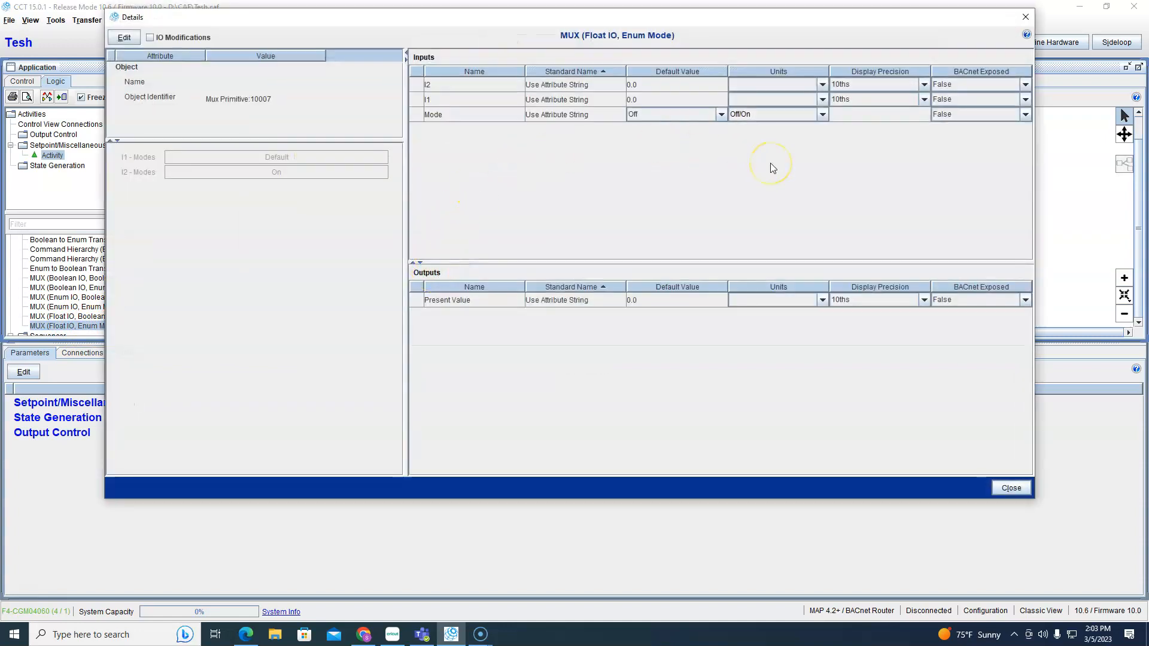
{"action": "mouse_move", "coordinate": [447, 115]}
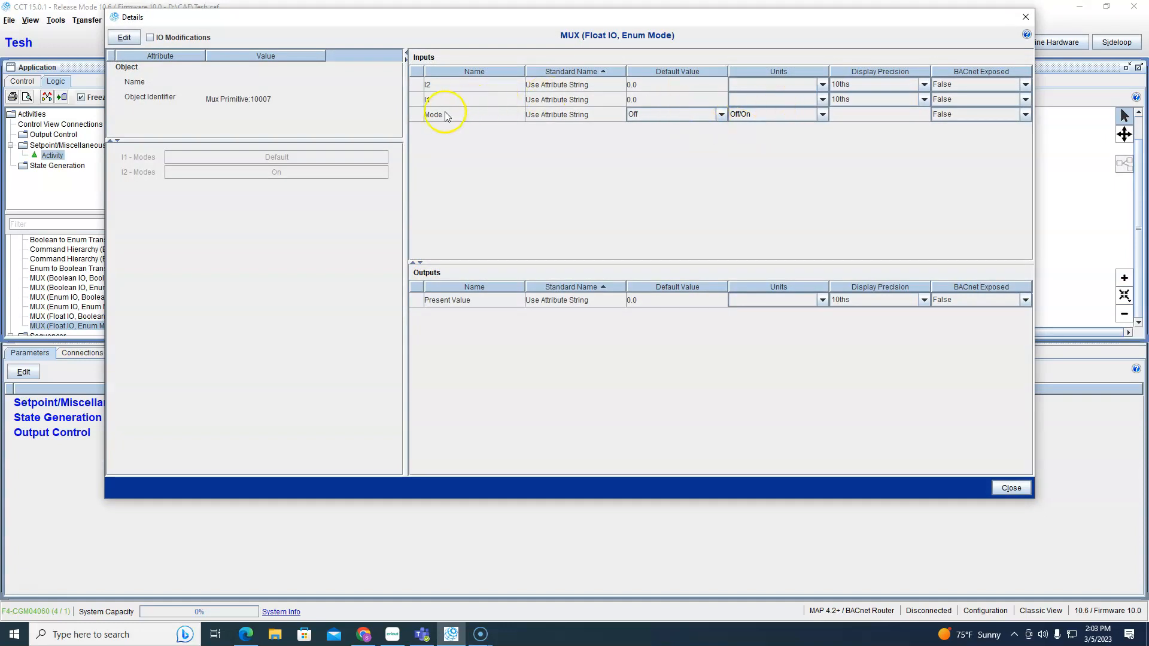
{"action": "mouse_move", "coordinate": [636, 139]}
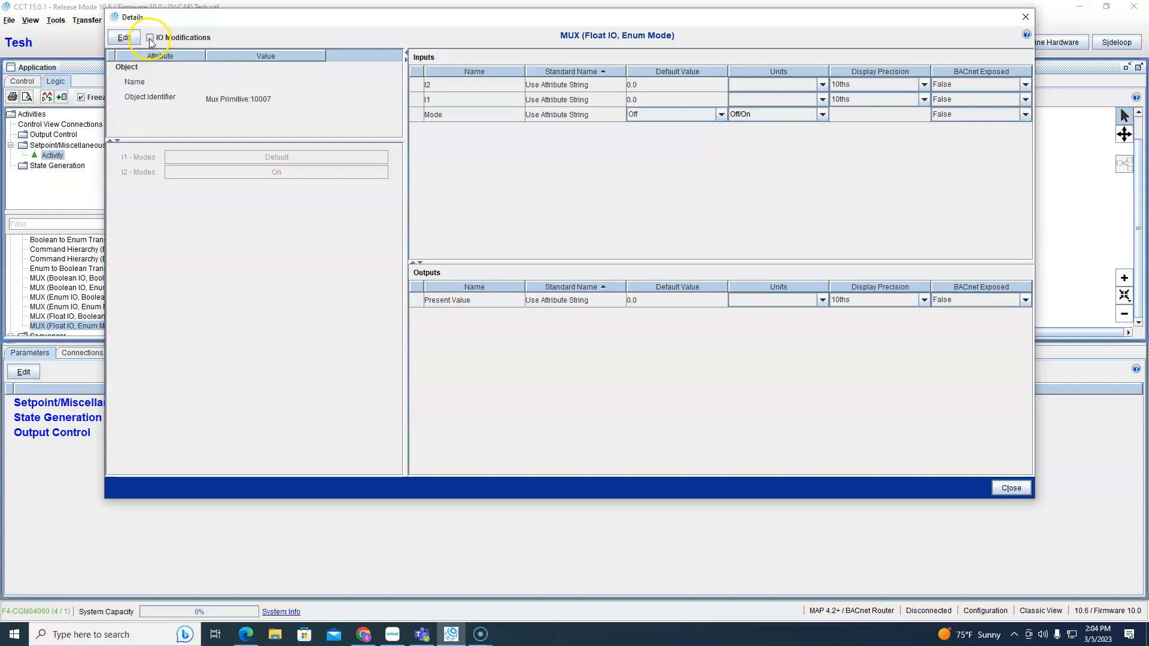
{"action": "left_click", "coordinate": [150, 37]}
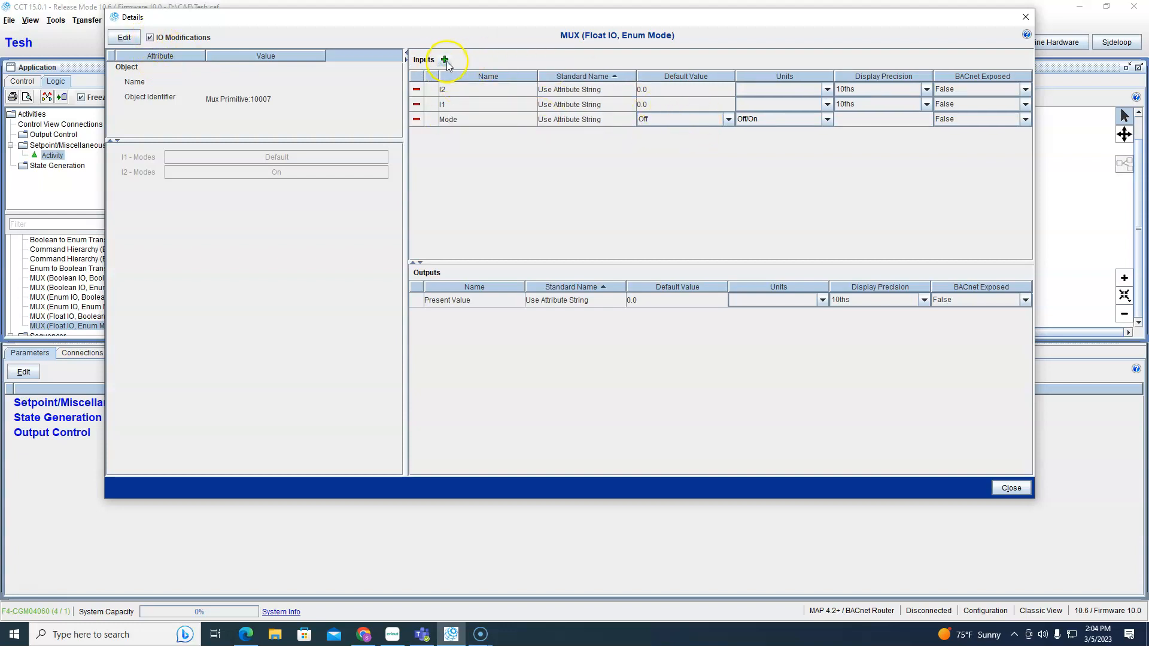
{"action": "left_click", "coordinate": [447, 58]}
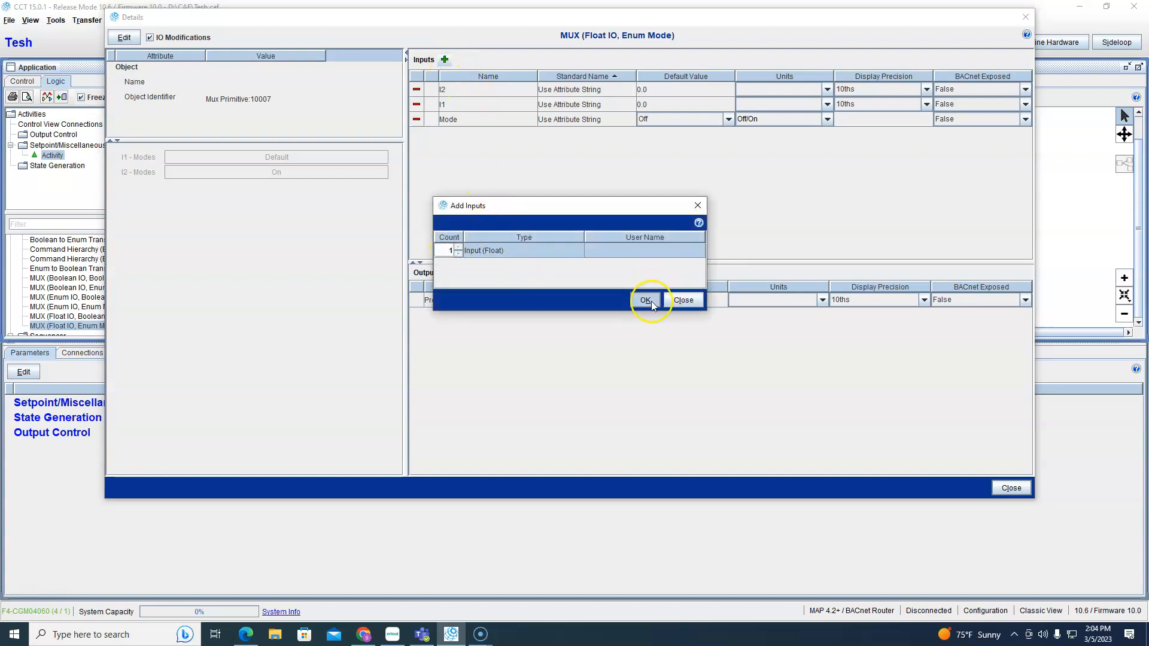
{"action": "left_click", "coordinate": [646, 300]}
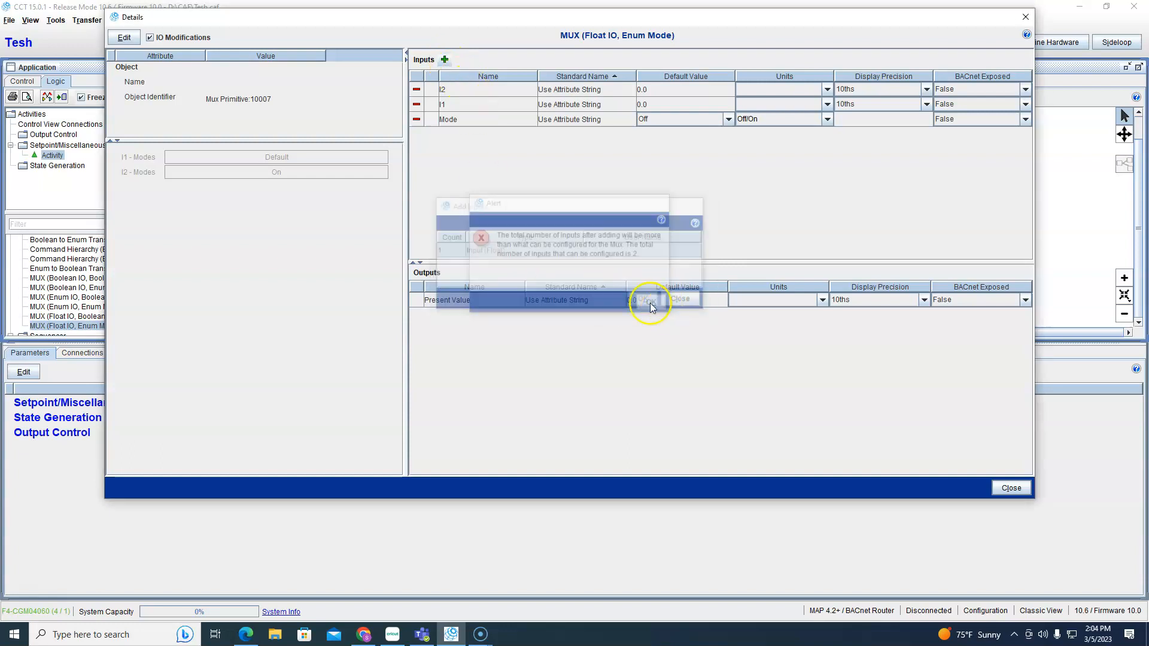
{"action": "left_click", "coordinate": [681, 298]}
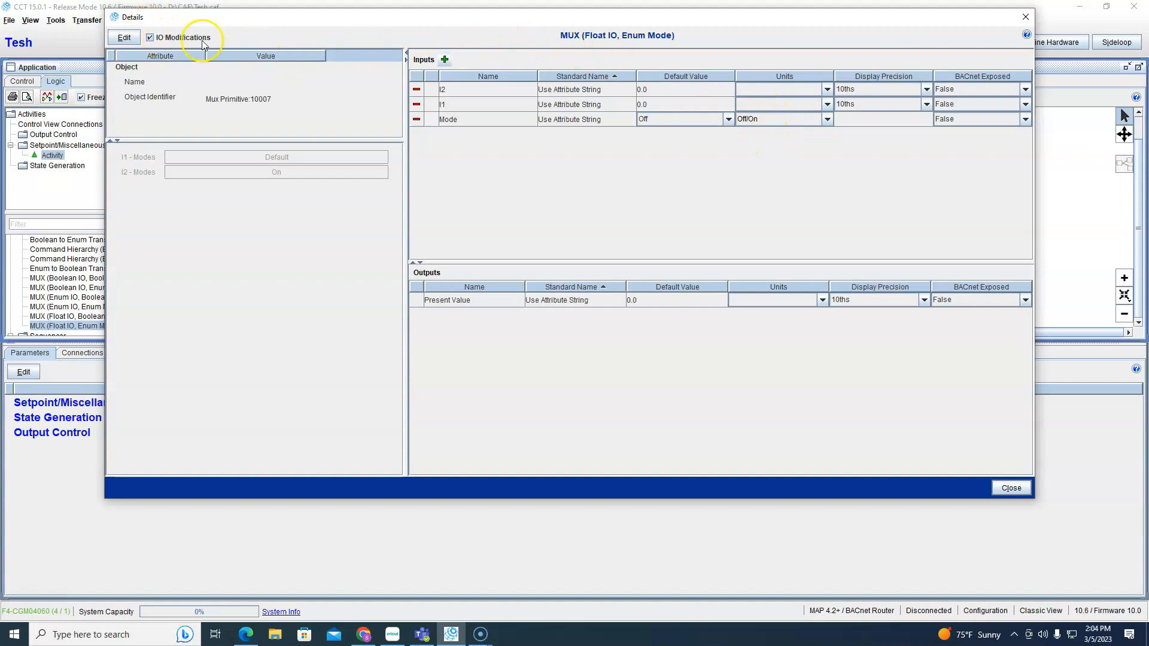
{"action": "left_click", "coordinate": [150, 37]}
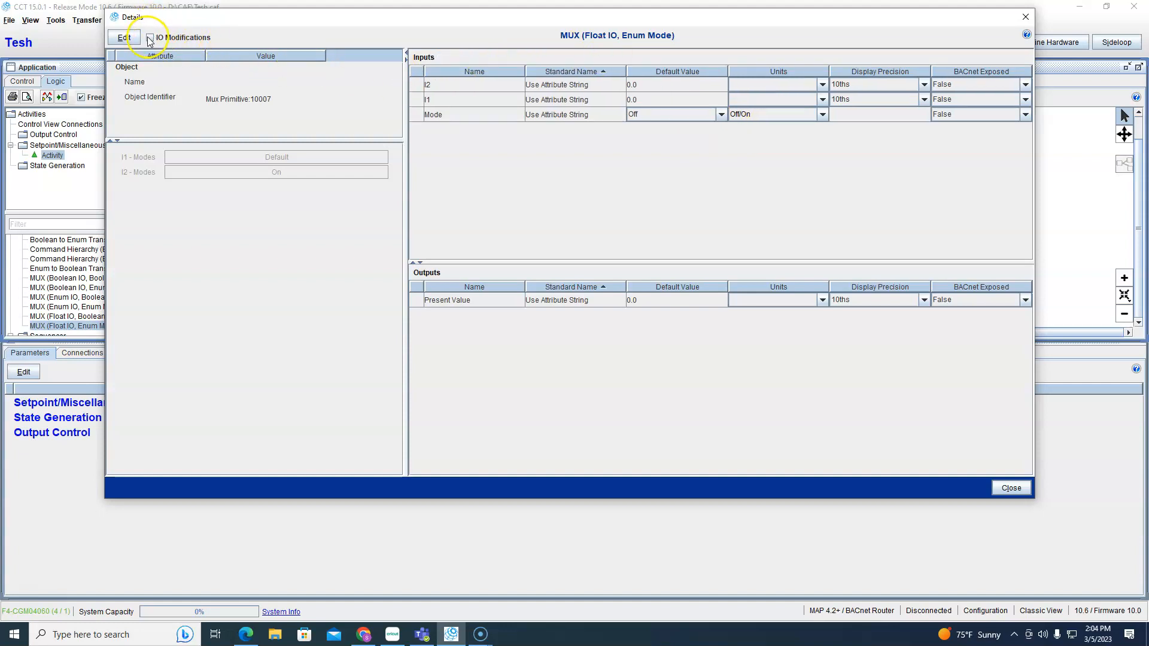
Set the Float MUX's Mode input units to Occ Mode, clearing the invalid-data alert.
{"action": "left_click", "coordinate": [121, 37]}
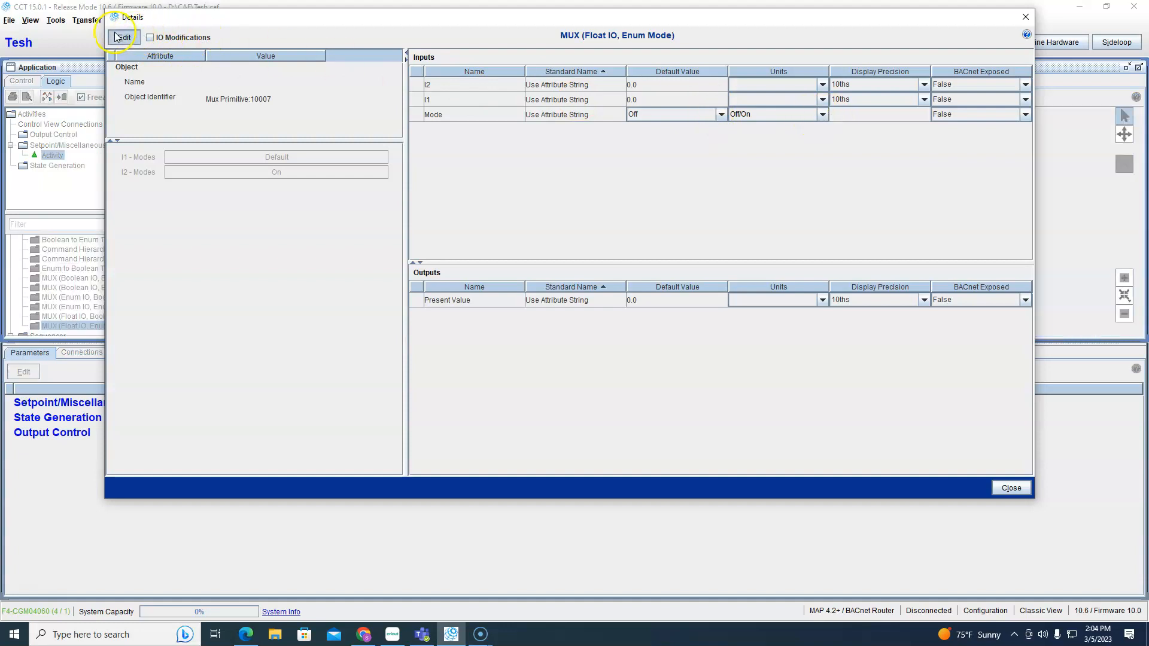
{"action": "left_click", "coordinate": [821, 113]}
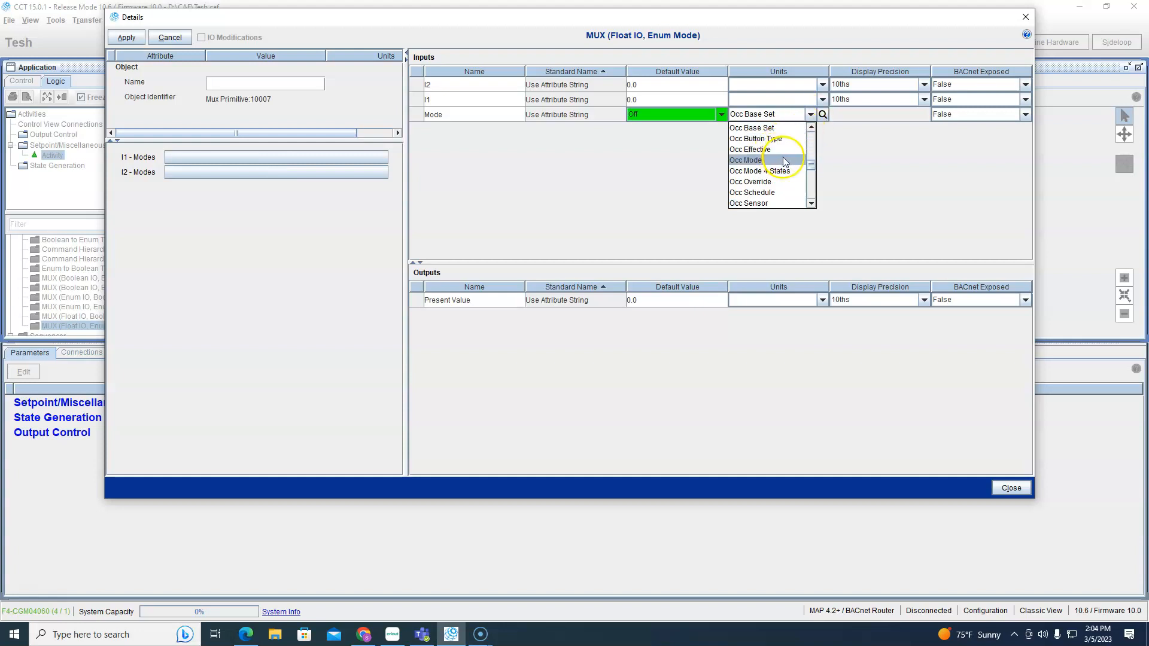
{"action": "left_click", "coordinate": [126, 37]}
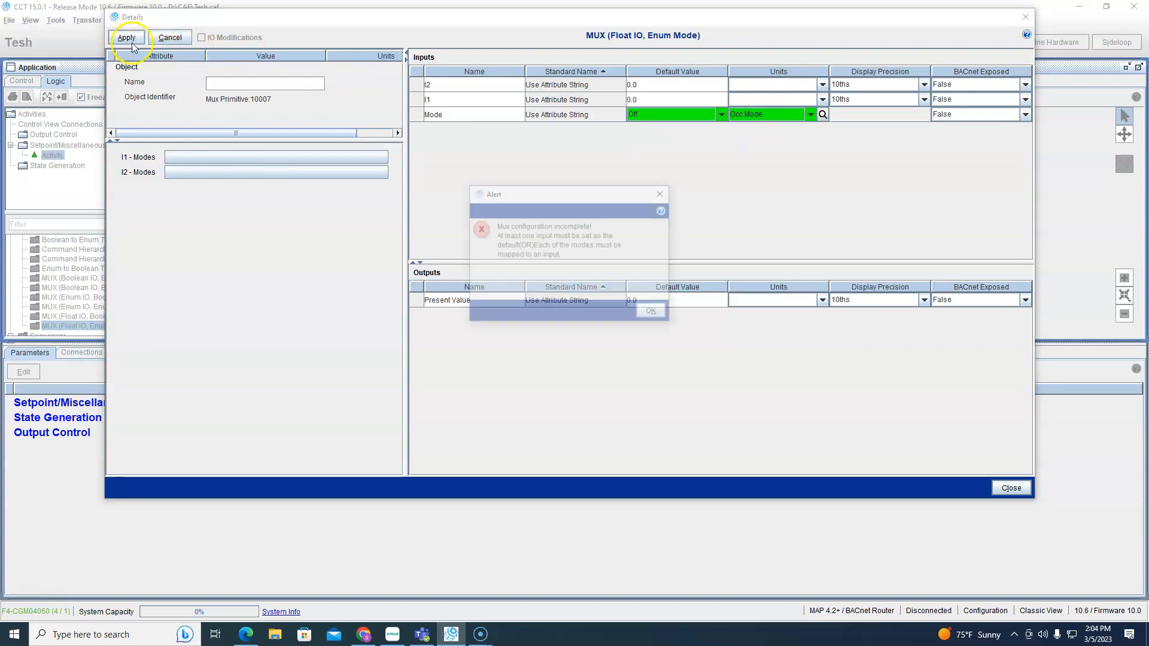
{"action": "left_click", "coordinate": [651, 310]}
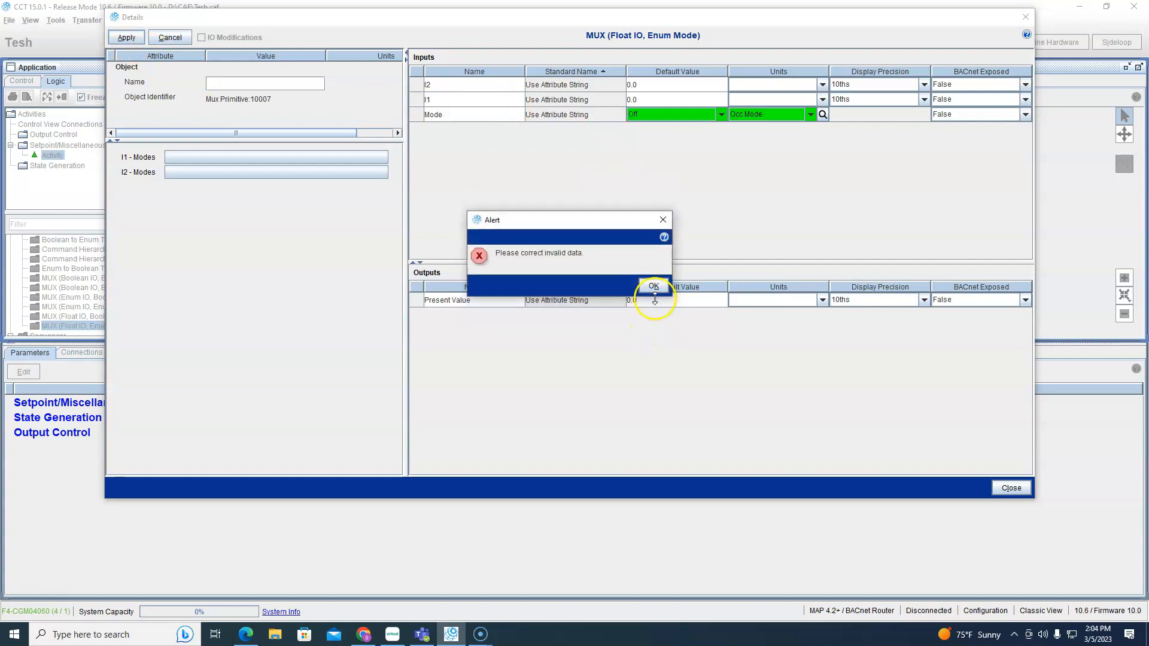
{"action": "left_click", "coordinate": [653, 285]}
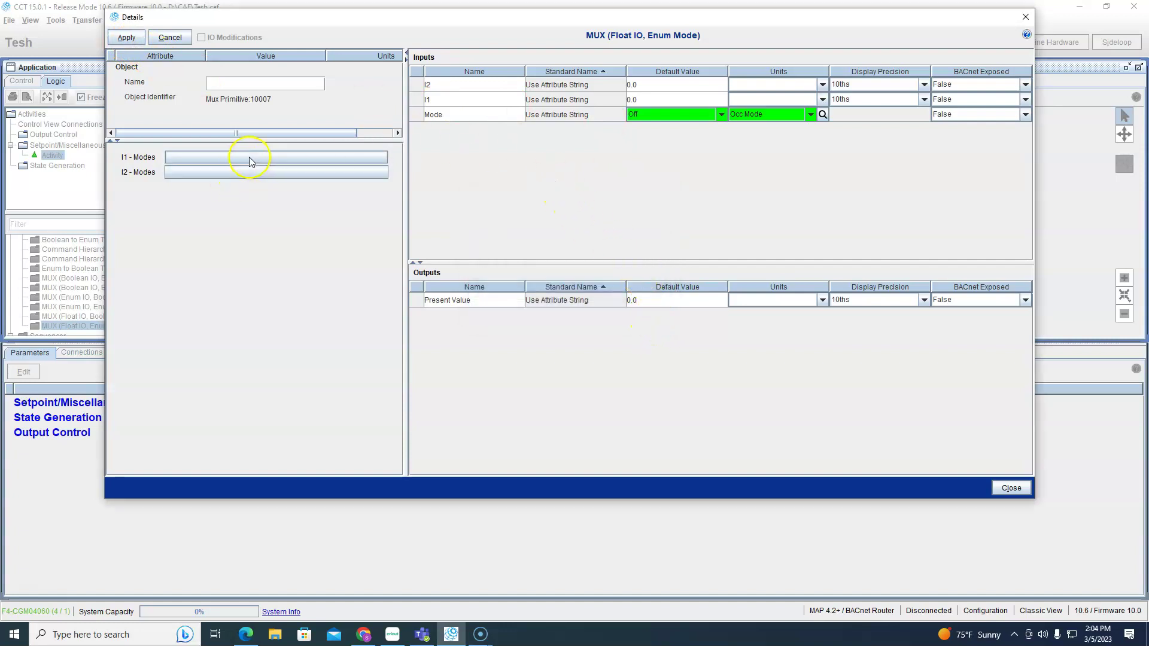
Map the Default mode to input I1 and apply the MUX settings.
{"action": "left_click", "coordinate": [276, 156]}
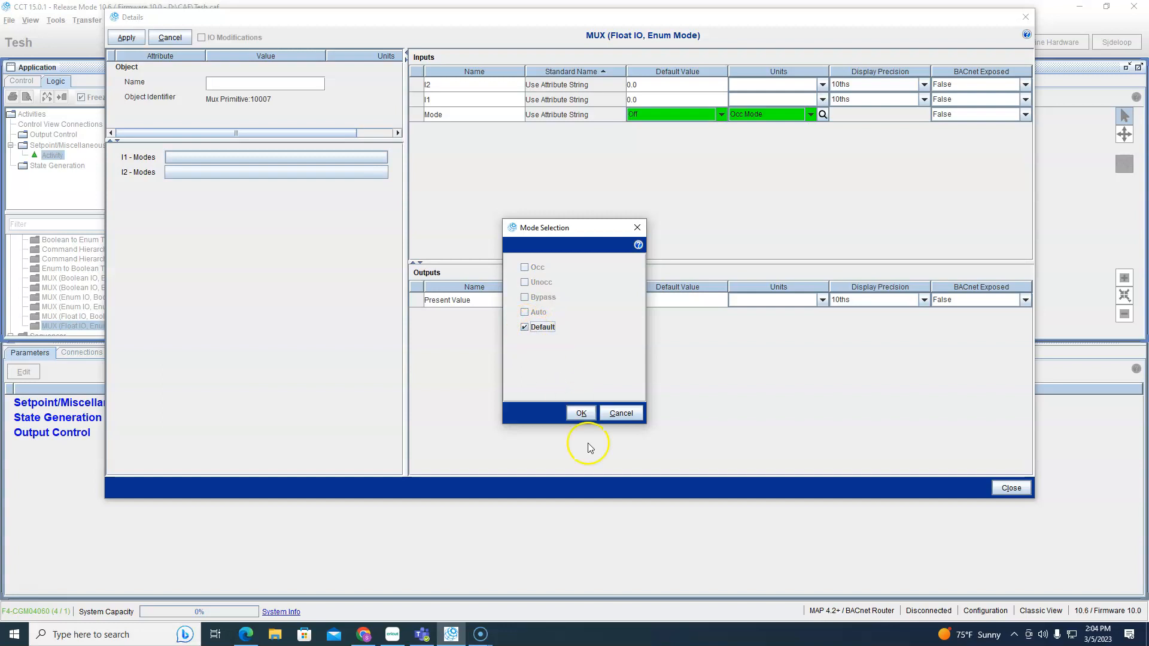
{"action": "mouse_move", "coordinate": [543, 315]}
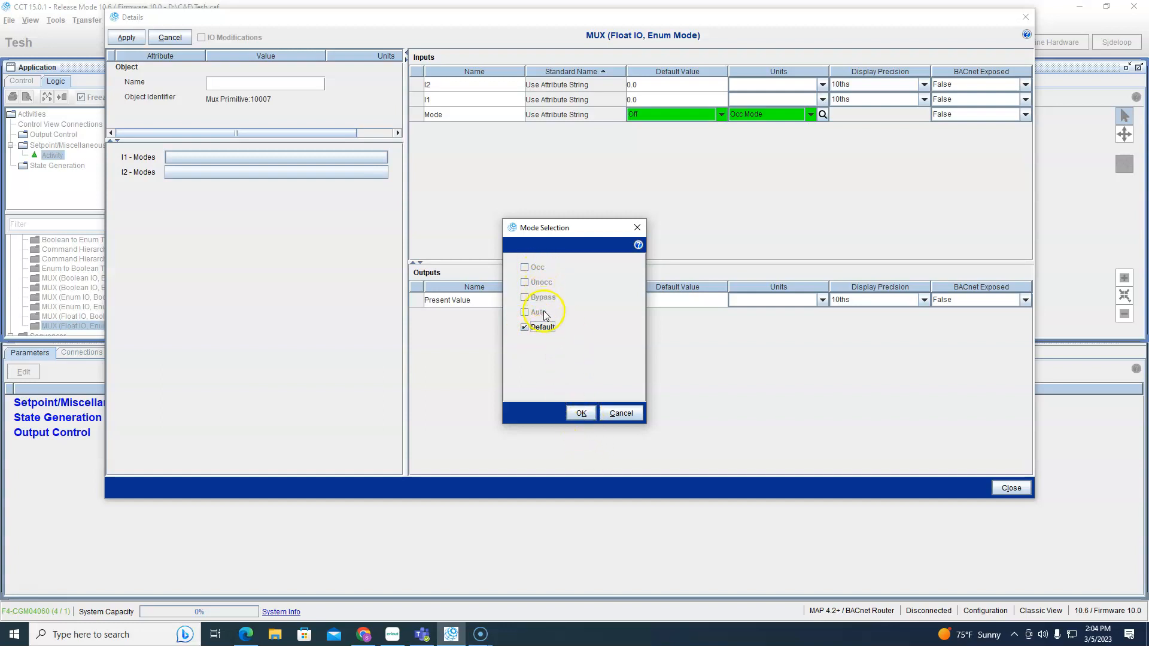
{"action": "left_click", "coordinate": [581, 413]}
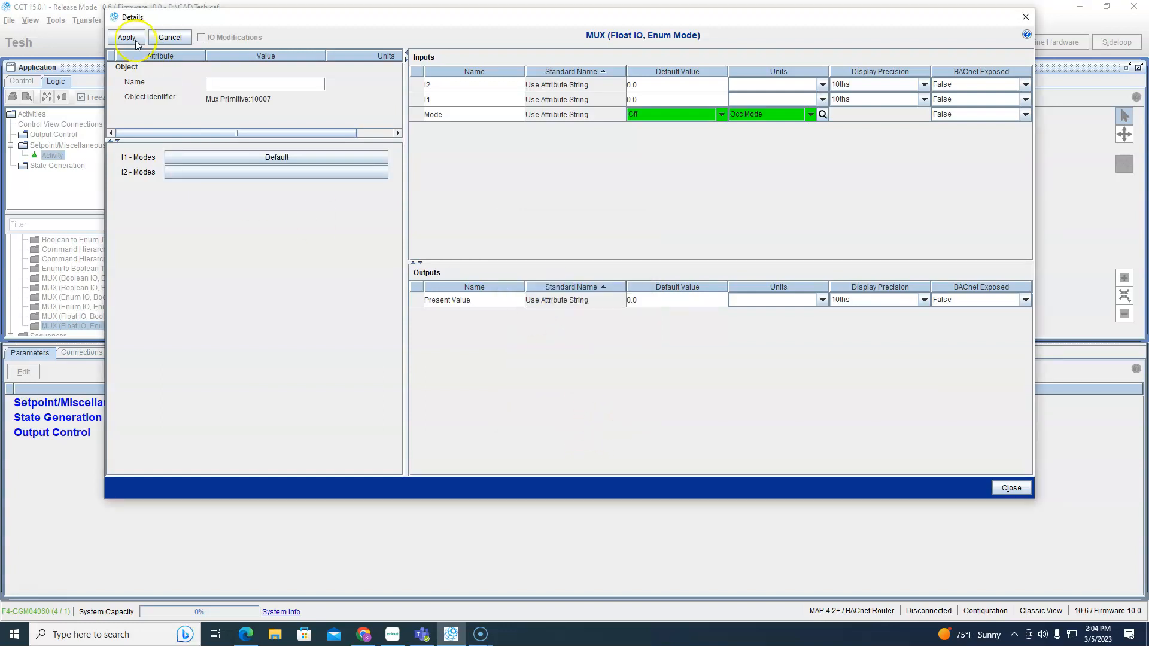
{"action": "left_click", "coordinate": [129, 38]}
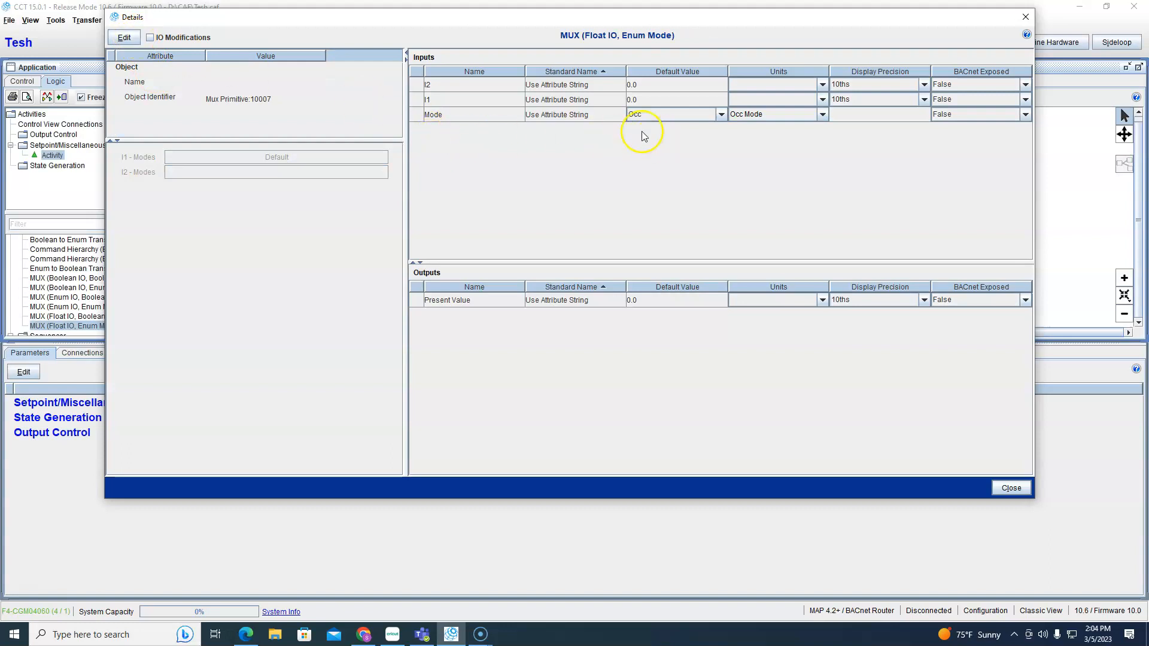
Add inputs I3 and I4 to the Float MUX and make Occ select I1.
{"action": "left_click", "coordinate": [149, 37]}
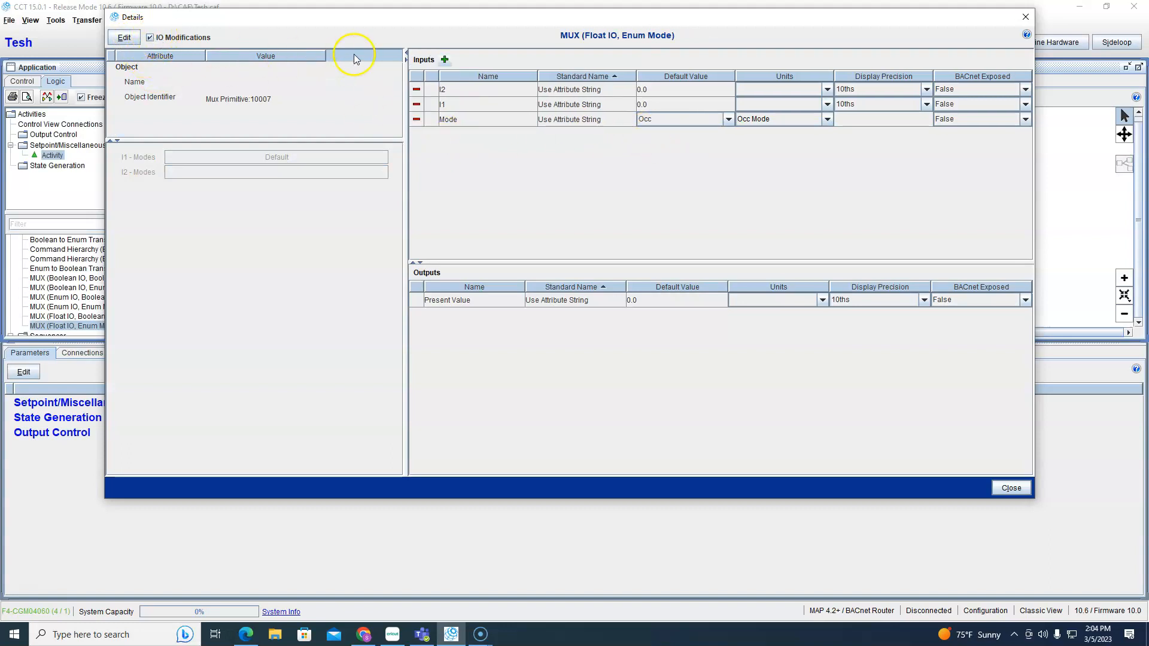
{"action": "left_click", "coordinate": [447, 60]}
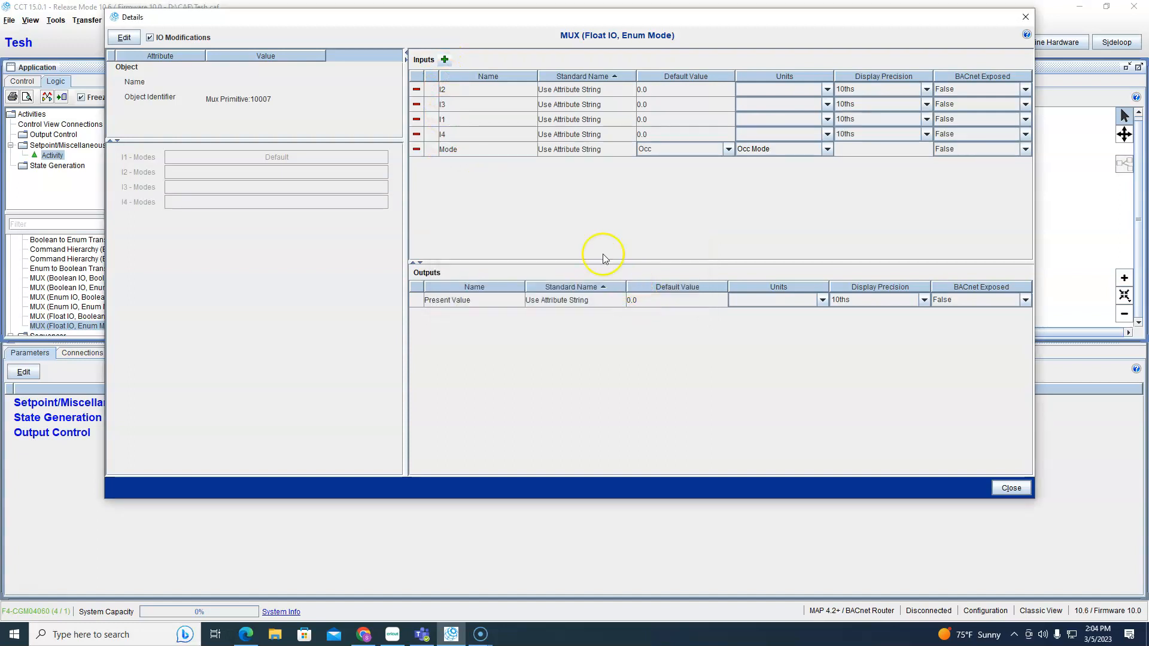
{"action": "left_click", "coordinate": [124, 37]}
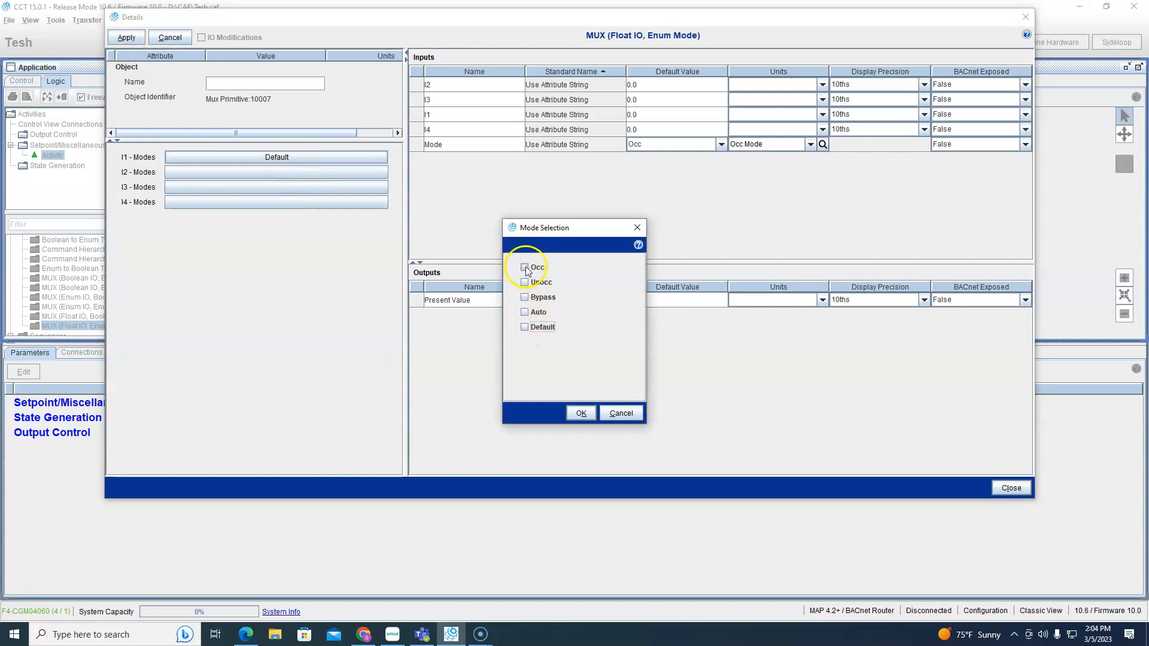
{"action": "left_click", "coordinate": [523, 267]}
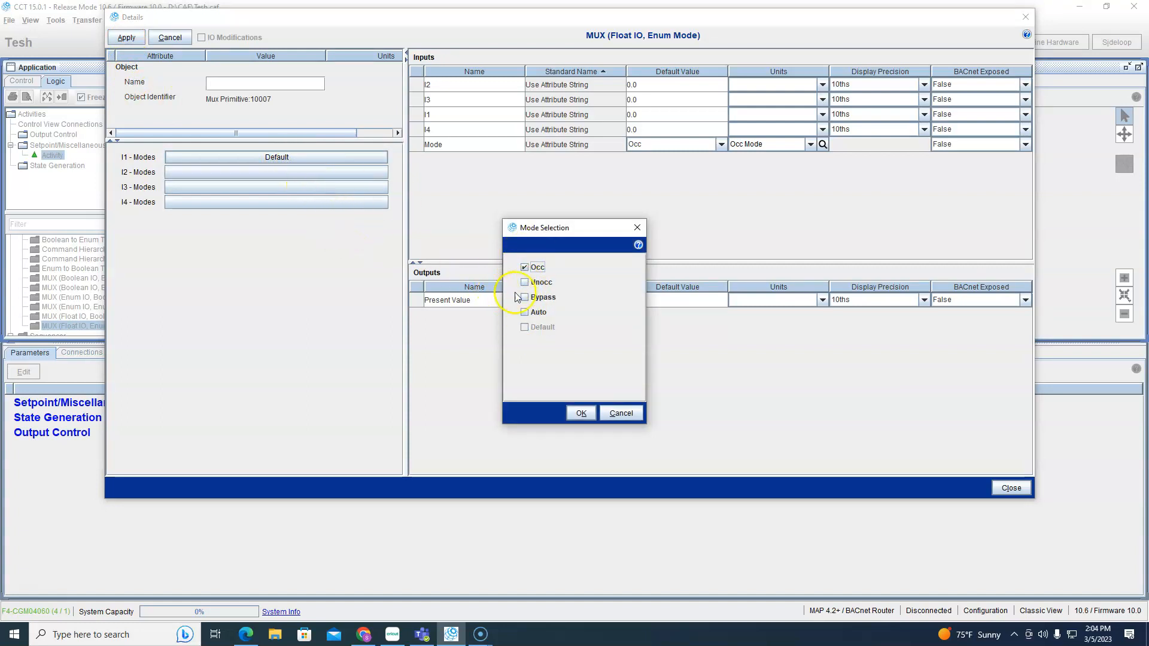
{"action": "left_click", "coordinate": [524, 267]}
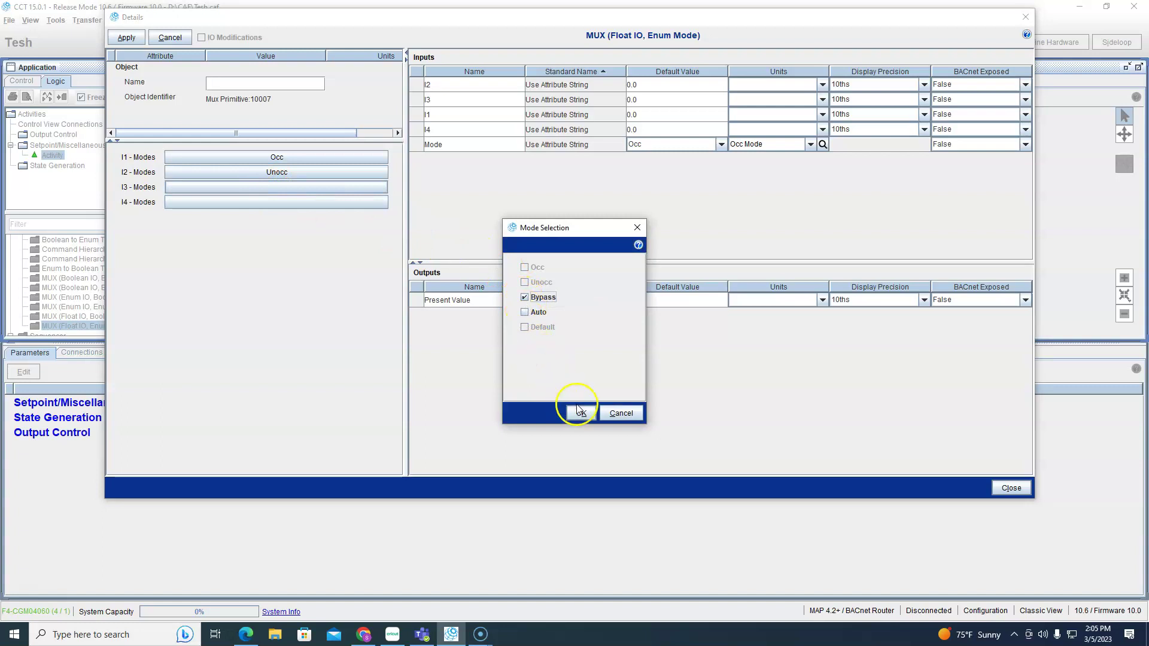
Map Bypass to I3 and Auto to I4, then apply the mode mapping.
{"action": "left_click", "coordinate": [582, 413]}
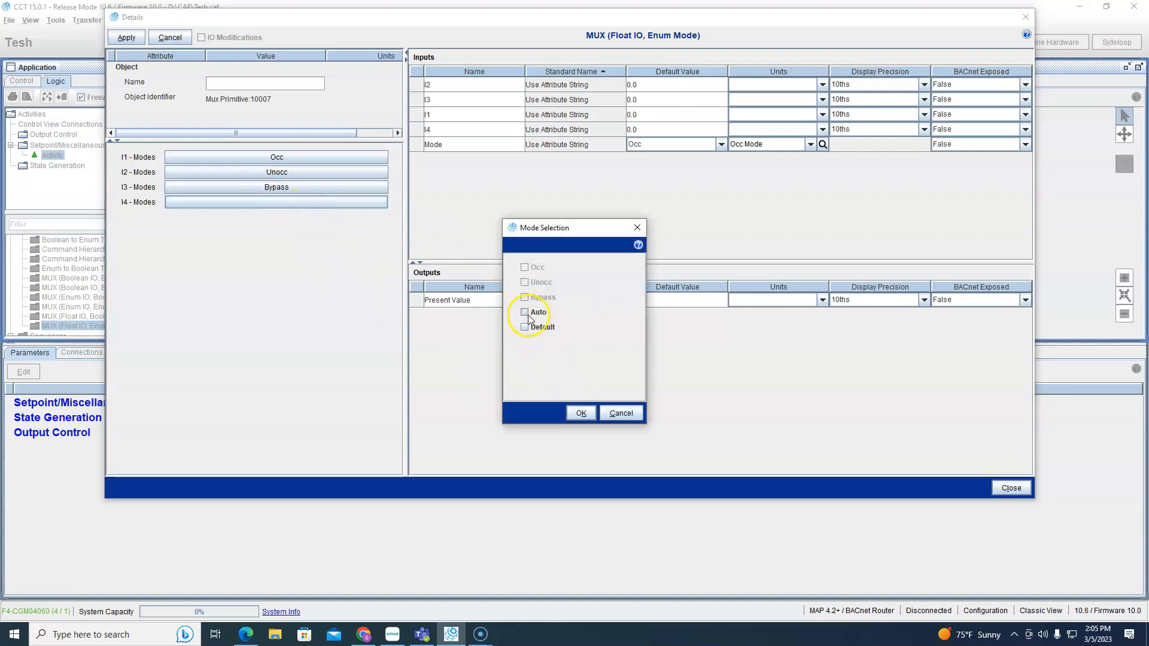
{"action": "left_click", "coordinate": [581, 413]}
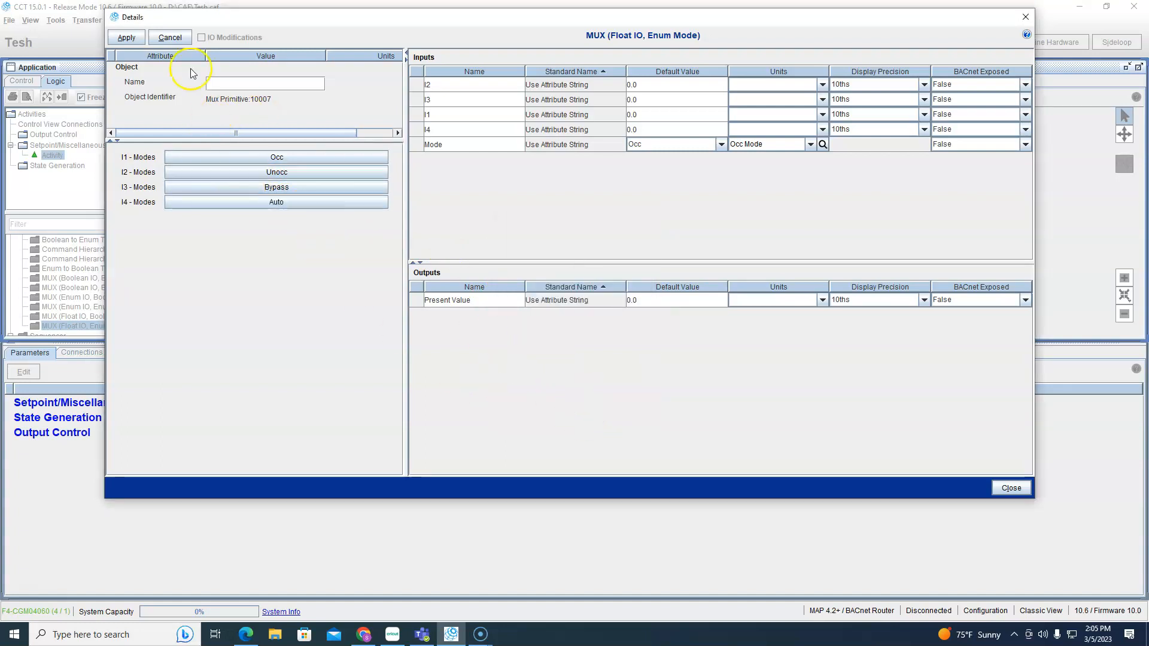
{"action": "left_click", "coordinate": [125, 37]}
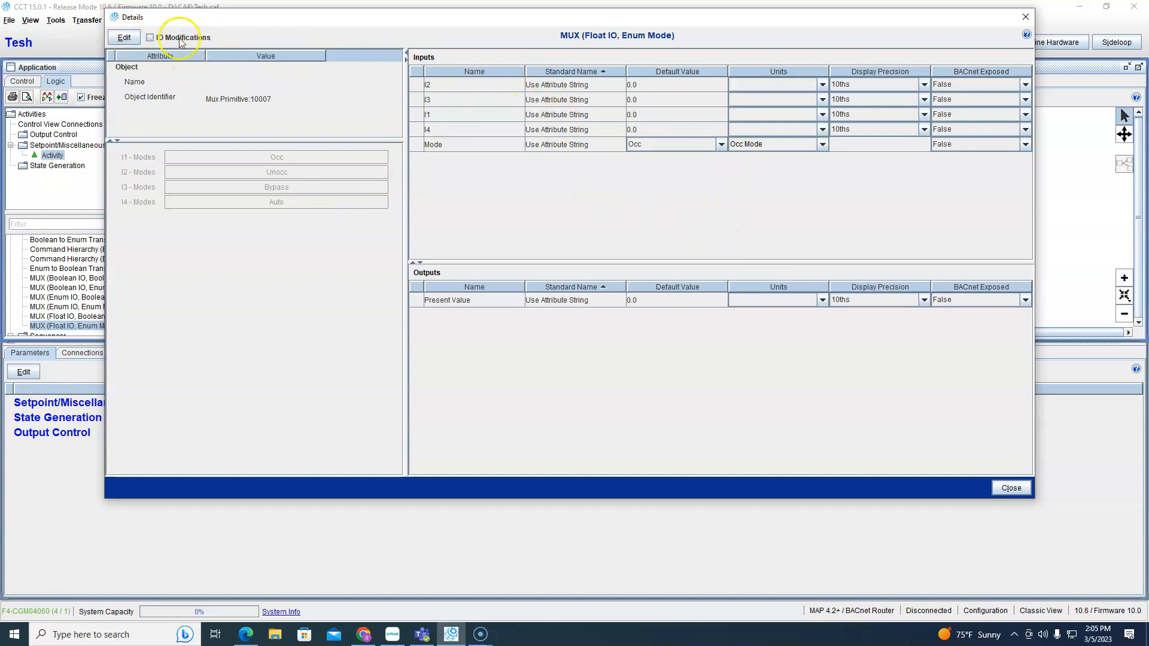
Enter 100 as the Float MUX I1 Default Value, apply, and close its details.
{"action": "left_click", "coordinate": [124, 37]}
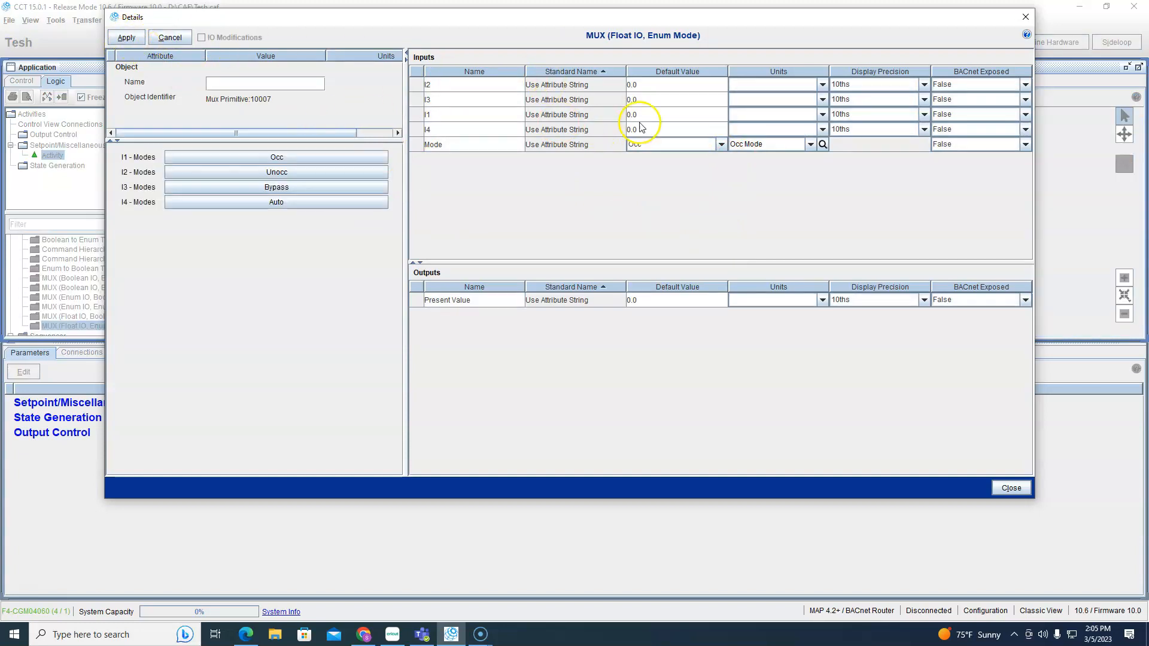
{"action": "left_click", "coordinate": [674, 84]}
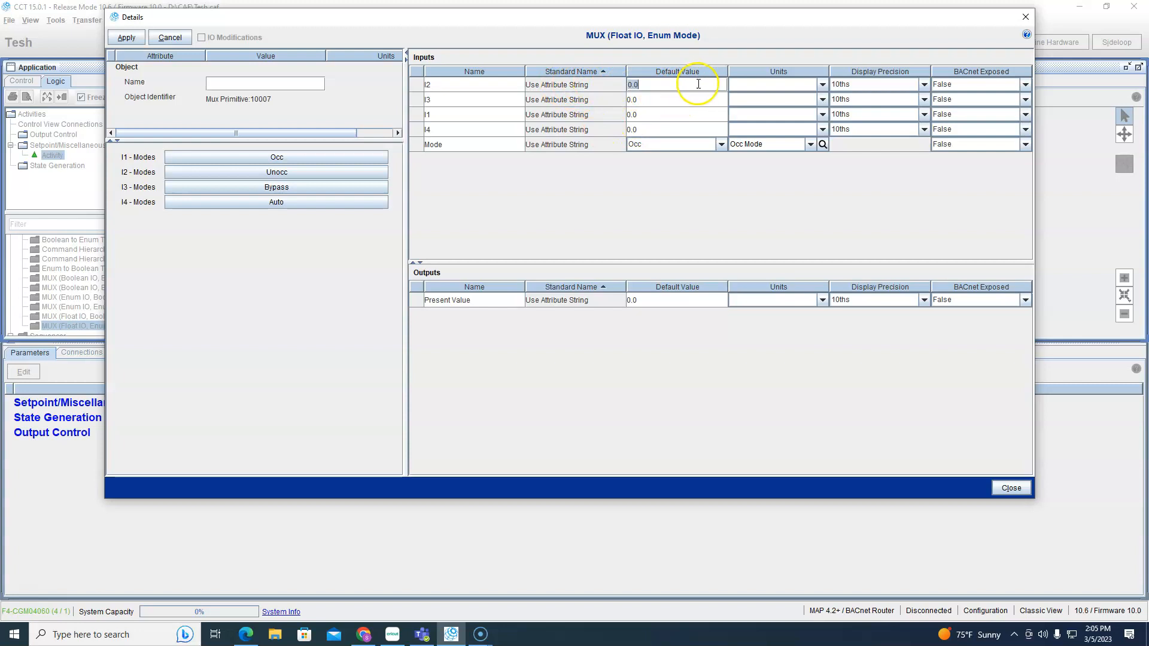
{"action": "type", "text": "10"}
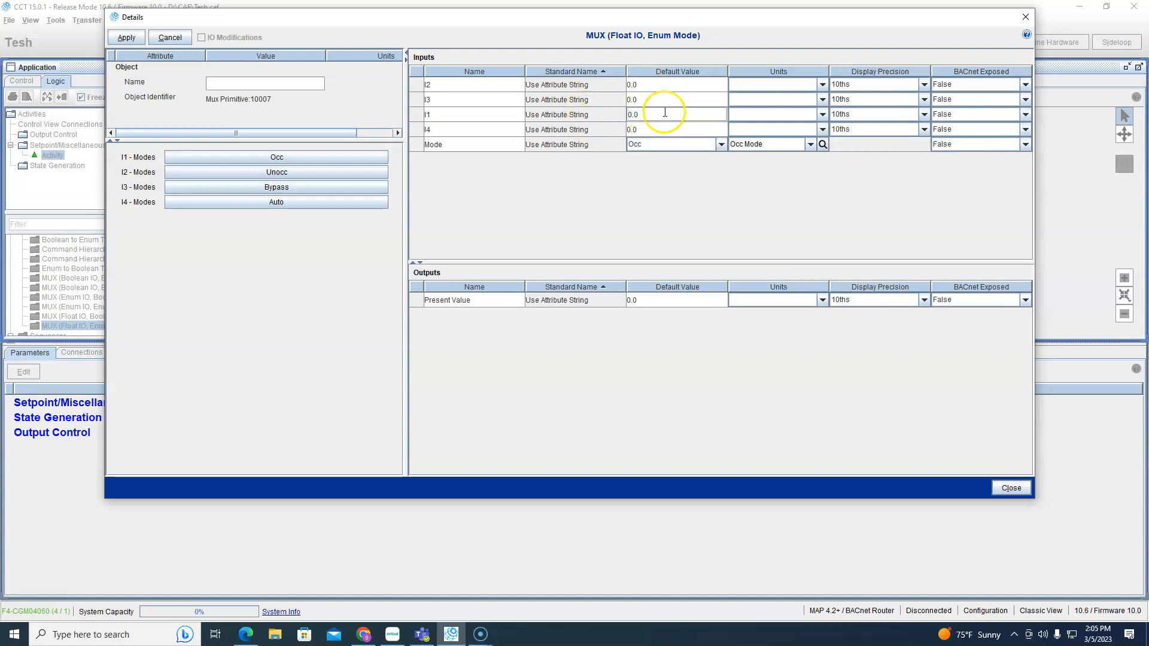
{"action": "type", "text": "100"}
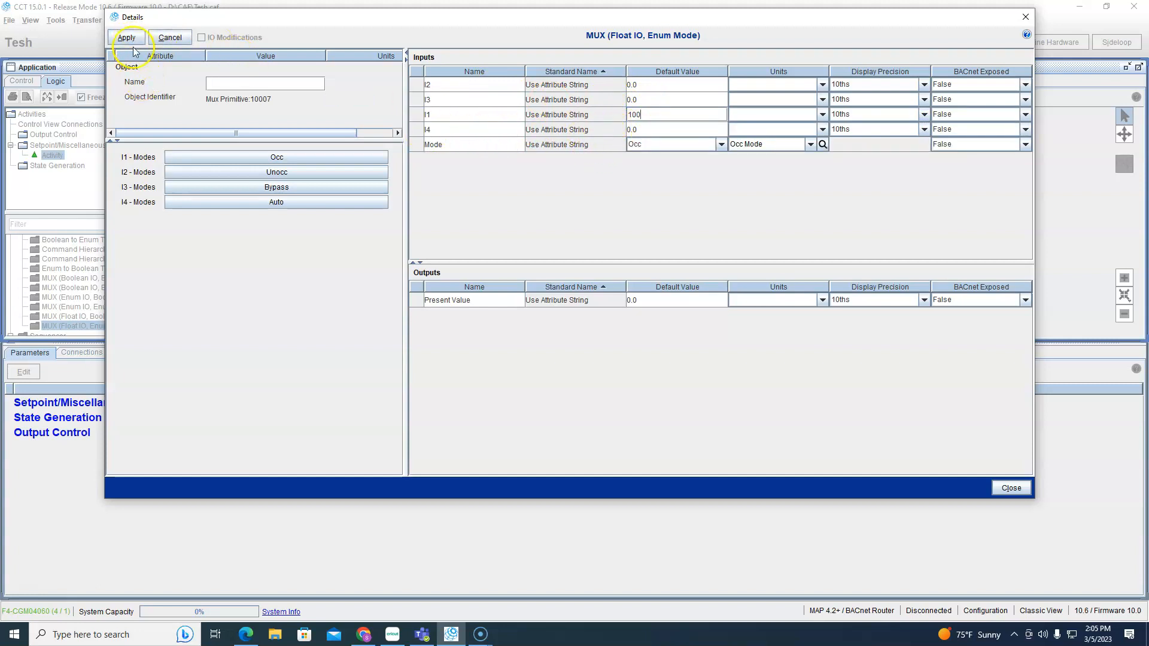
{"action": "left_click", "coordinate": [126, 37]}
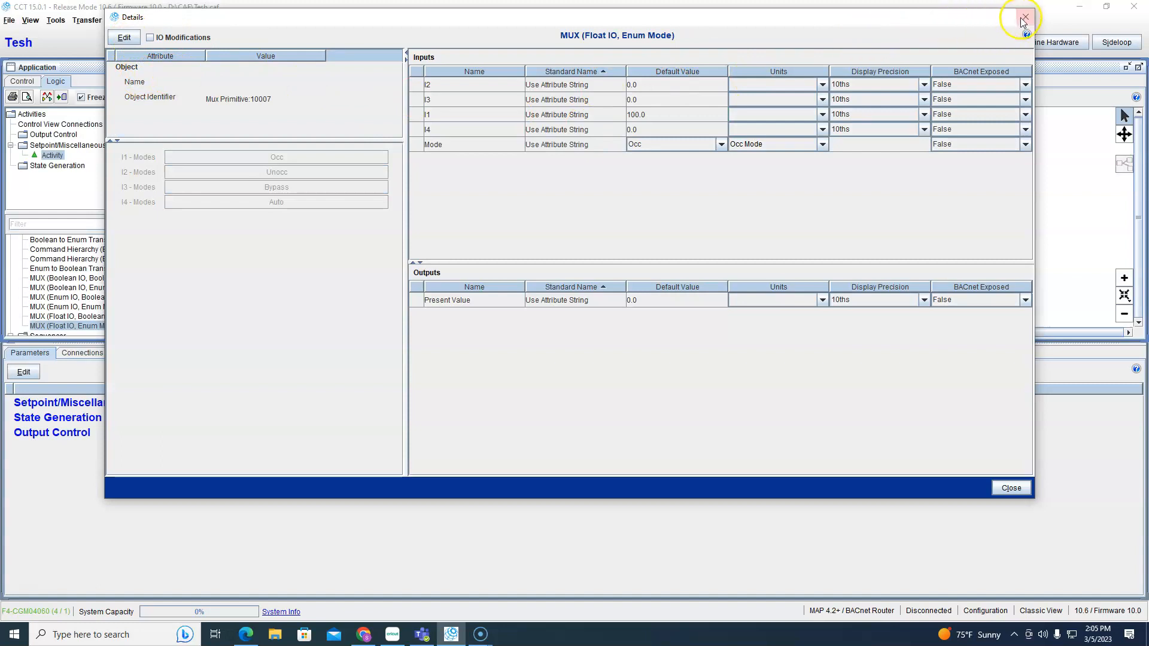
{"action": "left_click", "coordinate": [1023, 15]}
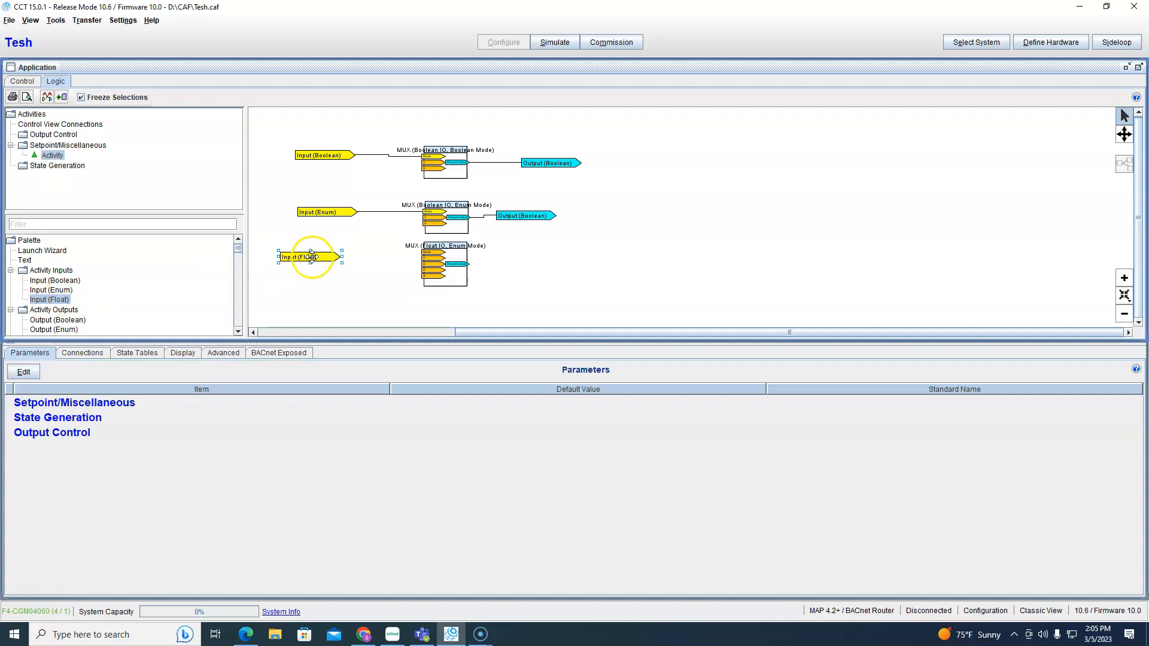
Wire a float input into the MUX and name it Bypass.
{"action": "left_click_drag", "start_coordinate": [312, 257], "coordinate": [375, 293]}
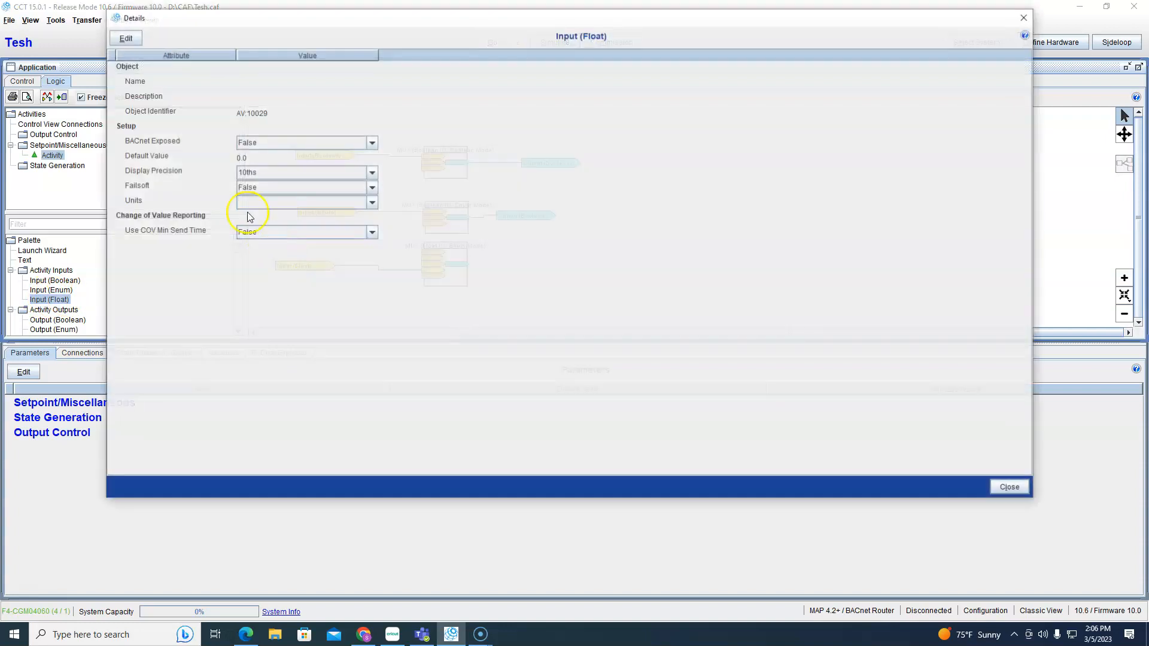
{"action": "left_click", "coordinate": [126, 37]}
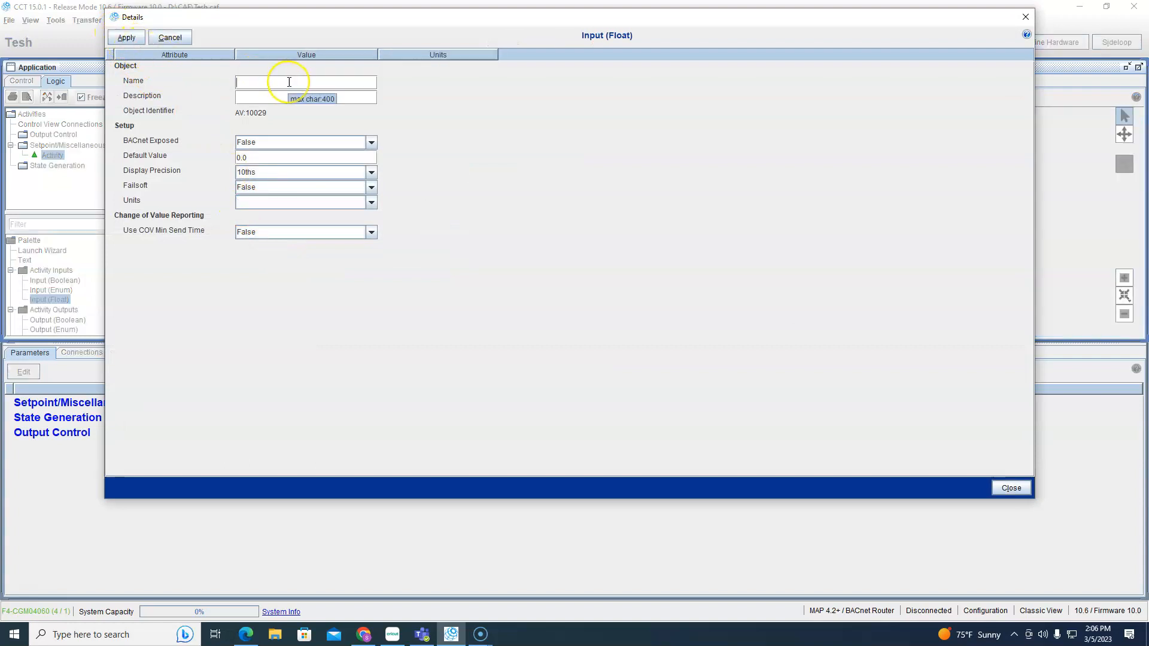
{"action": "type", "text": "Bypa"}
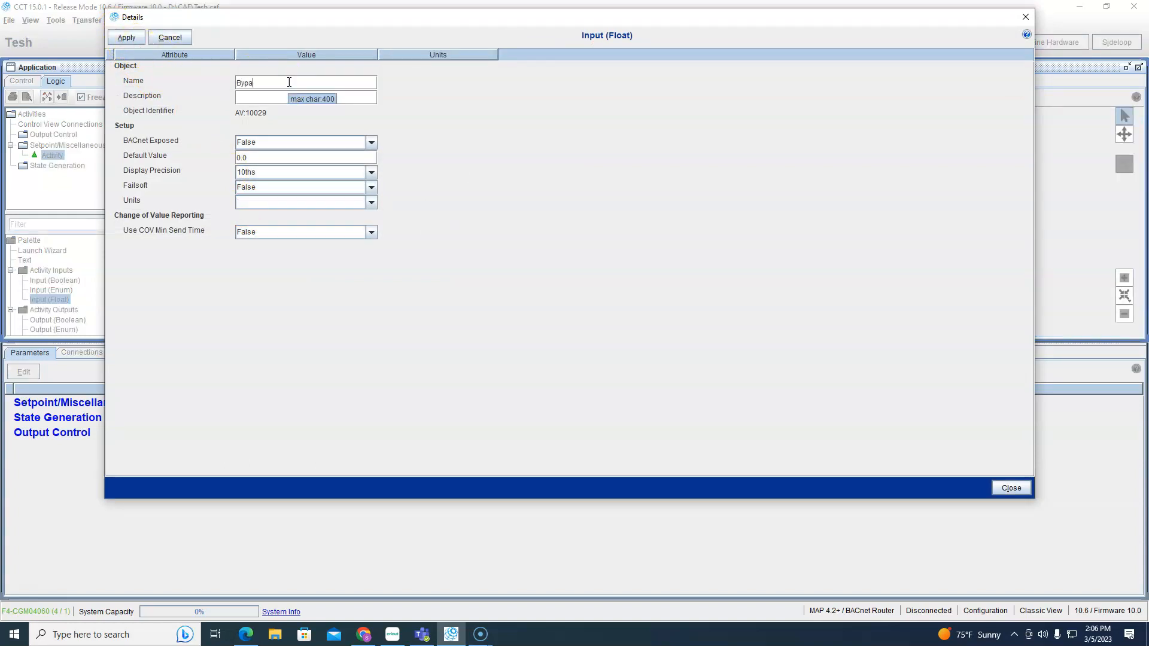
{"action": "left_click", "coordinate": [126, 37]}
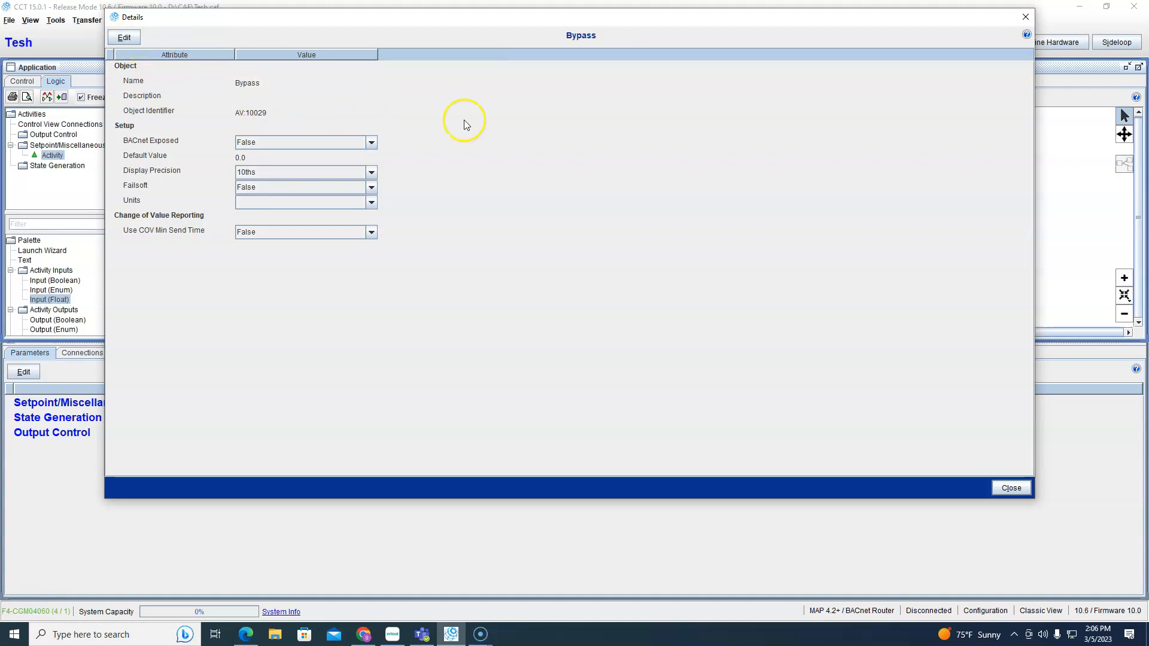
{"action": "left_click", "coordinate": [1012, 487]}
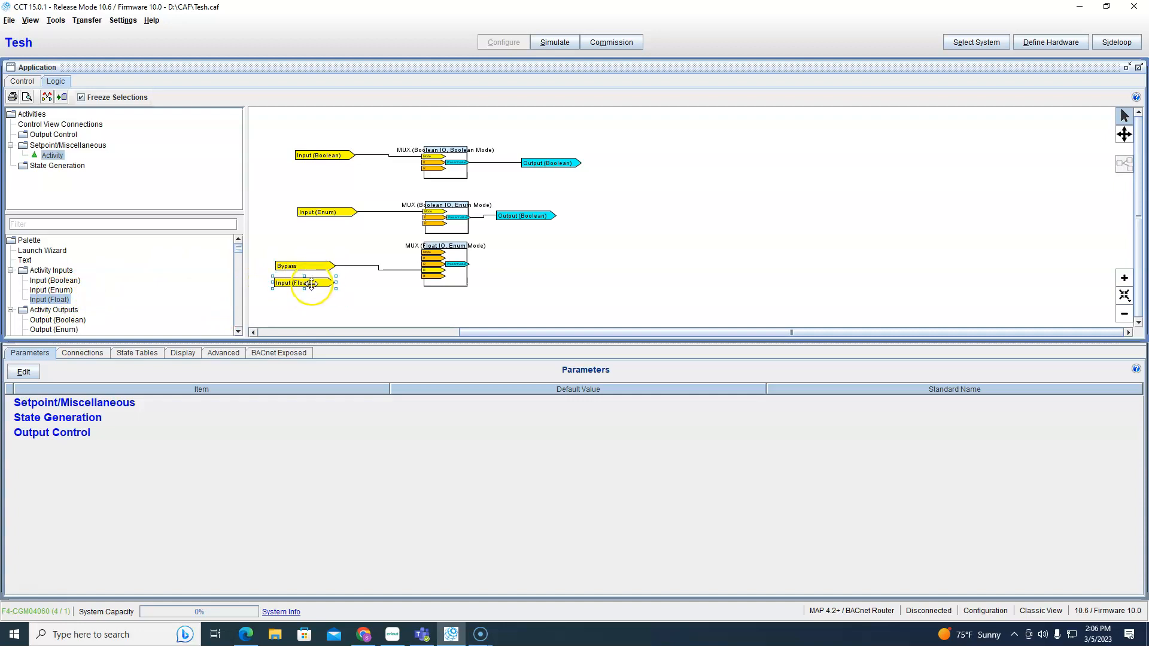
Name the second float input AUTO and apply.
{"action": "double_click", "coordinate": [302, 283]}
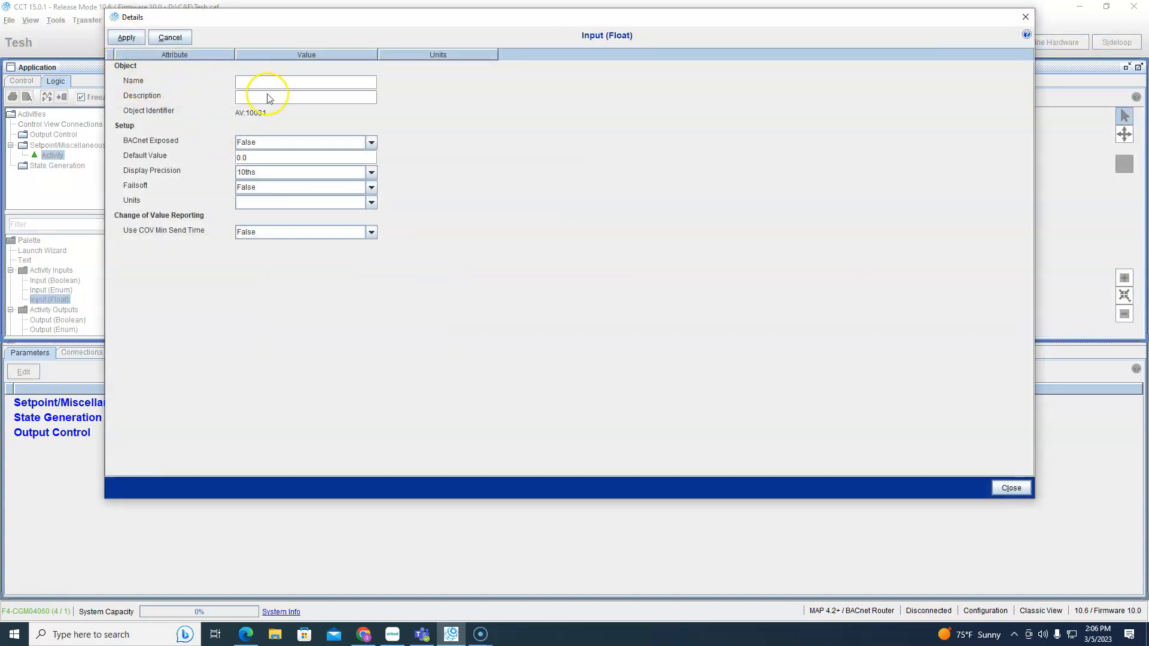
{"action": "type", "text": "AUTO"}
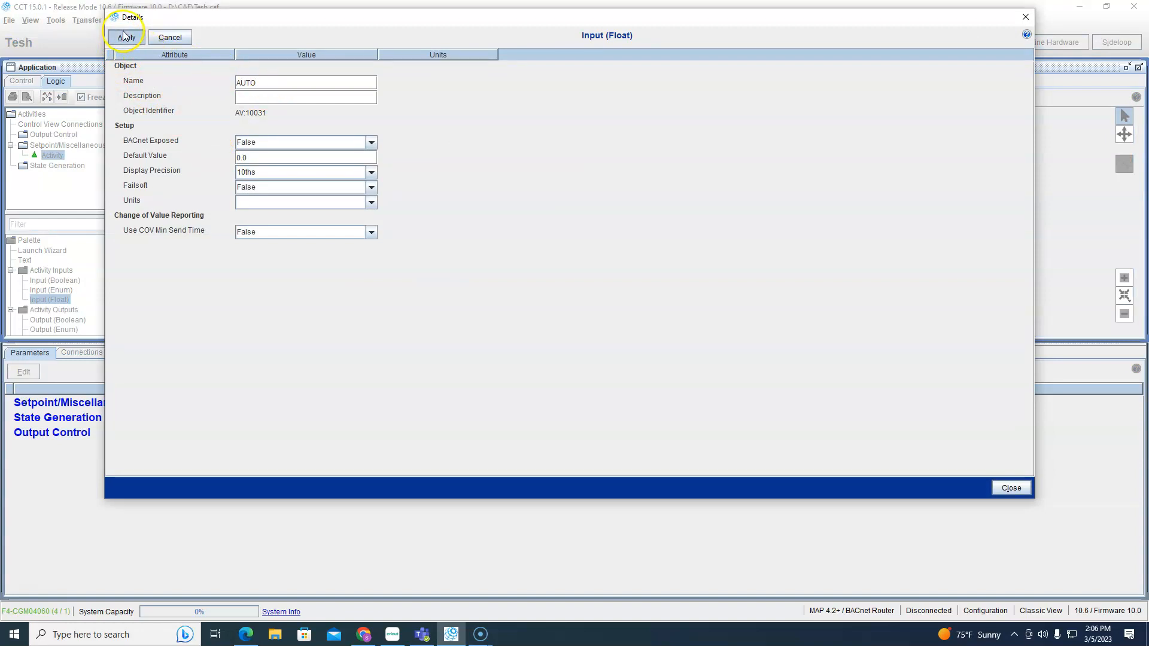
{"action": "left_click", "coordinate": [126, 38]}
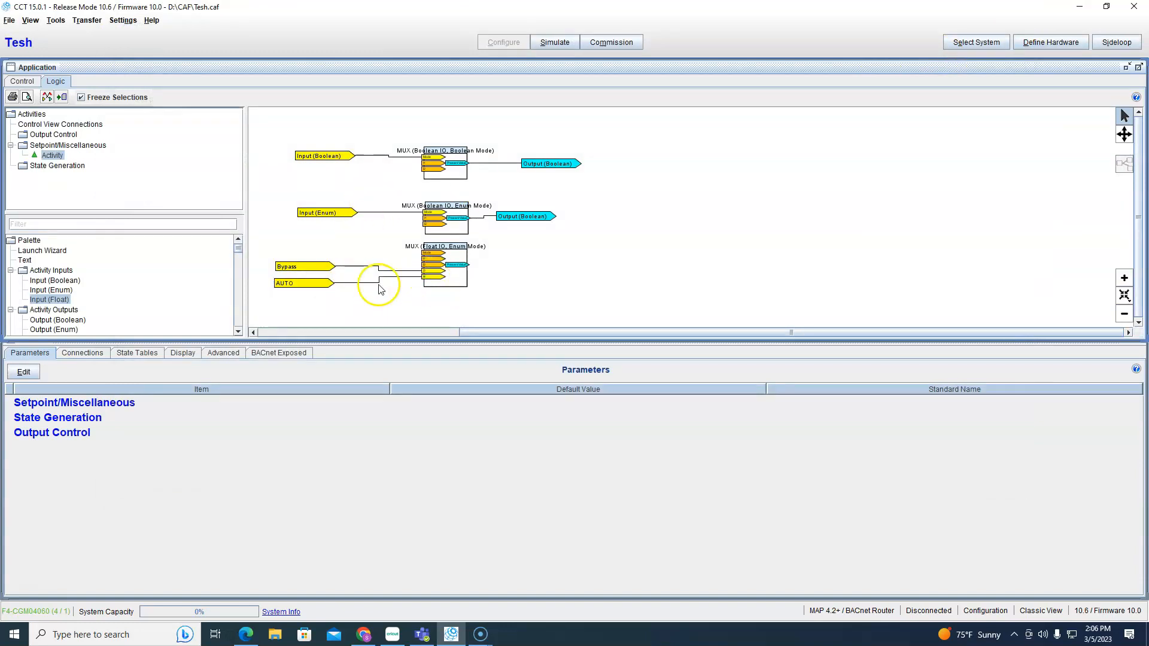
Give the AUTO float input a default value of 30.0 and apply.
{"action": "double_click", "coordinate": [295, 283]}
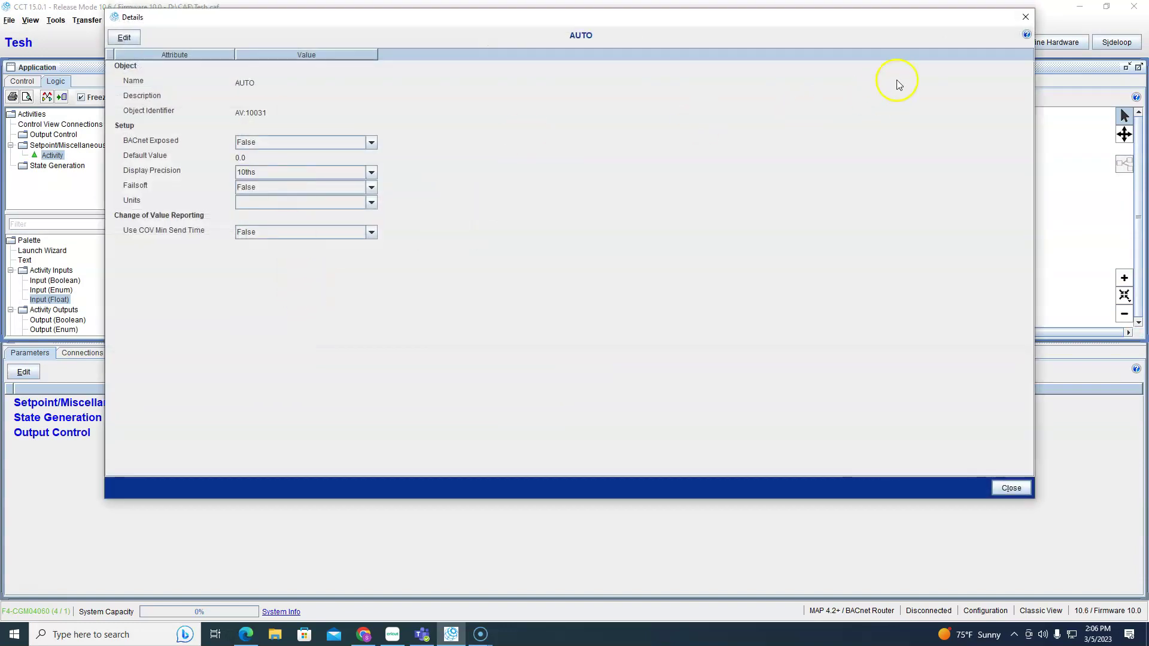
{"action": "left_click", "coordinate": [1012, 488]}
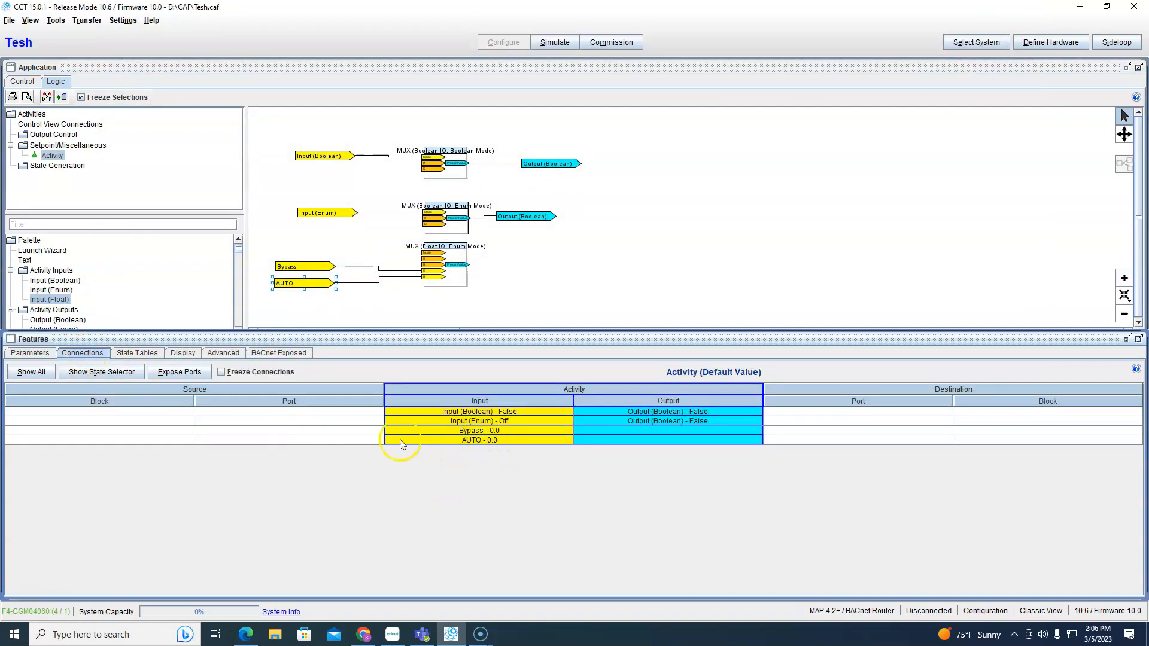
{"action": "mouse_move", "coordinate": [166, 300]}
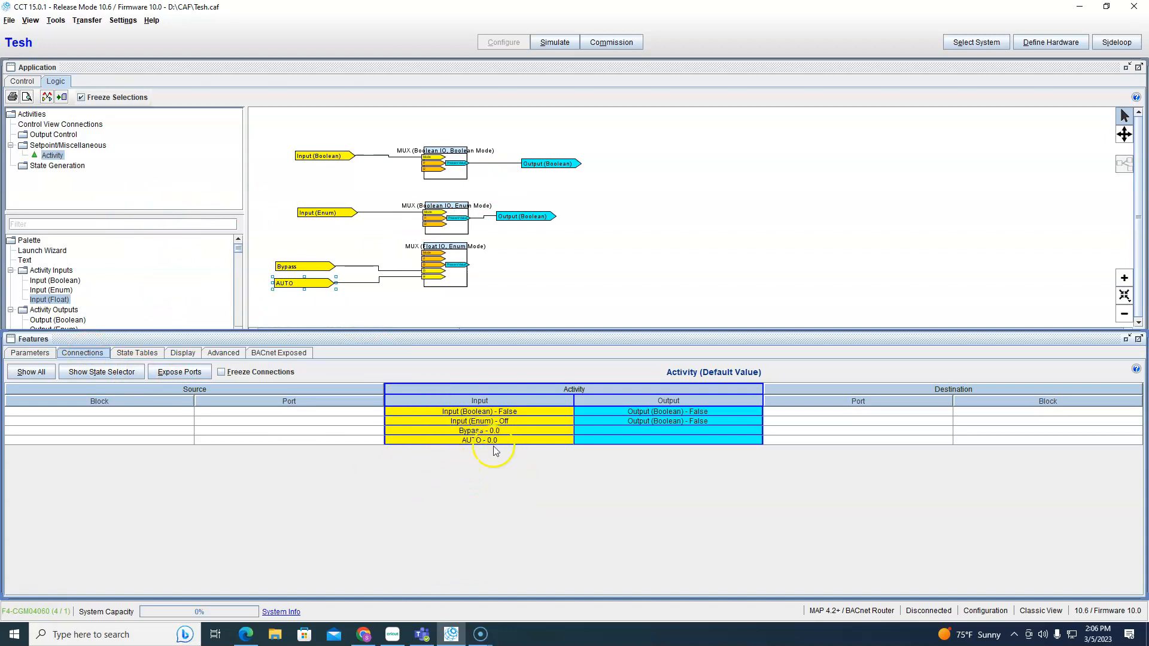
{"action": "mouse_move", "coordinate": [416, 250]}
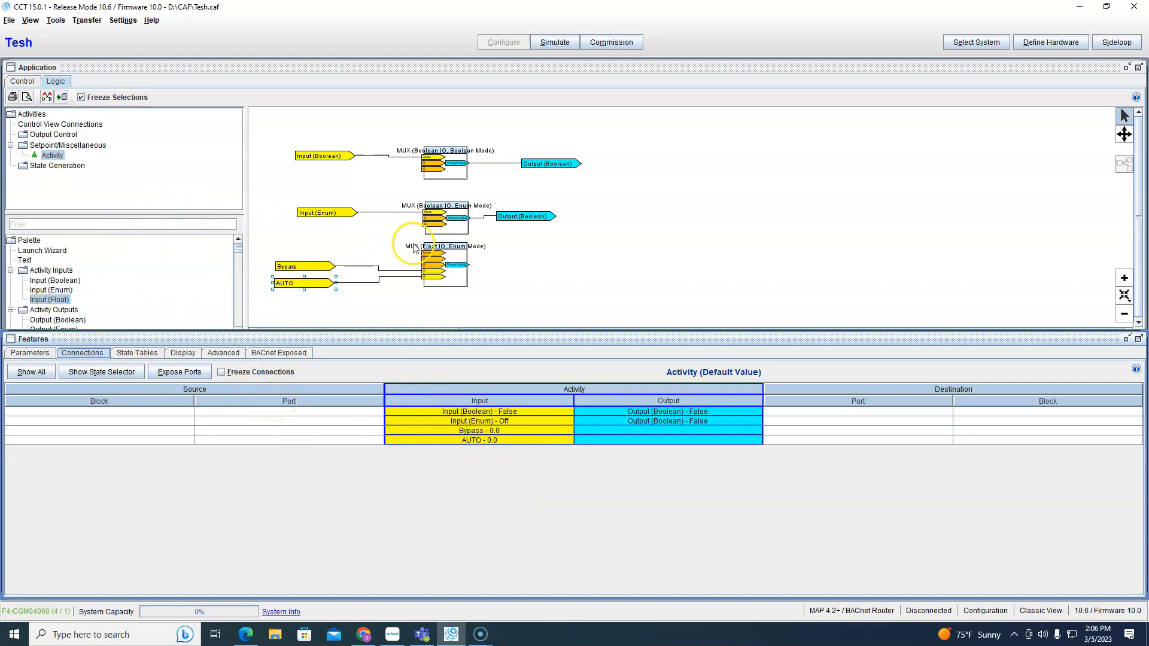
{"action": "double_click", "coordinate": [296, 283]}
{"action": "type", "text": "30"}
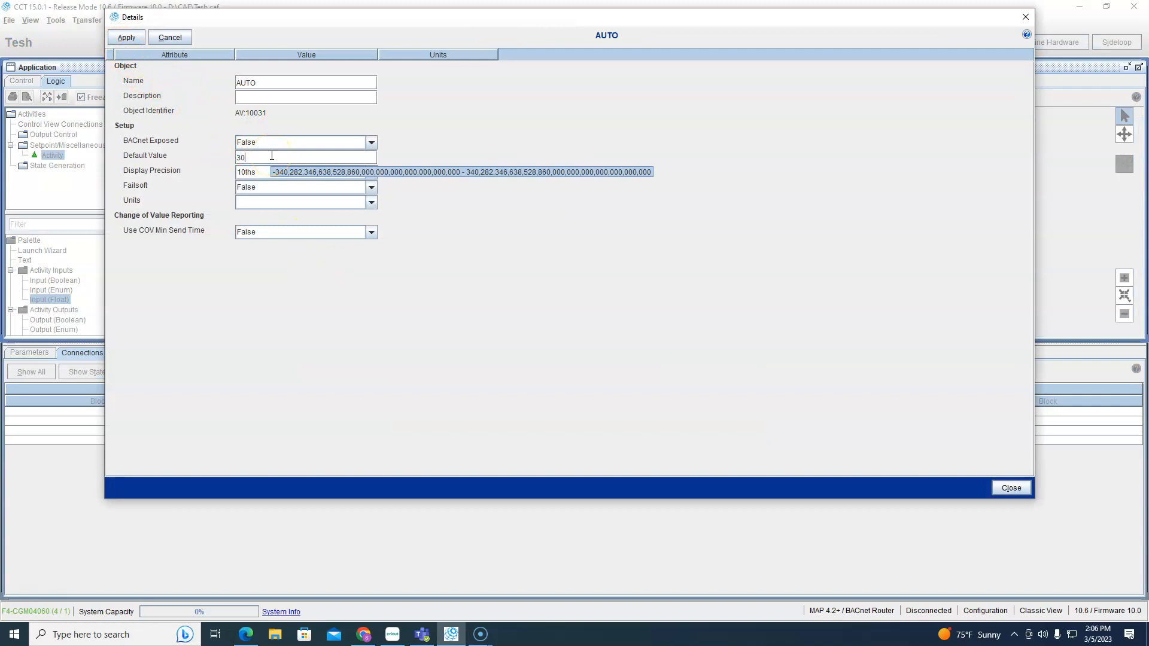
{"action": "left_click", "coordinate": [126, 36]}
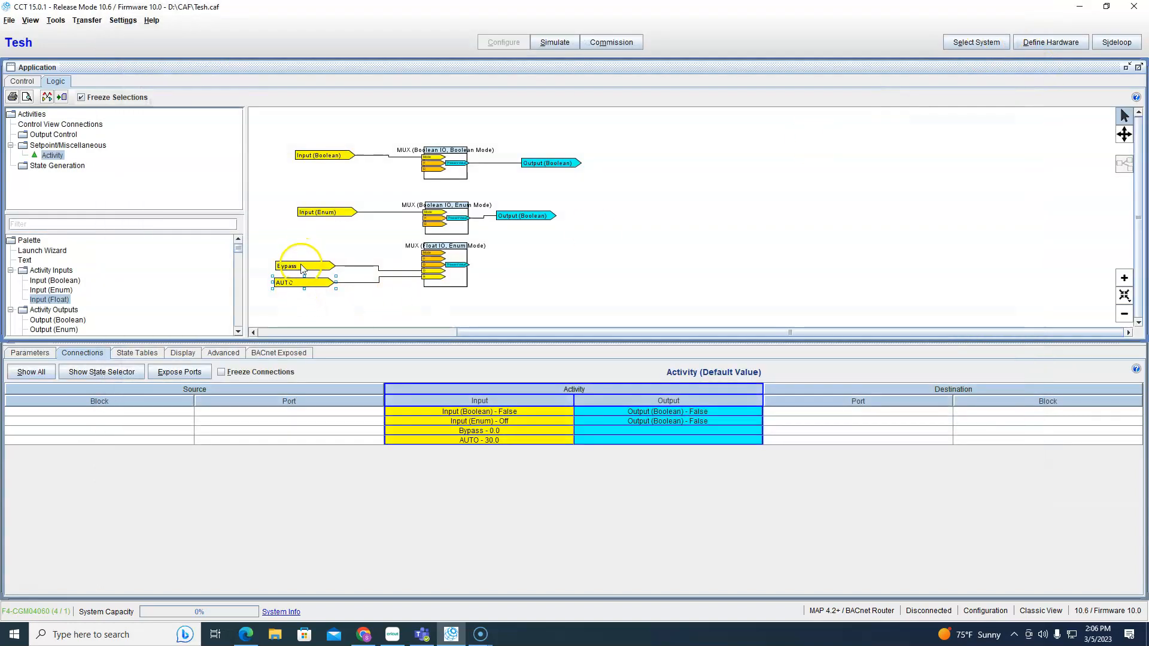
Set the Bypass input's default value to 50.0 and close its details.
{"action": "double_click", "coordinate": [300, 266]}
{"action": "type", "text": "50"}
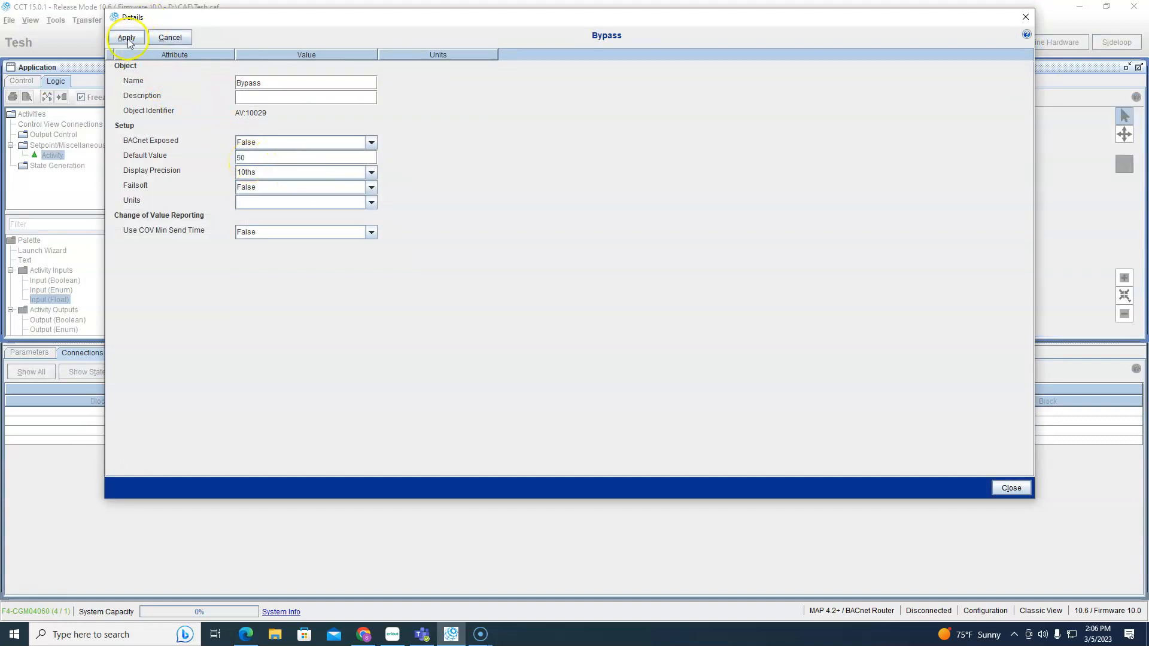
{"action": "left_click", "coordinate": [129, 37]}
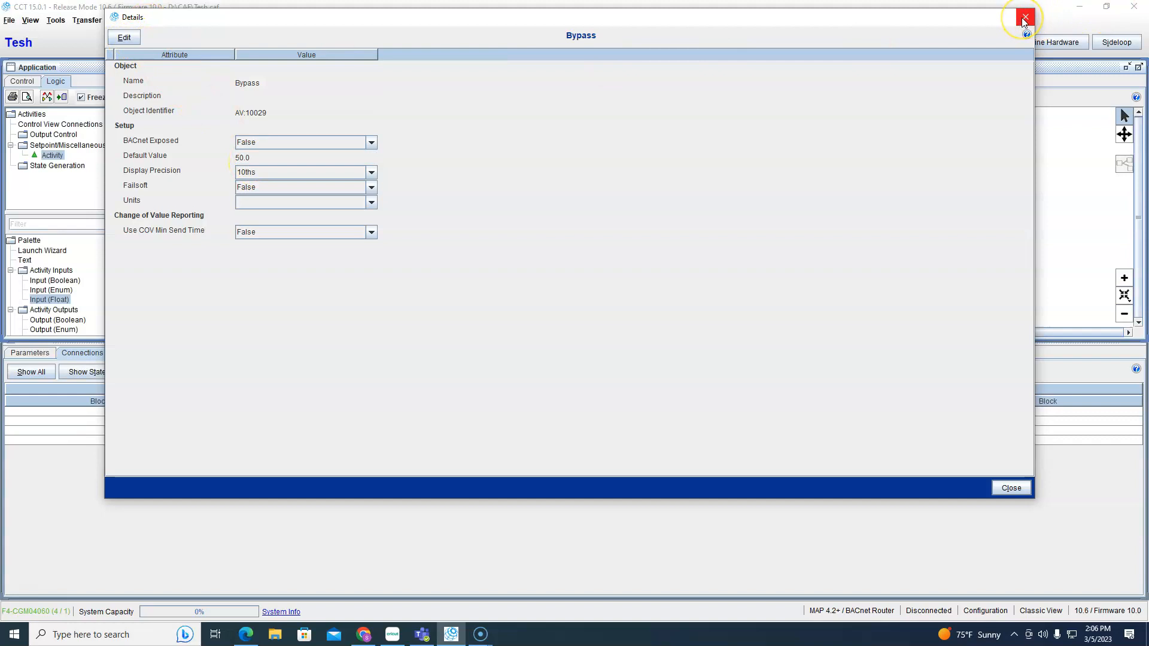
{"action": "left_click", "coordinate": [1022, 17]}
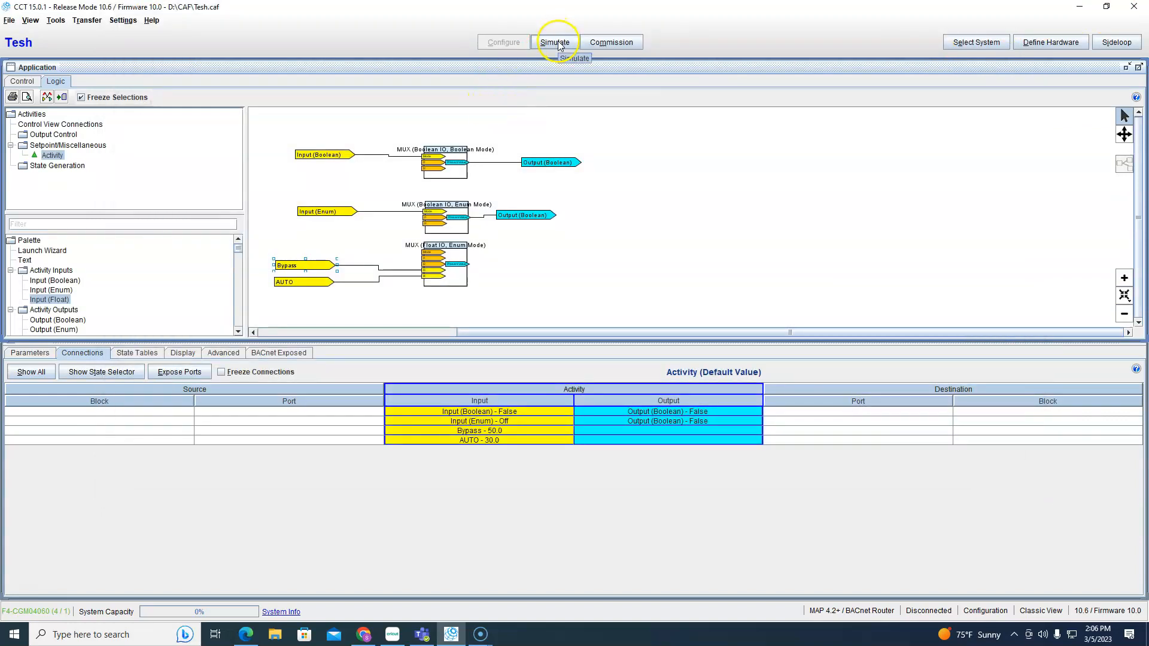
{"action": "mouse_move", "coordinate": [67, 325]}
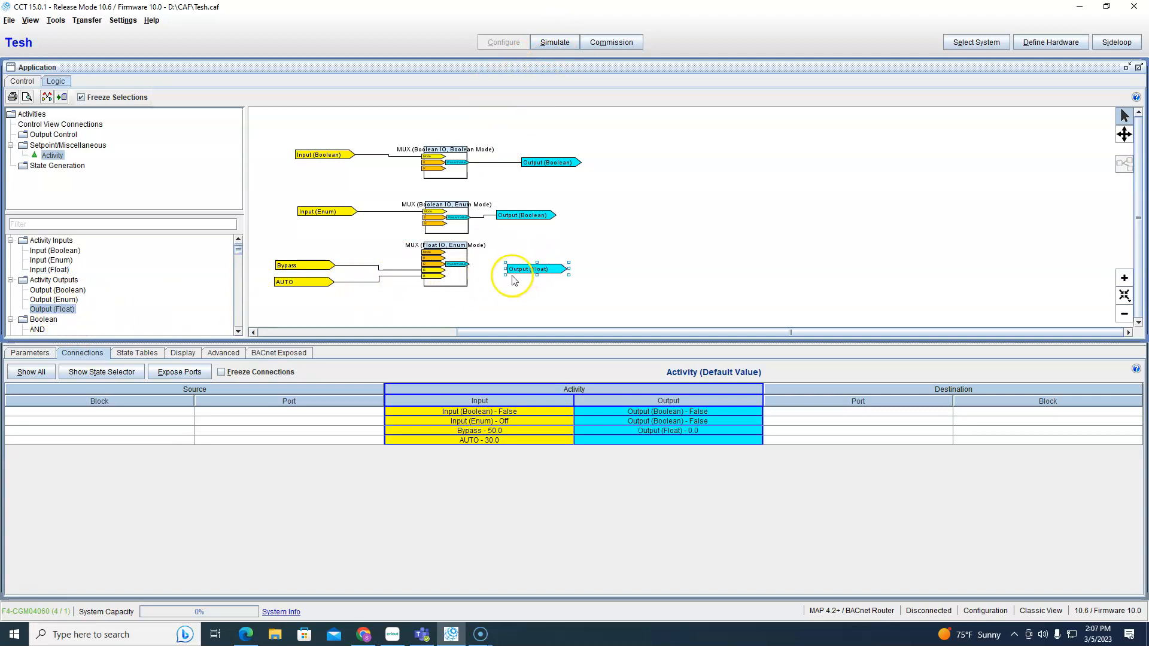
Wire the Float MUX output to the Float output.
{"action": "left_click", "coordinate": [528, 270]}
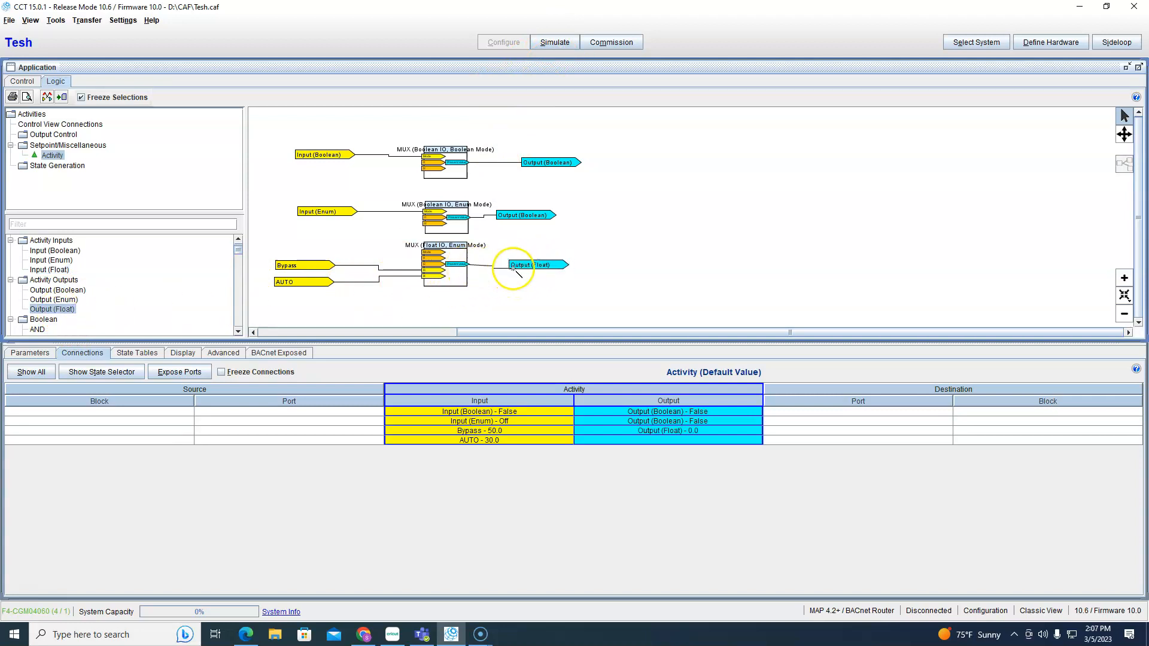
{"action": "left_click", "coordinate": [551, 266]}
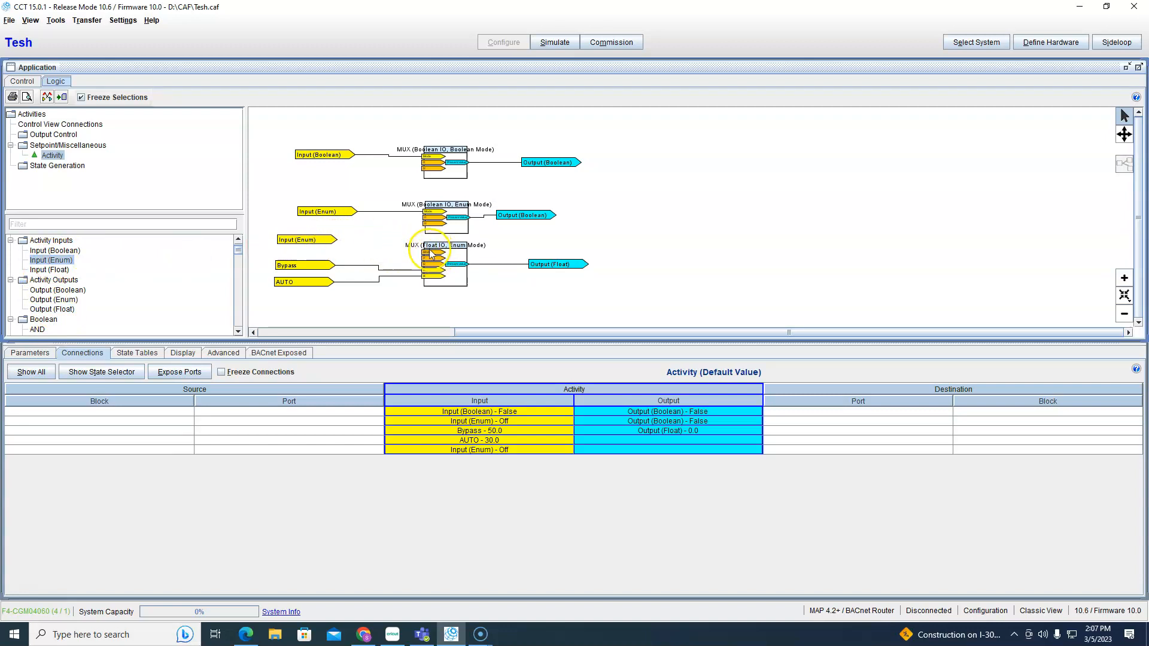
{"action": "mouse_move", "coordinate": [437, 263]}
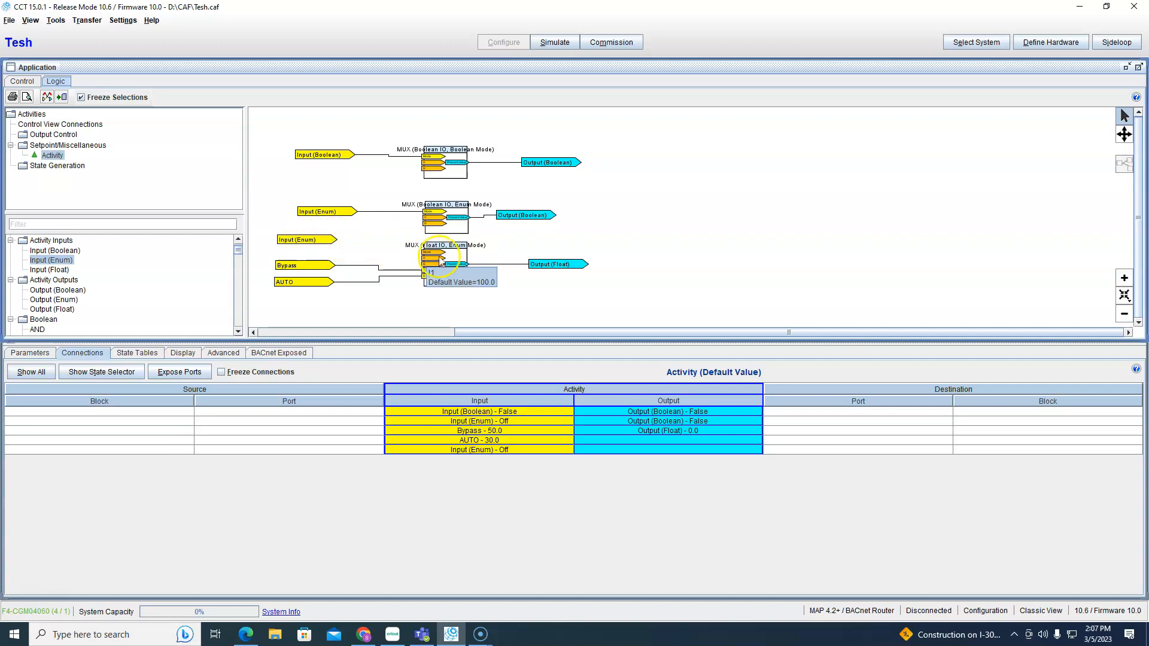
{"action": "mouse_move", "coordinate": [400, 245]}
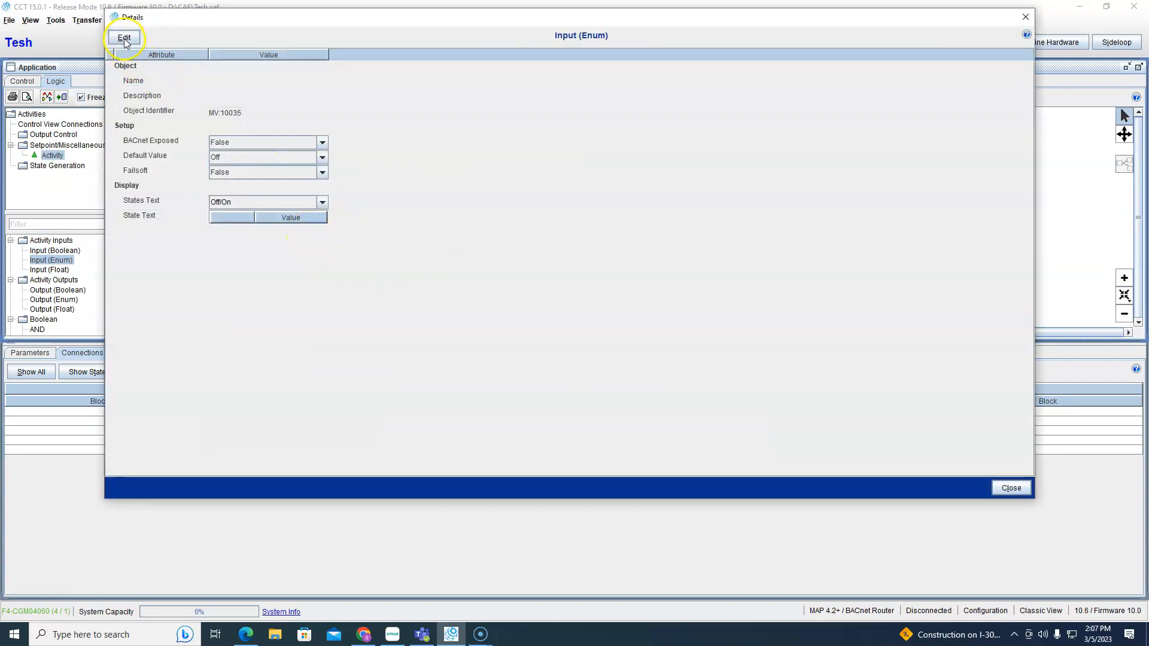
Set the Enum input's States Text to Occ Mode and close its details.
{"action": "left_click", "coordinate": [140, 38]}
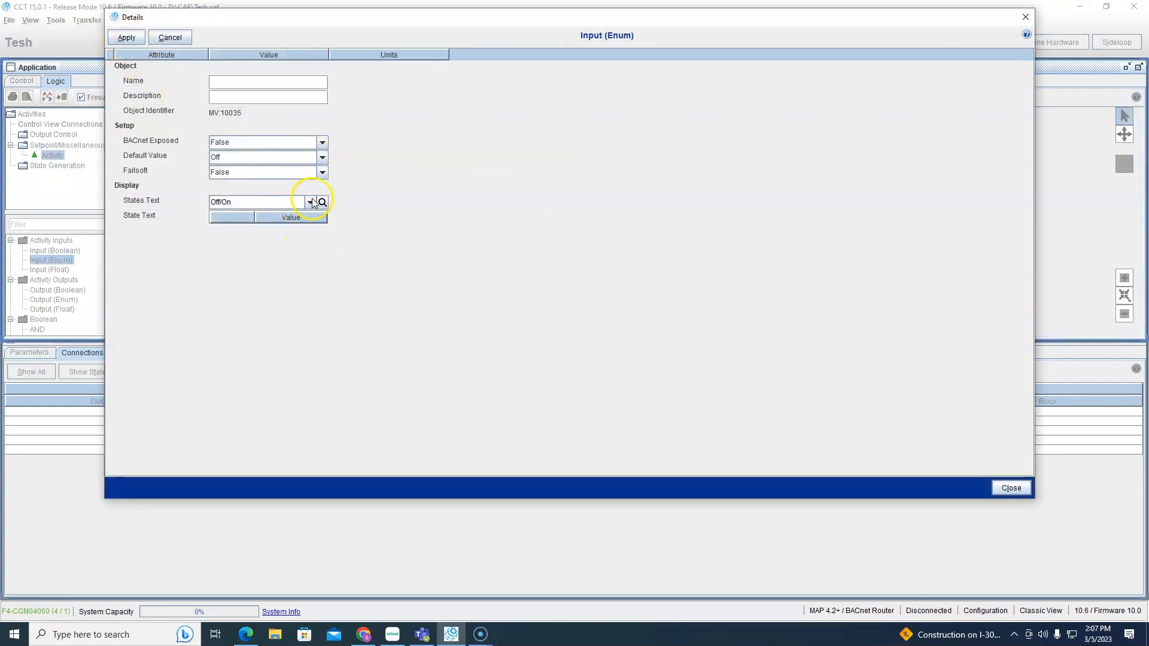
{"action": "left_click", "coordinate": [311, 202]}
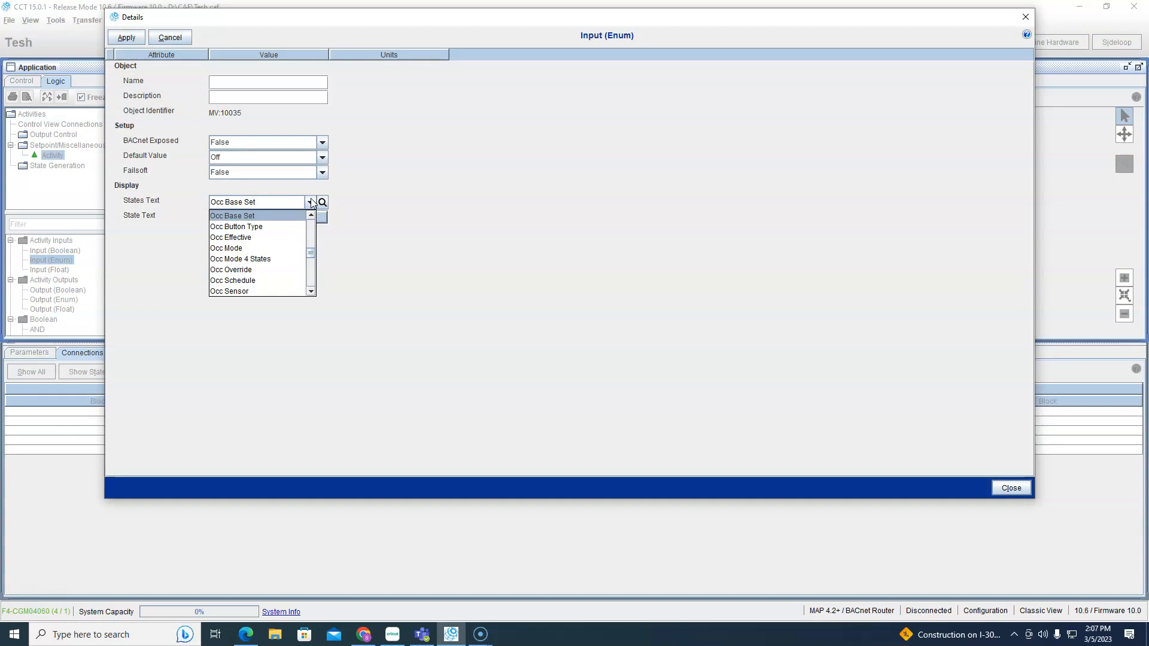
{"action": "left_click", "coordinate": [227, 248]}
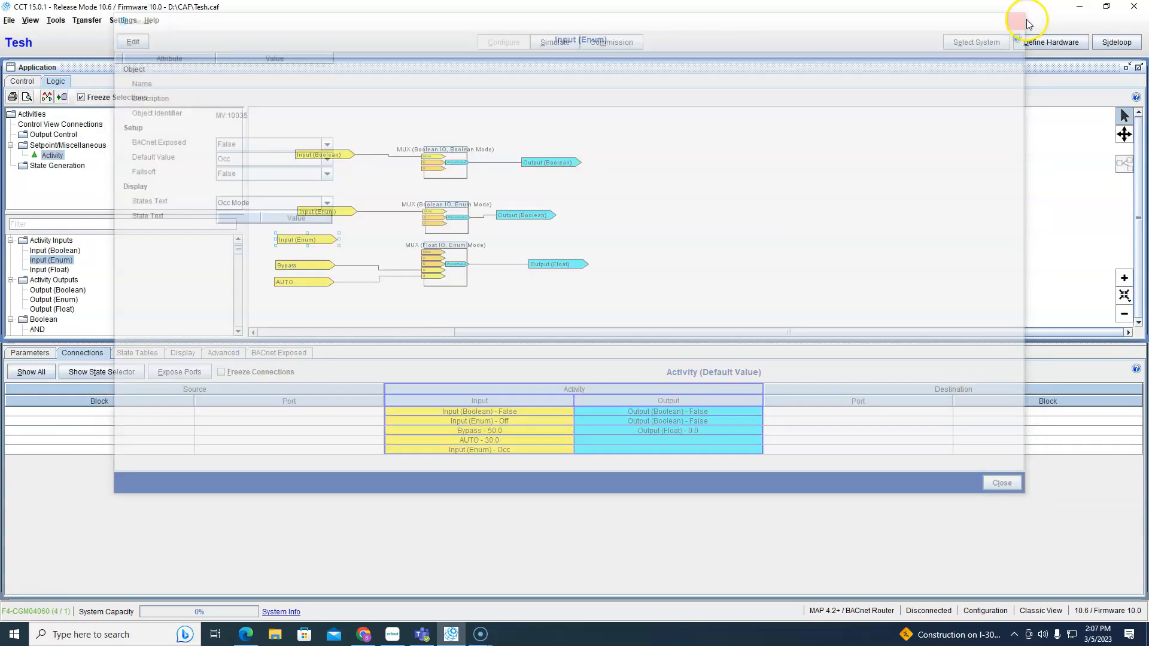
{"action": "left_click", "coordinate": [1002, 482]}
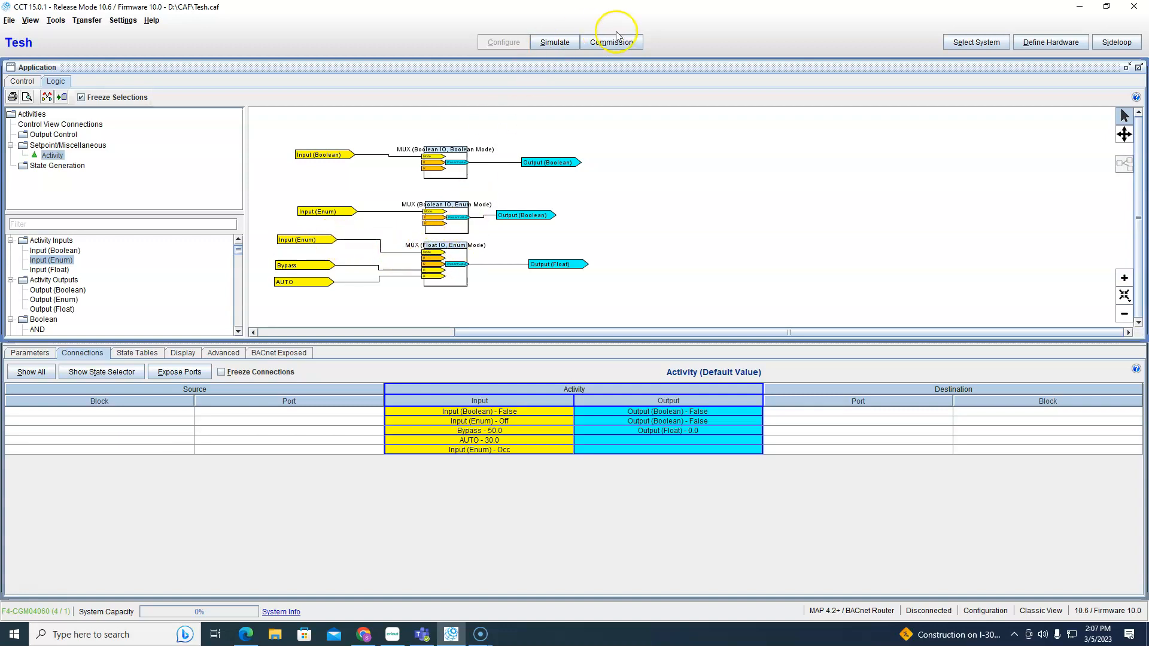
Save the changes and start the simulation.
{"action": "left_click", "coordinate": [612, 42]}
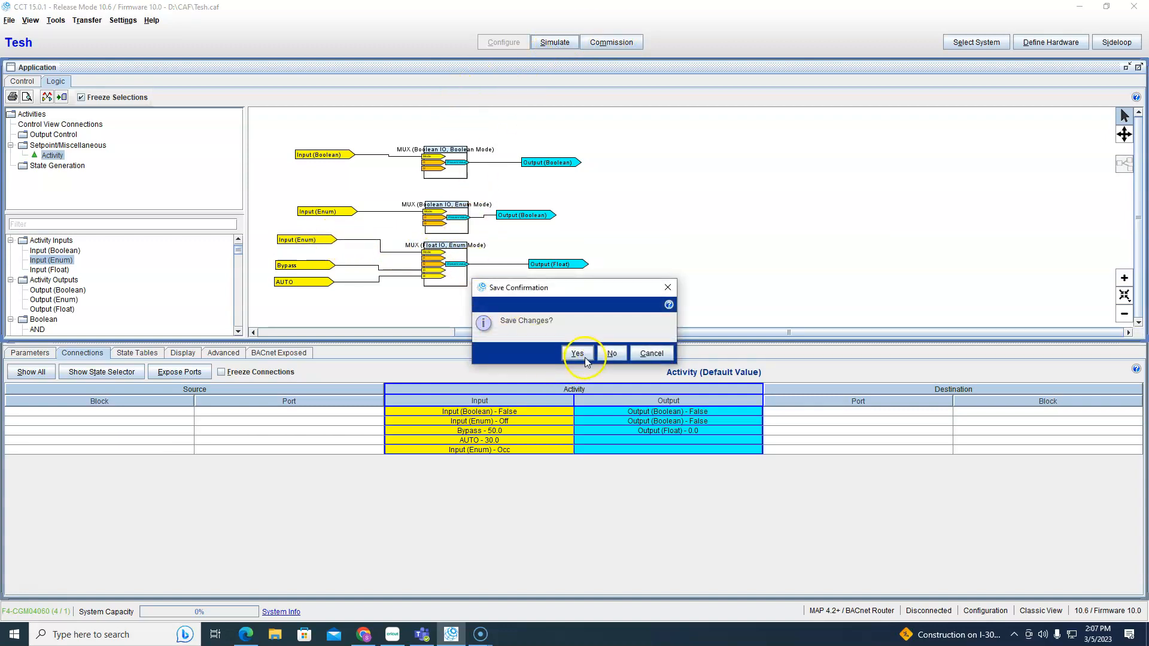
{"action": "left_click", "coordinate": [577, 353]}
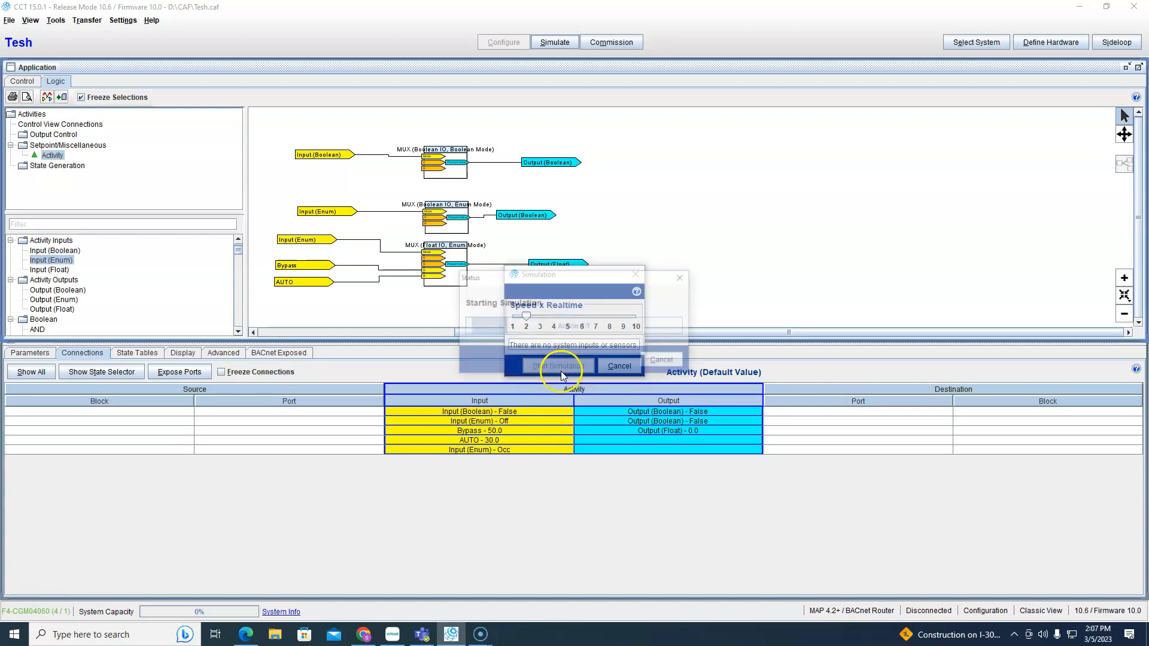
{"action": "left_click", "coordinate": [556, 365]}
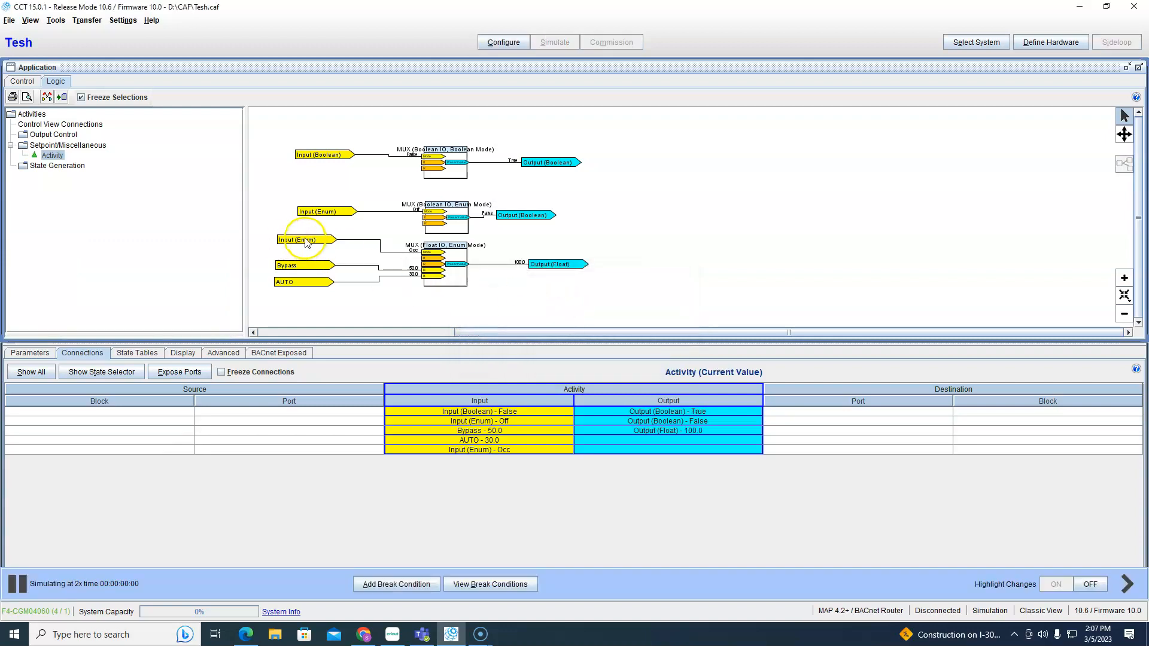
Issue Bypass then Auto test values to the Enum input, with the output reading 50.0 then 30.0.
{"action": "double_click", "coordinate": [305, 239]}
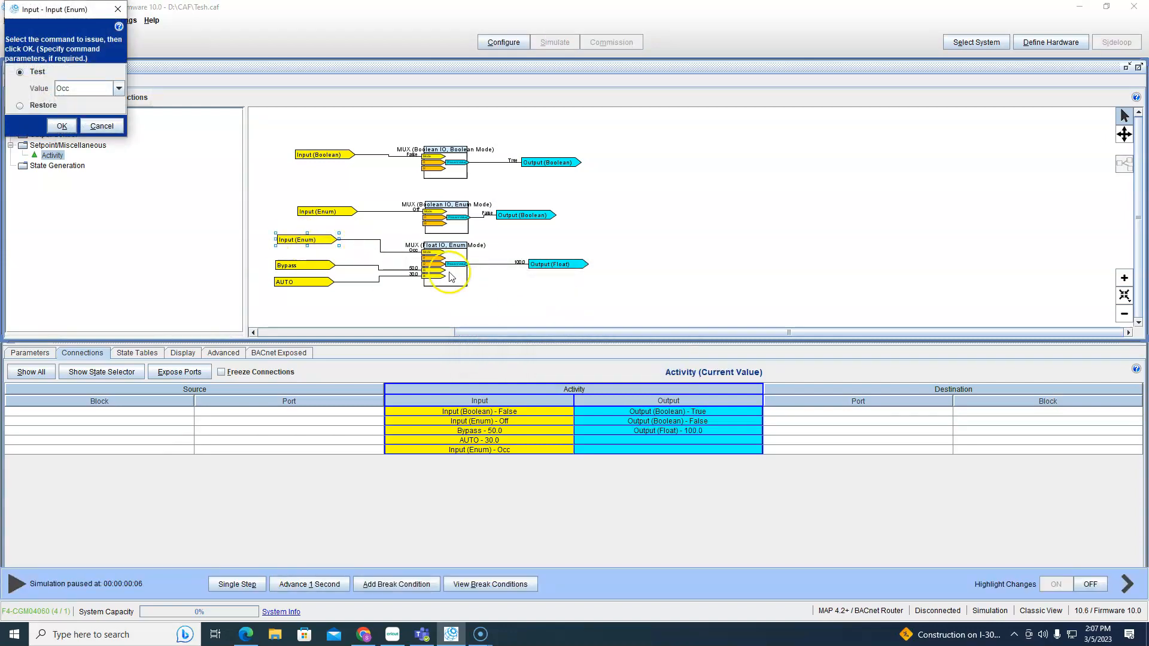
{"action": "left_click", "coordinate": [118, 88]}
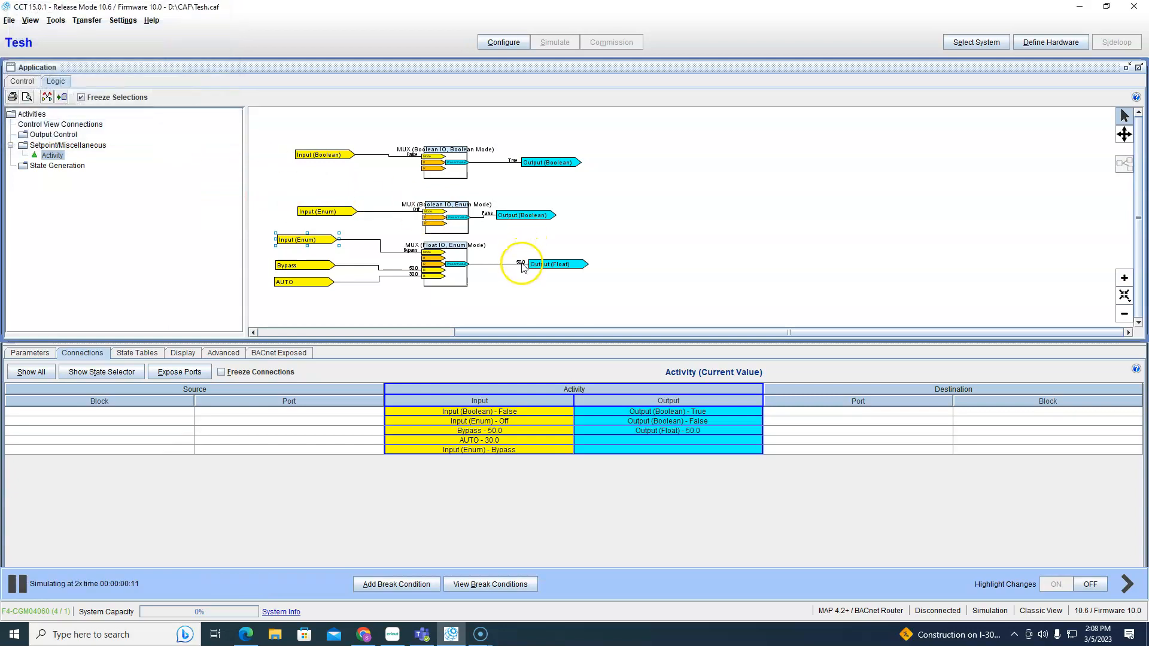
{"action": "double_click", "coordinate": [305, 239]}
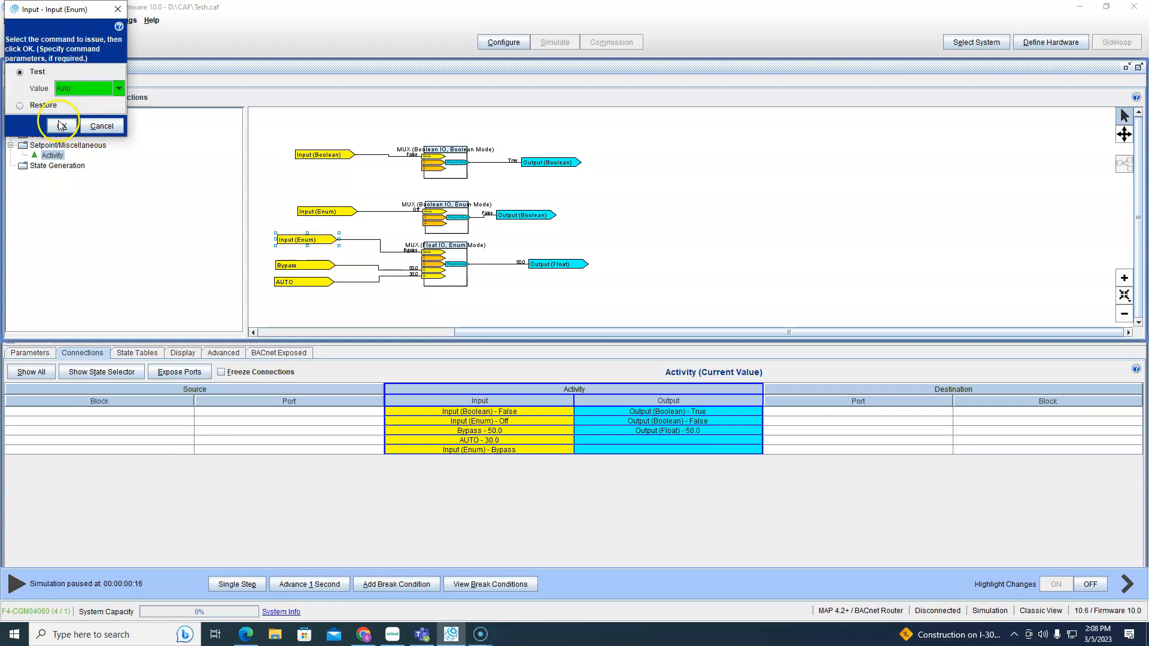
{"action": "left_click", "coordinate": [57, 126]}
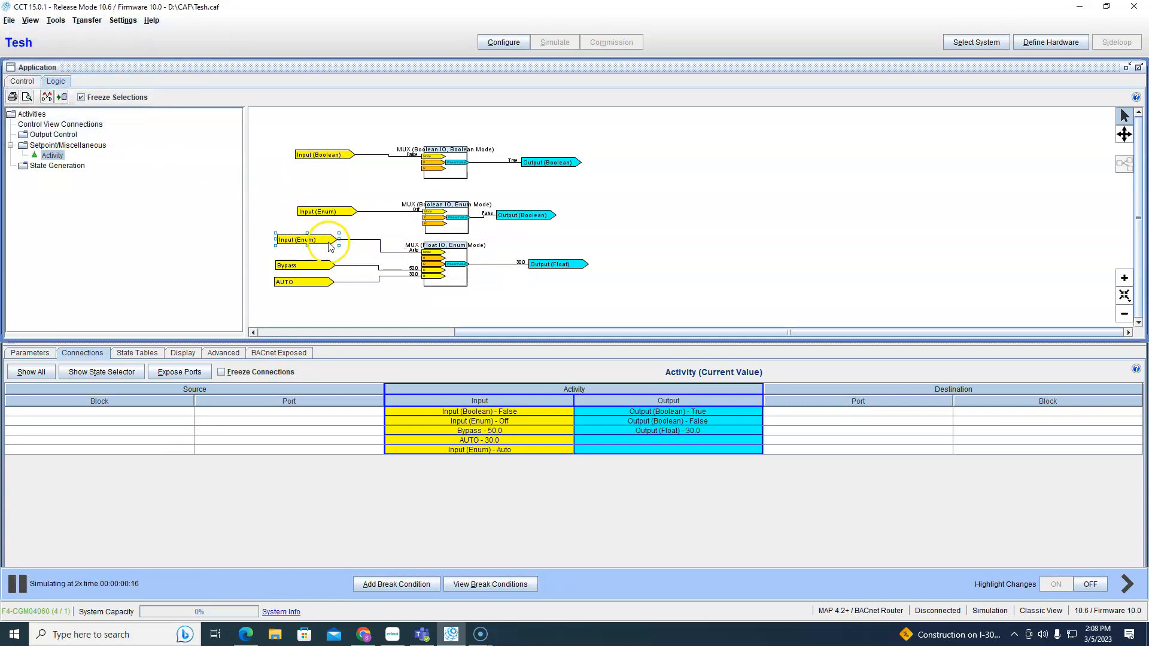
{"action": "mouse_move", "coordinate": [448, 270]}
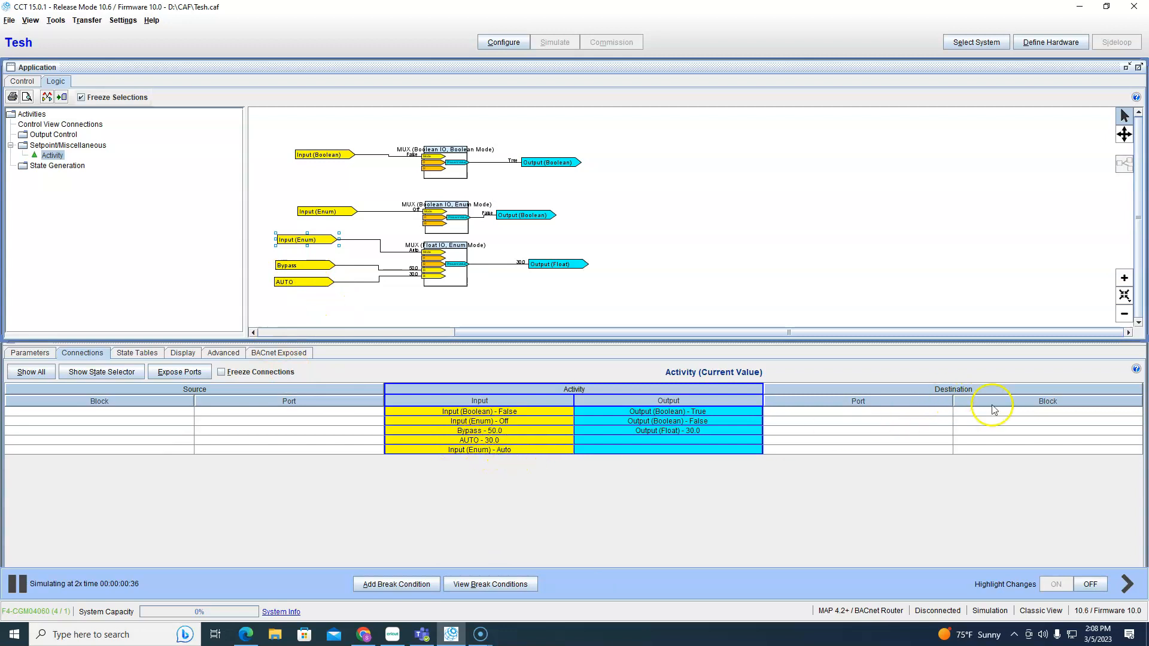
{"action": "mouse_move", "coordinate": [1035, 394]}
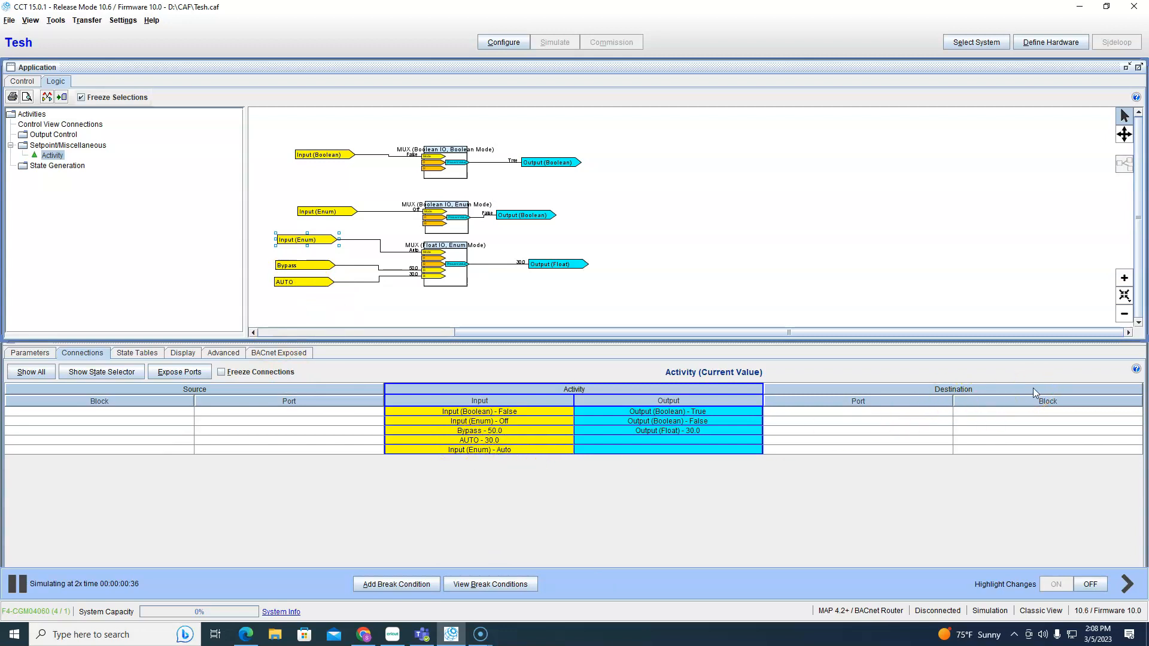
{"action": "left_click", "coordinate": [457, 450]}
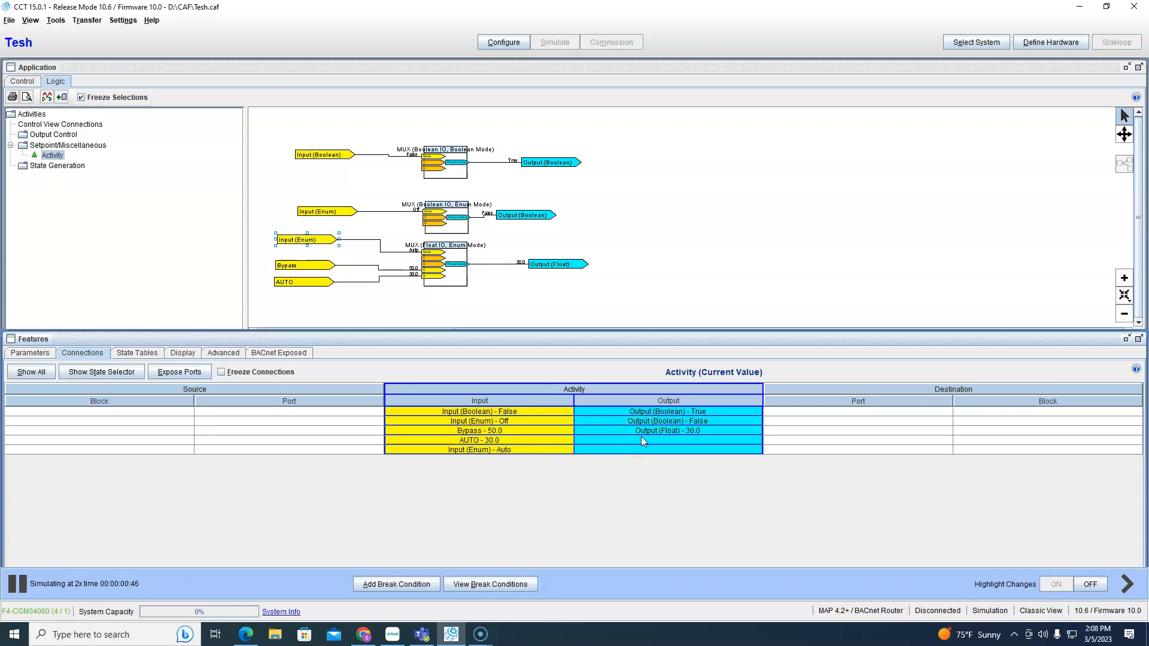
{"action": "mouse_move", "coordinate": [478, 449]}
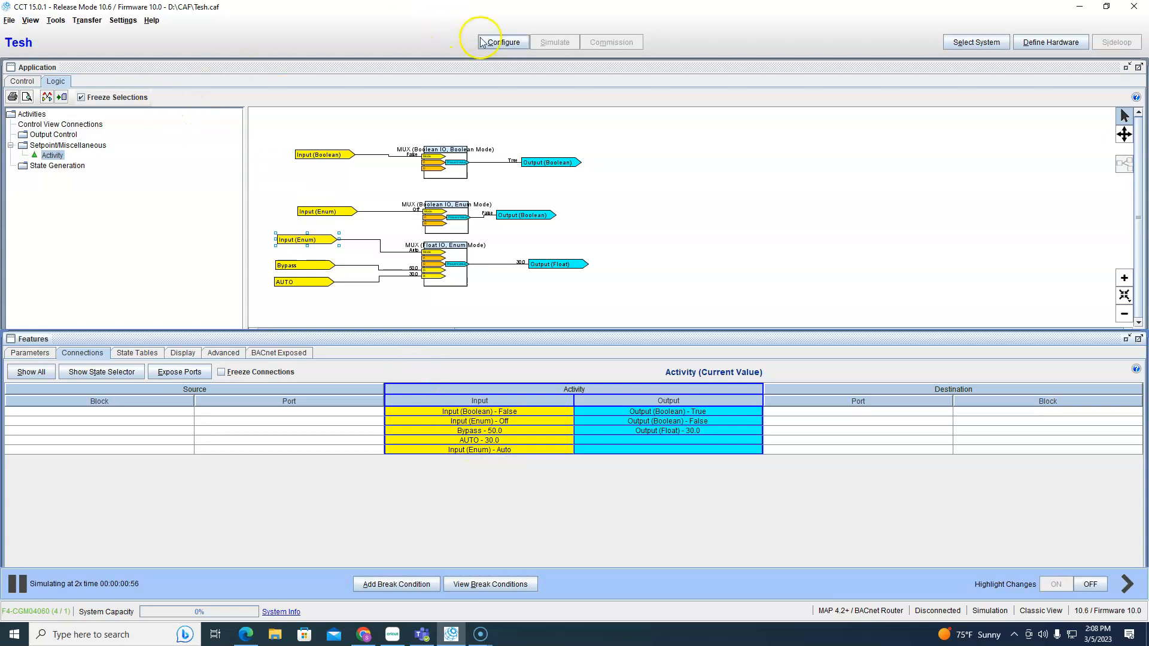
{"action": "mouse_move", "coordinate": [500, 25]}
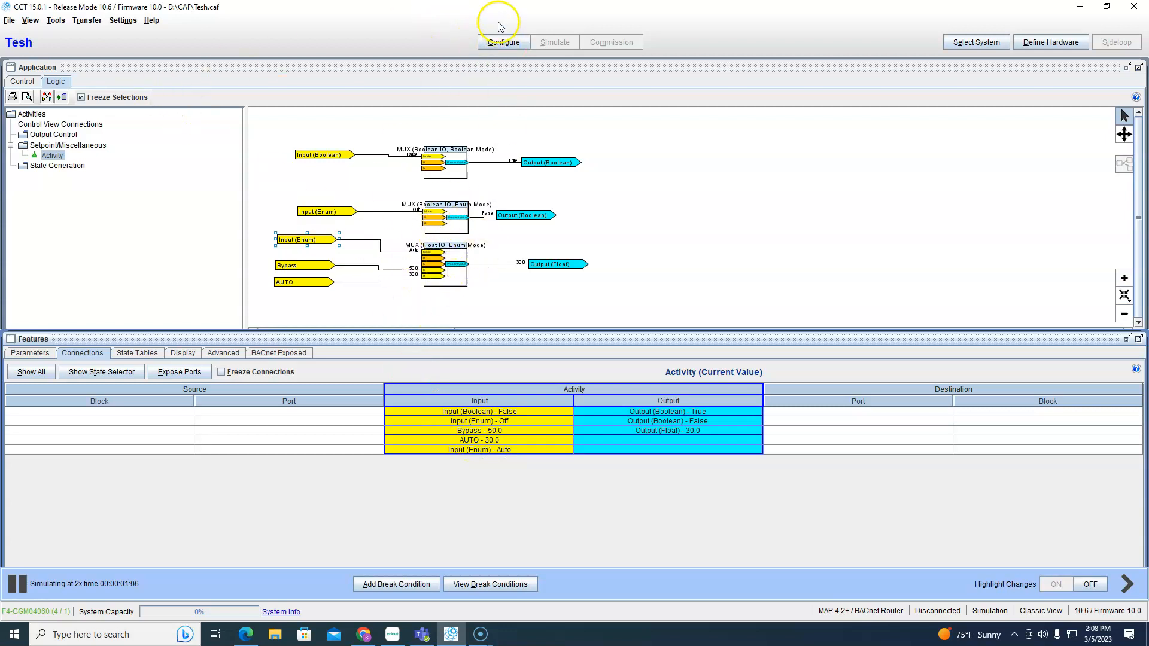
Return to Configure and re-wire the Enum input to the MUX mode port via Change Source.
{"action": "left_click", "coordinate": [504, 42]}
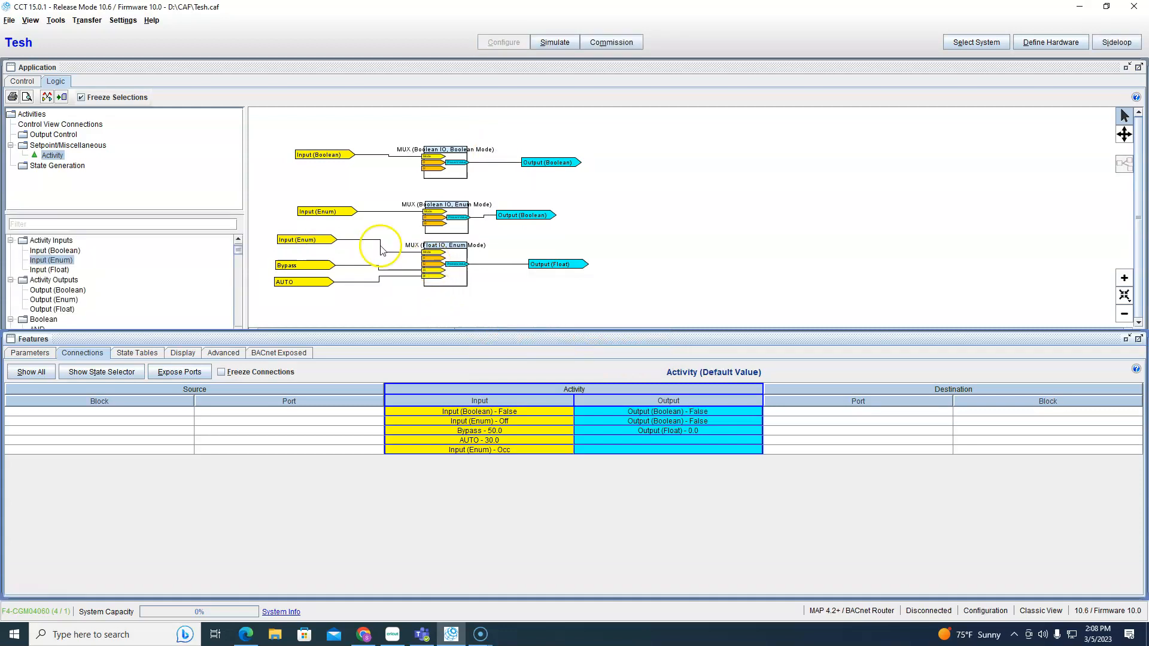
{"action": "right_click", "coordinate": [358, 255]}
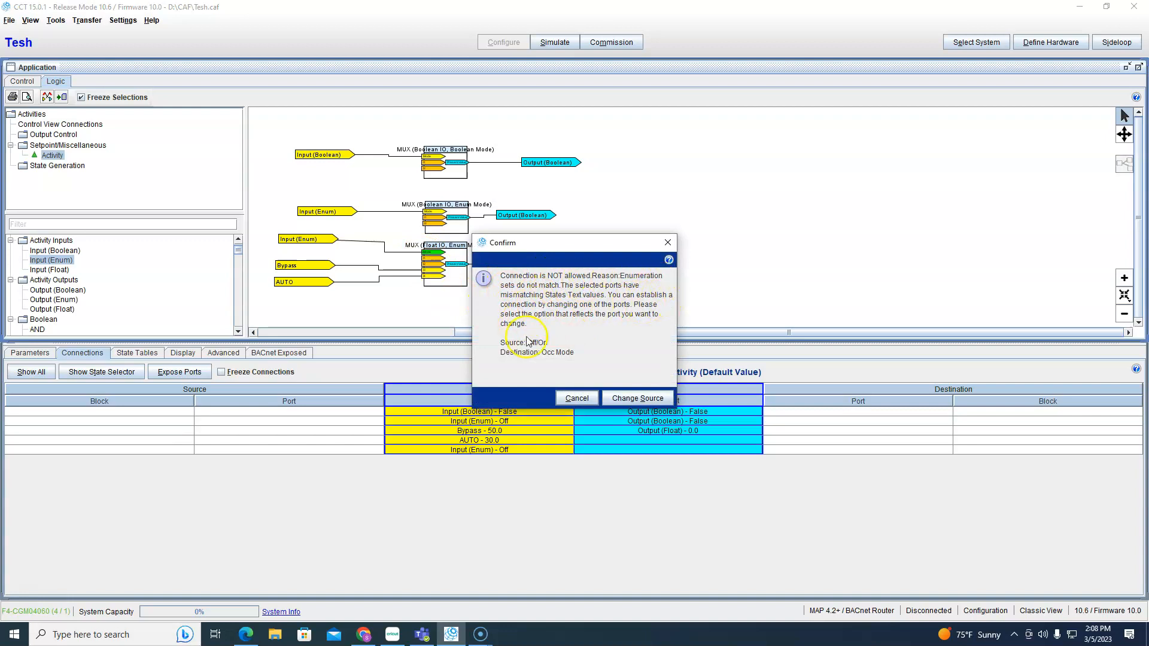
{"action": "mouse_move", "coordinate": [611, 395]}
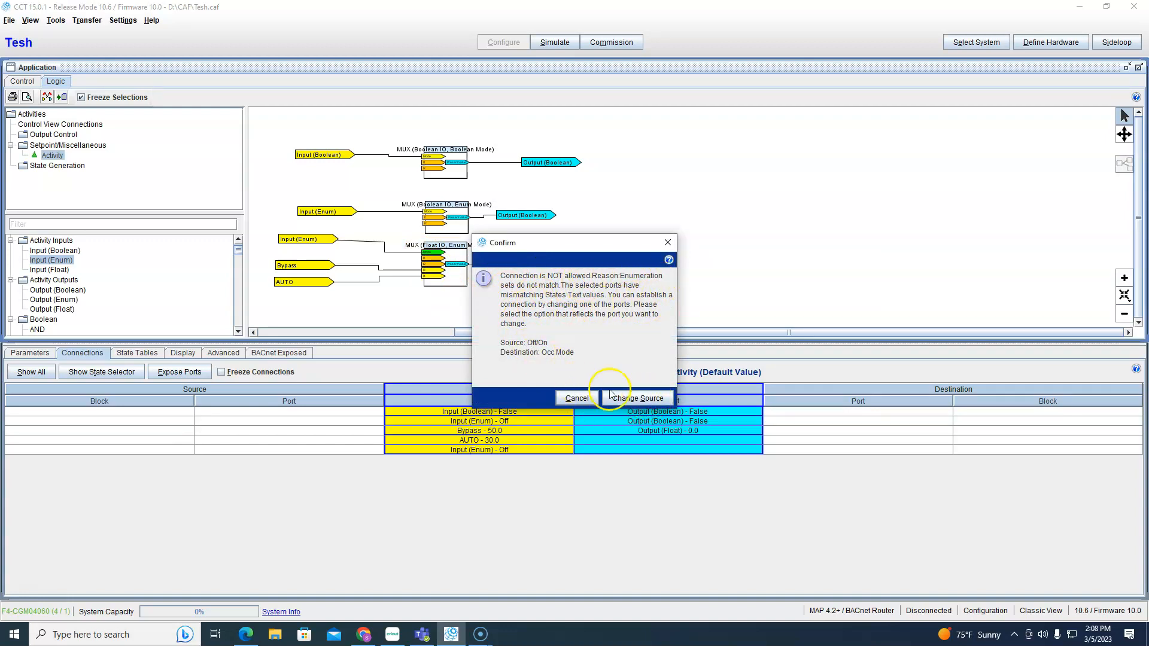
{"action": "left_click", "coordinate": [637, 398]}
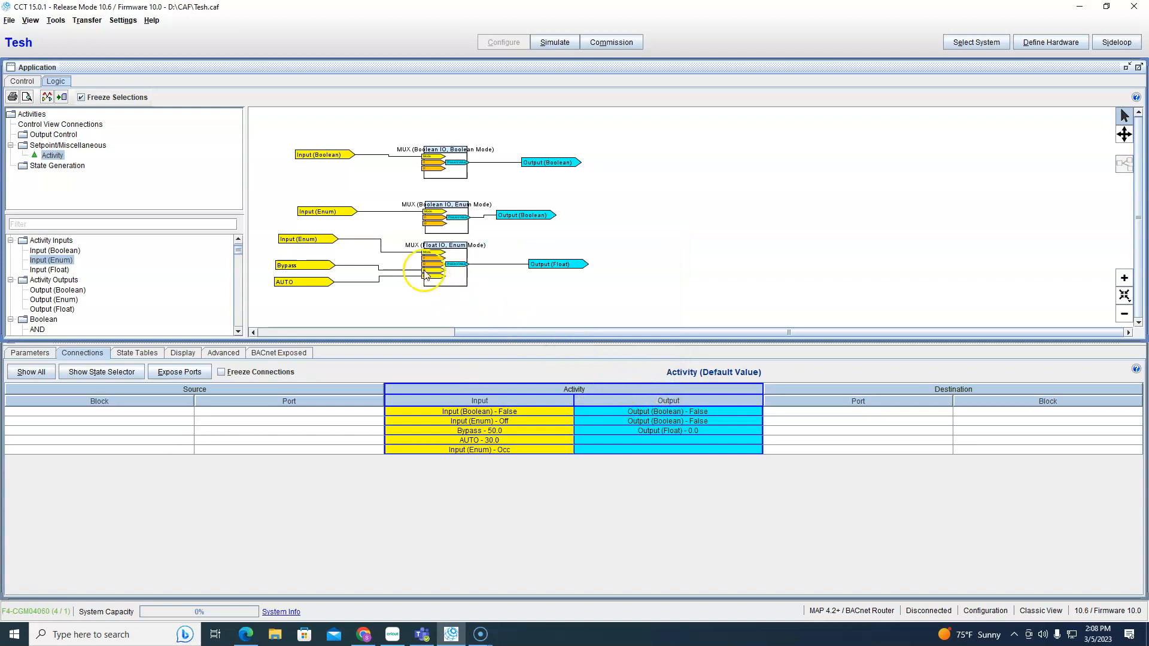
Check the Enum input's details show Occ Mode states, then close them.
{"action": "double_click", "coordinate": [300, 238]}
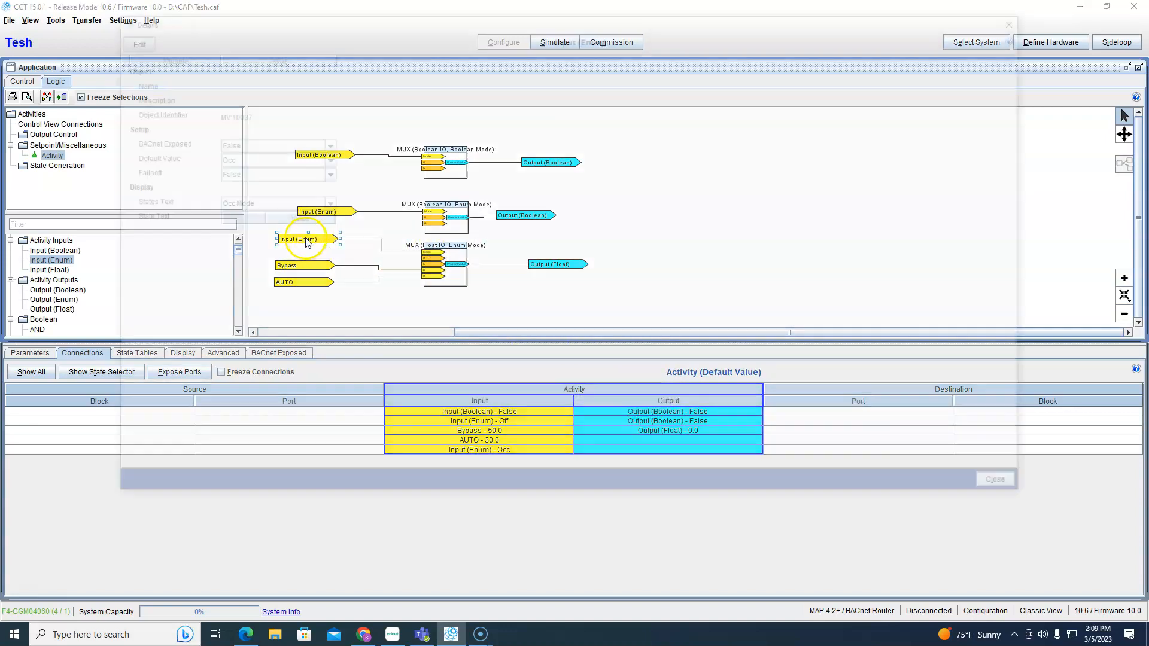
{"action": "double_click", "coordinate": [301, 239]}
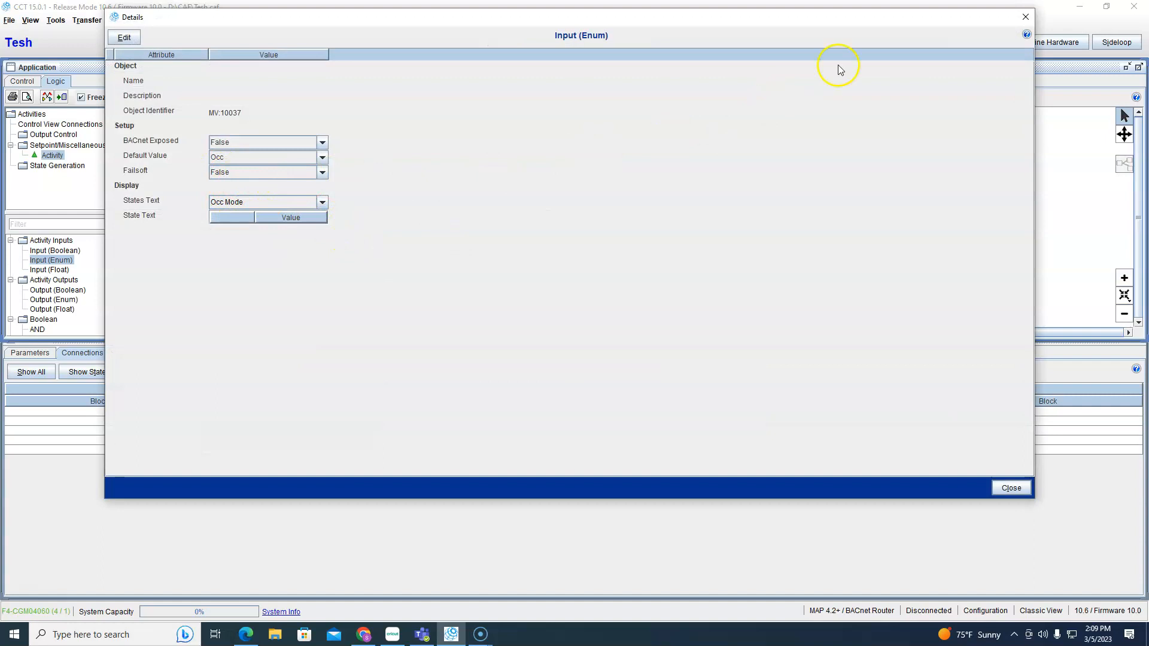
{"action": "left_click", "coordinate": [1011, 488]}
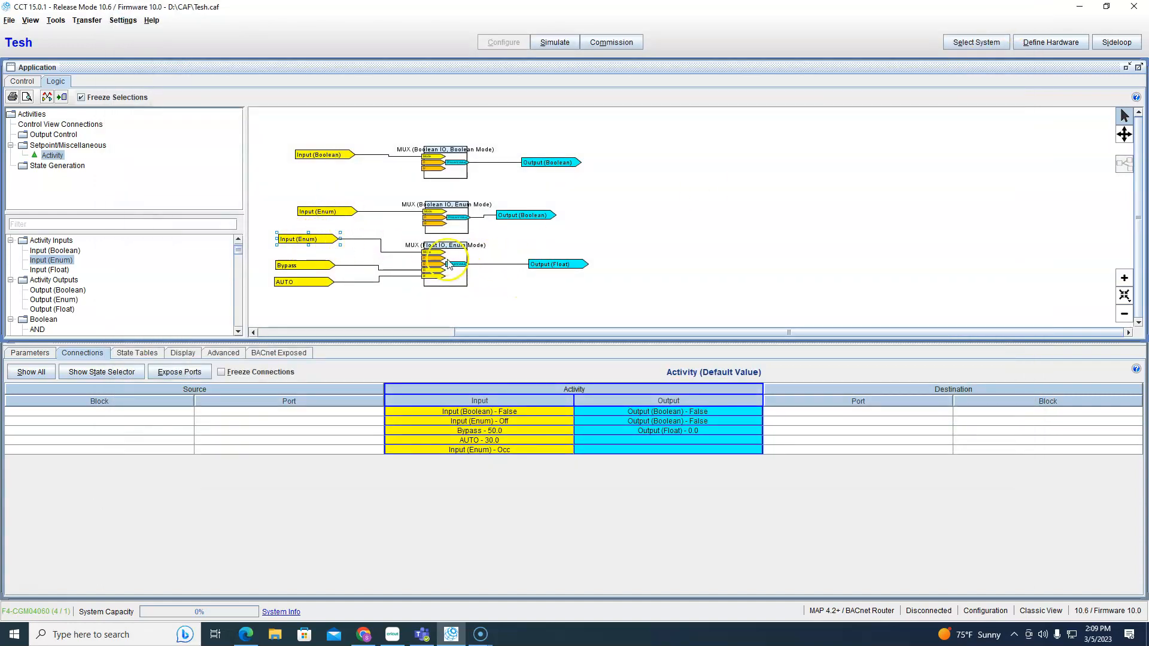
{"action": "mouse_move", "coordinate": [439, 275]}
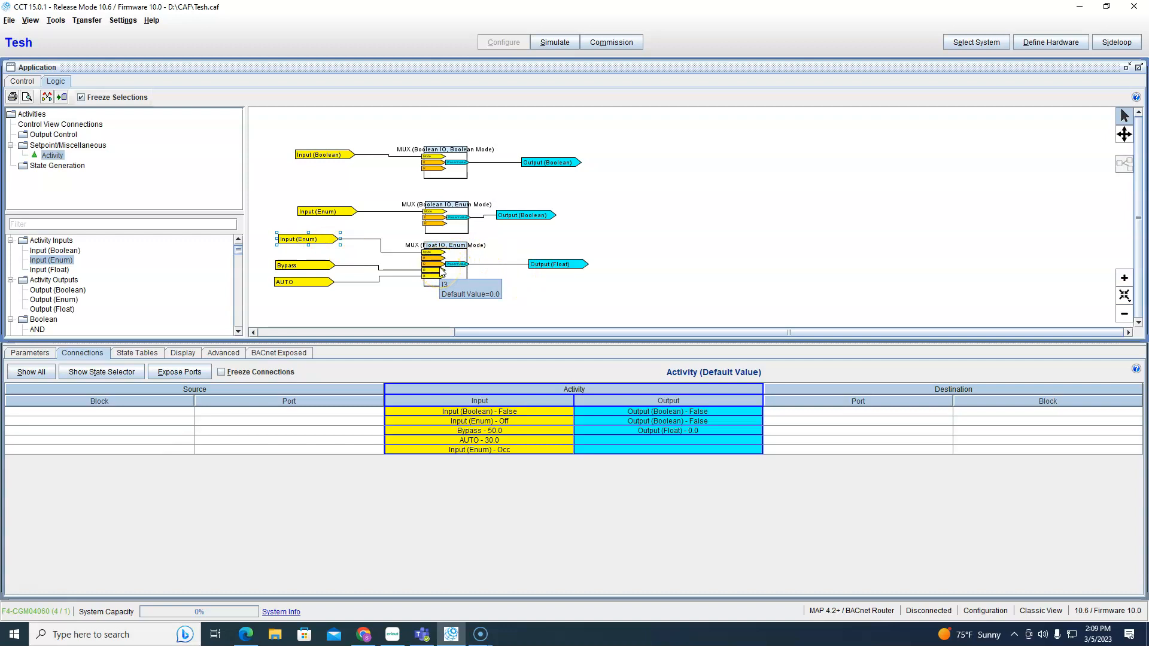